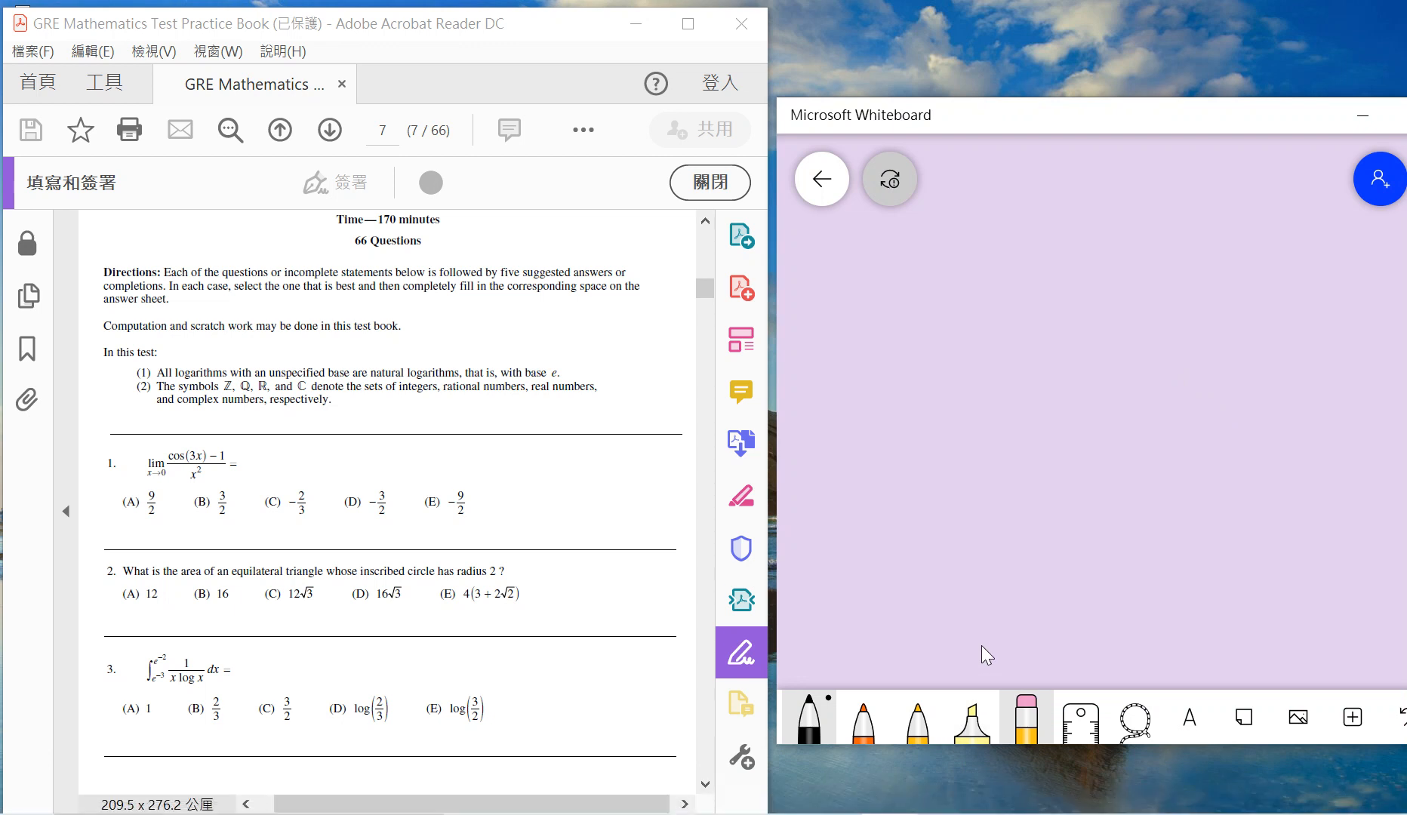
mouse_move(742, 338)
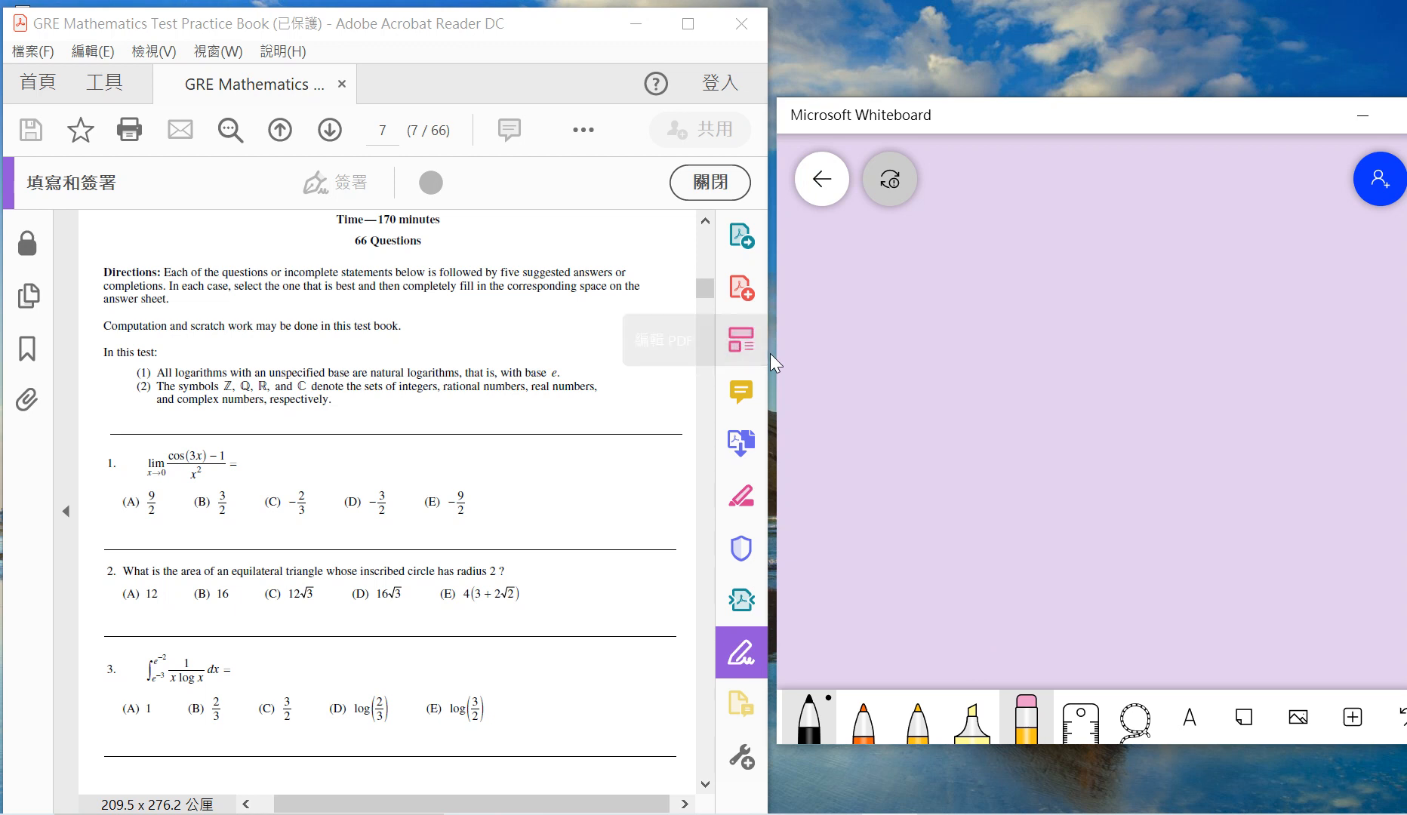
Step: Finish the cos x and cos(3x) series expansions and the limit result −9/2
left_click(807, 718)
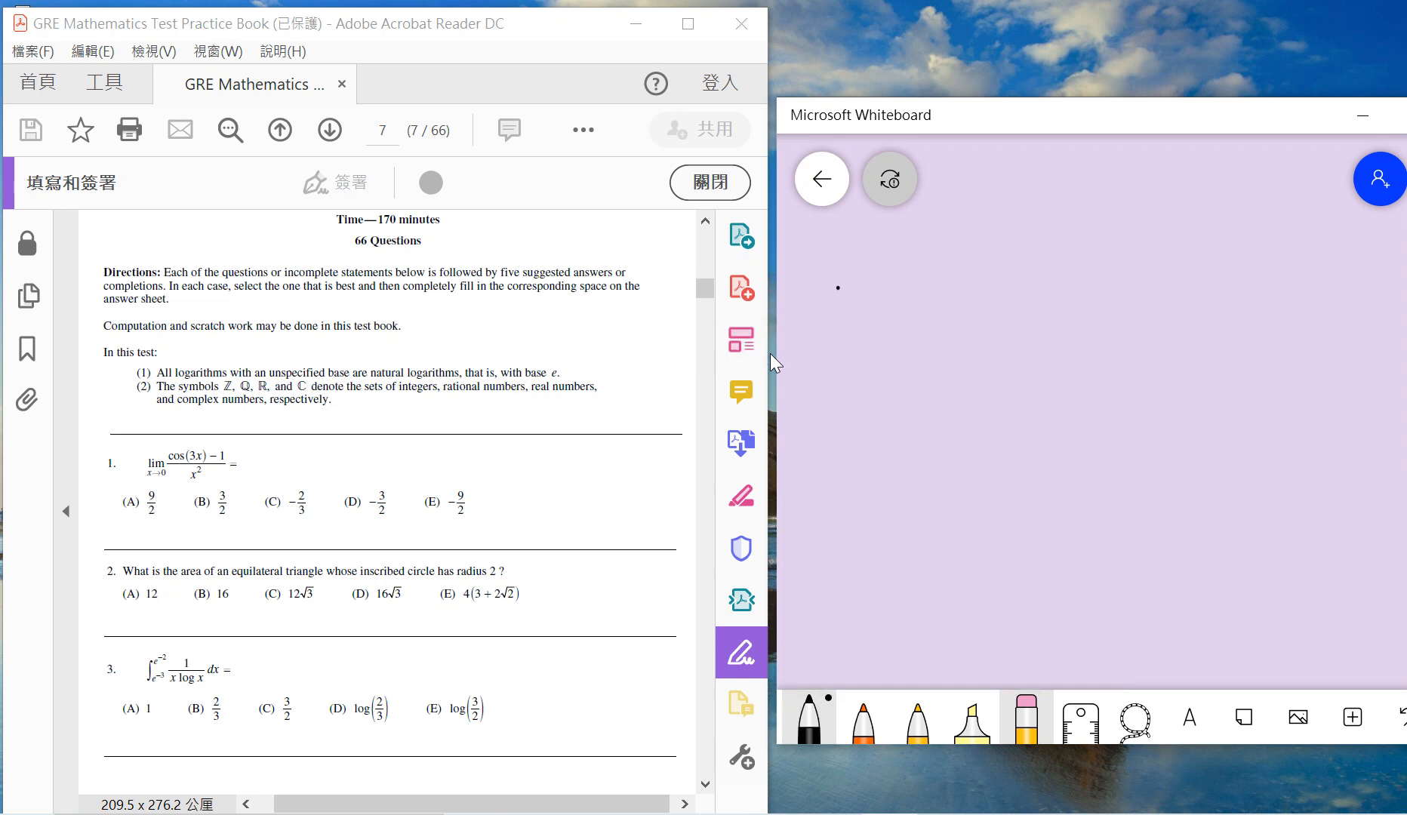
left_click_drag(839, 301, 960, 300)
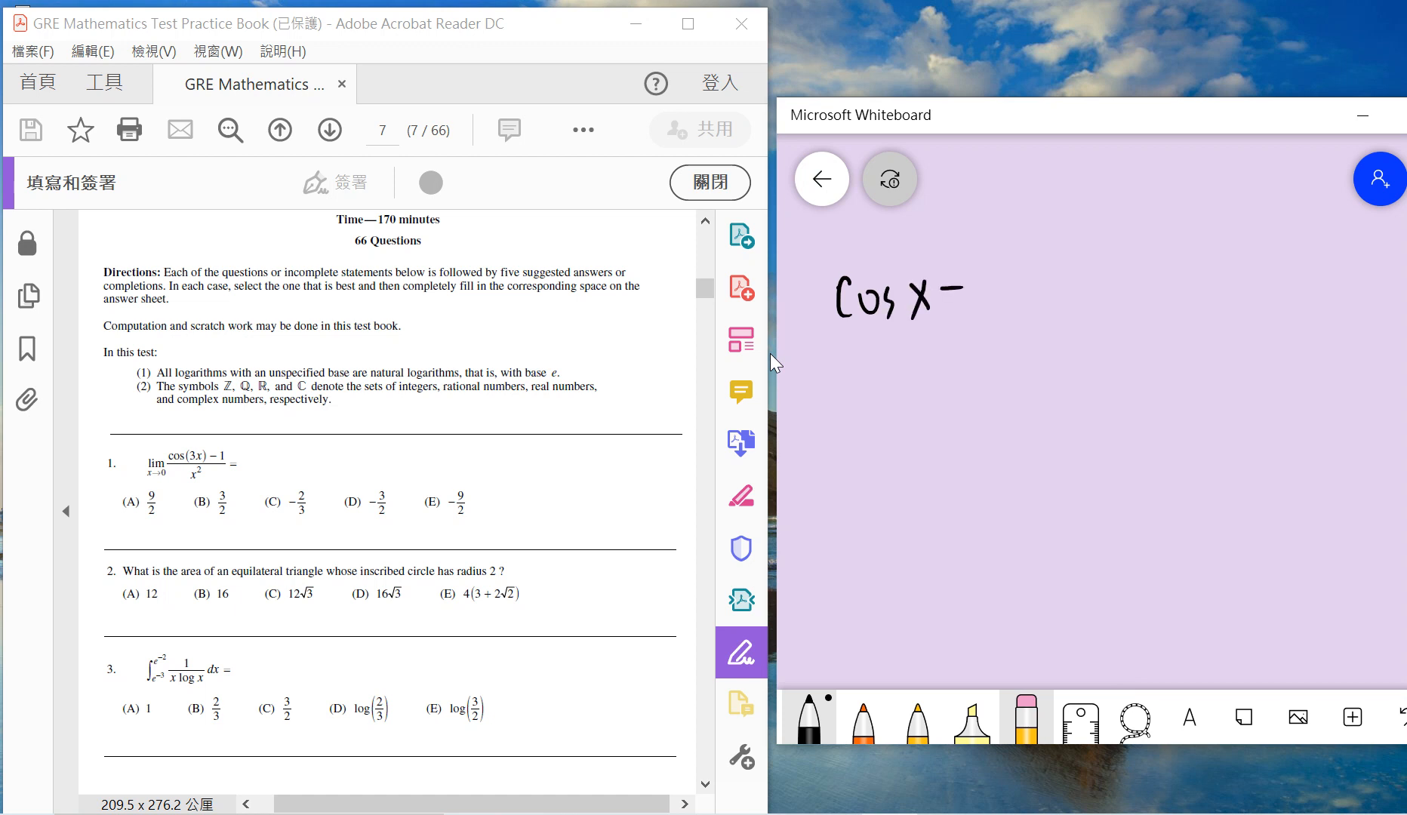
left_click_drag(970, 297, 1077, 324)
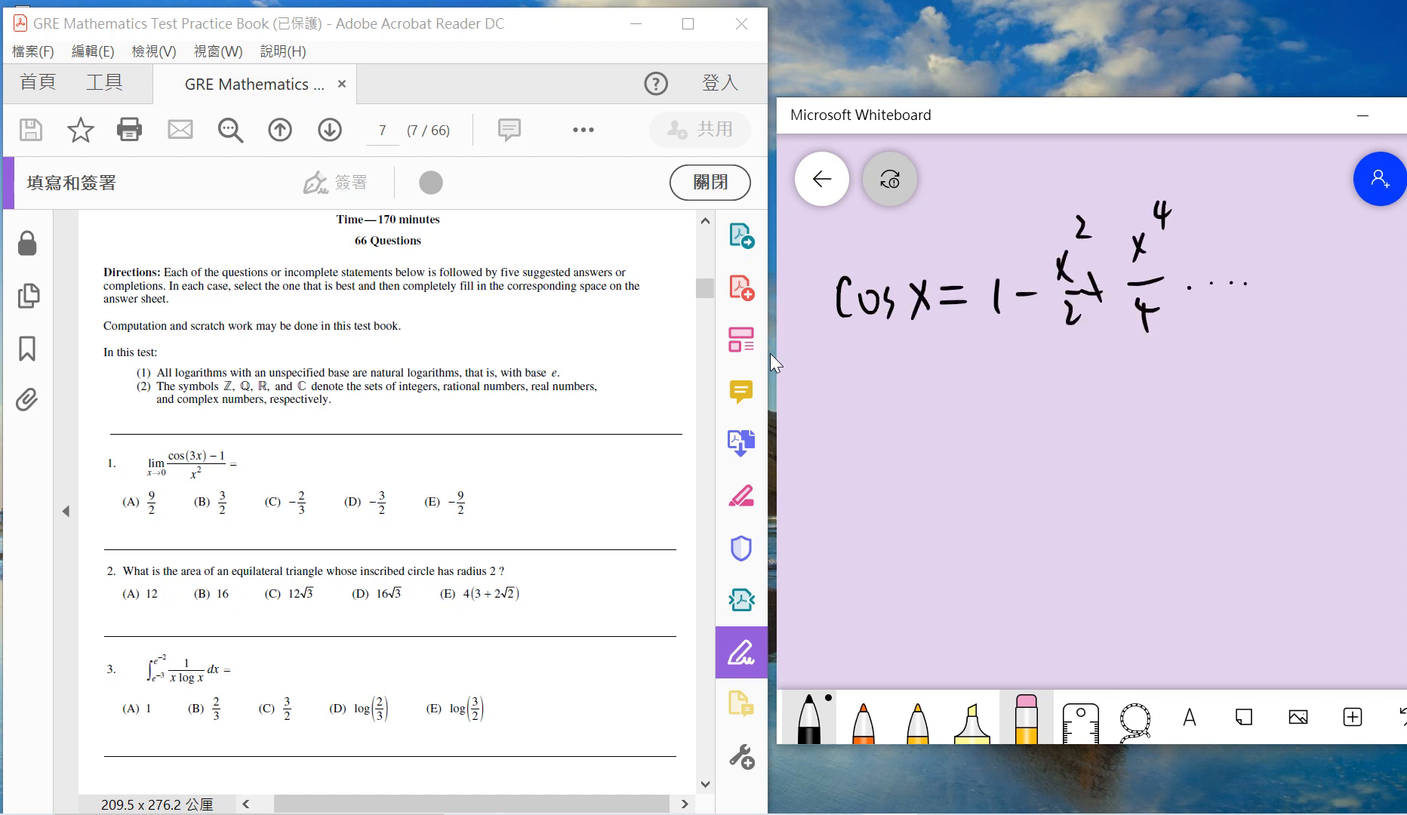
left_click_drag(839, 364, 1140, 357)
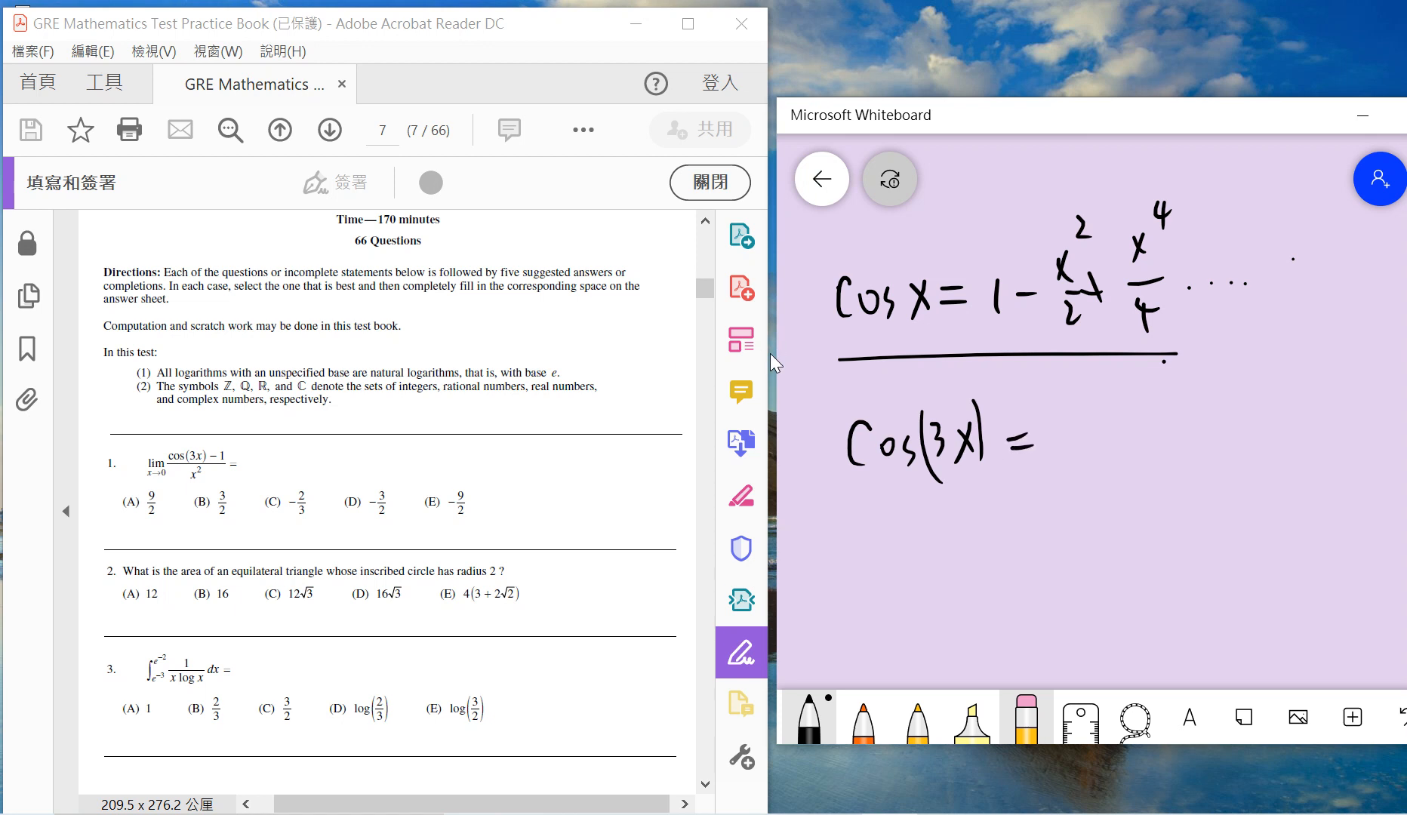
left_click_drag(1078, 440, 1176, 475)
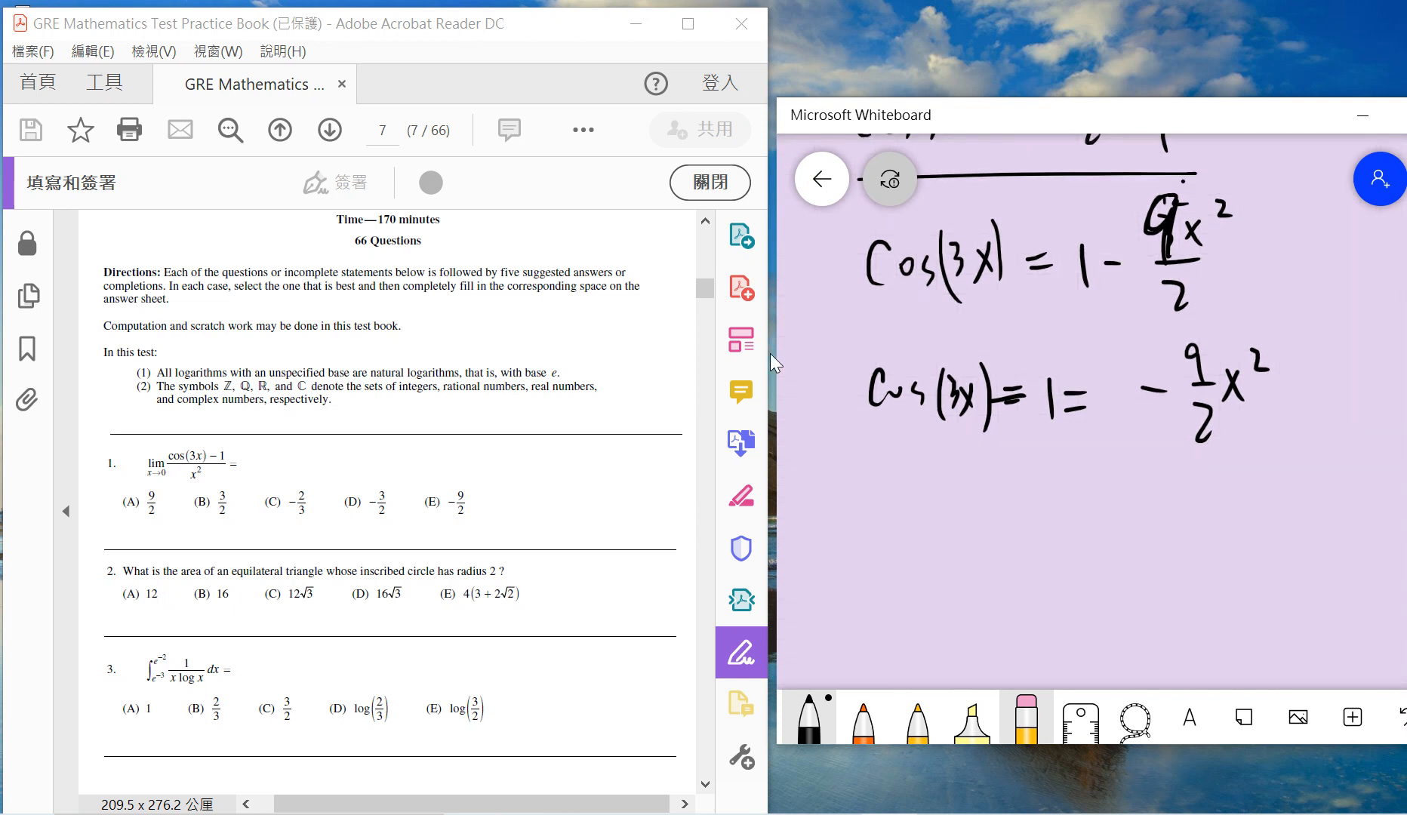
left_click_drag(848, 548, 978, 557)
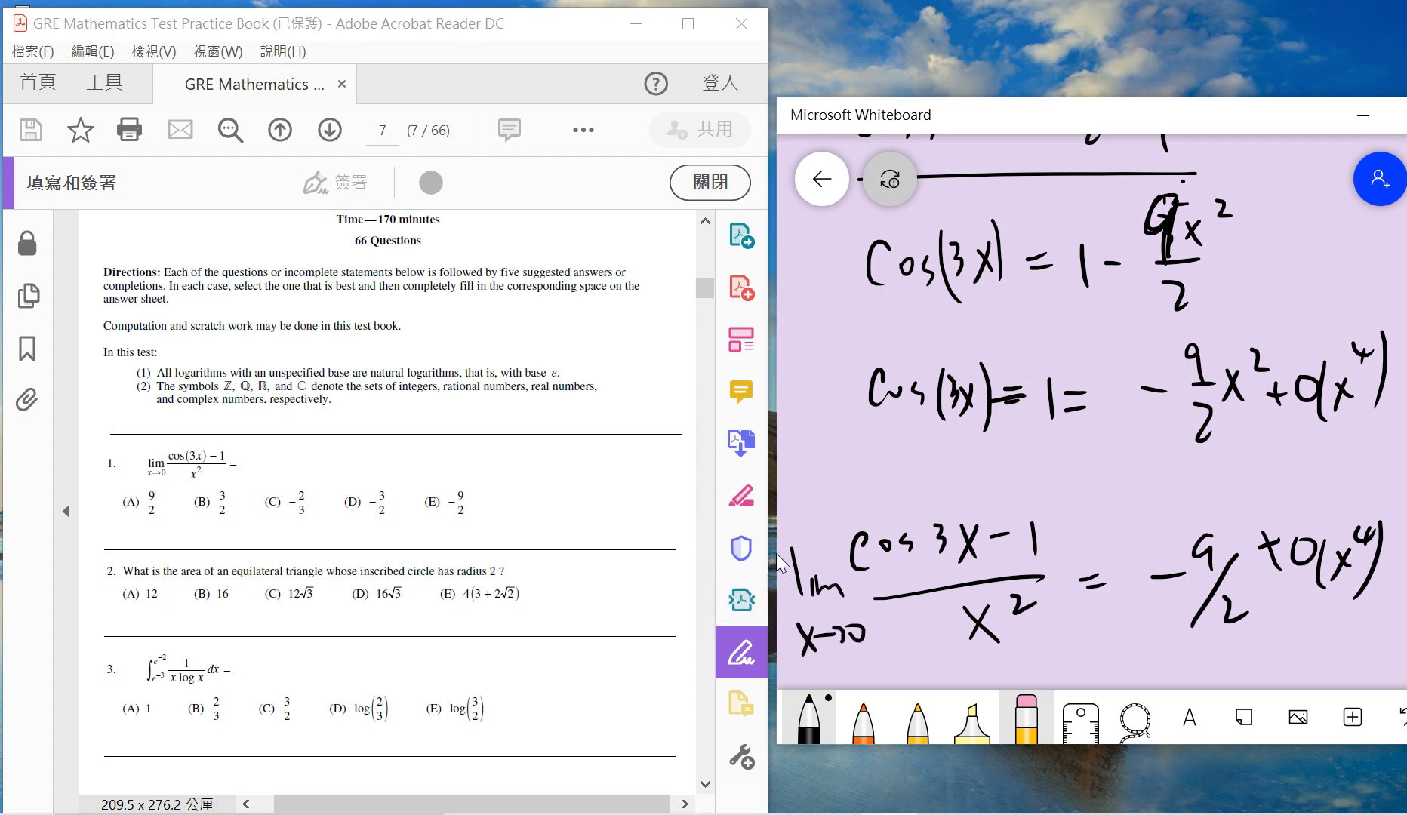
left_click_drag(1135, 521, 1256, 646)
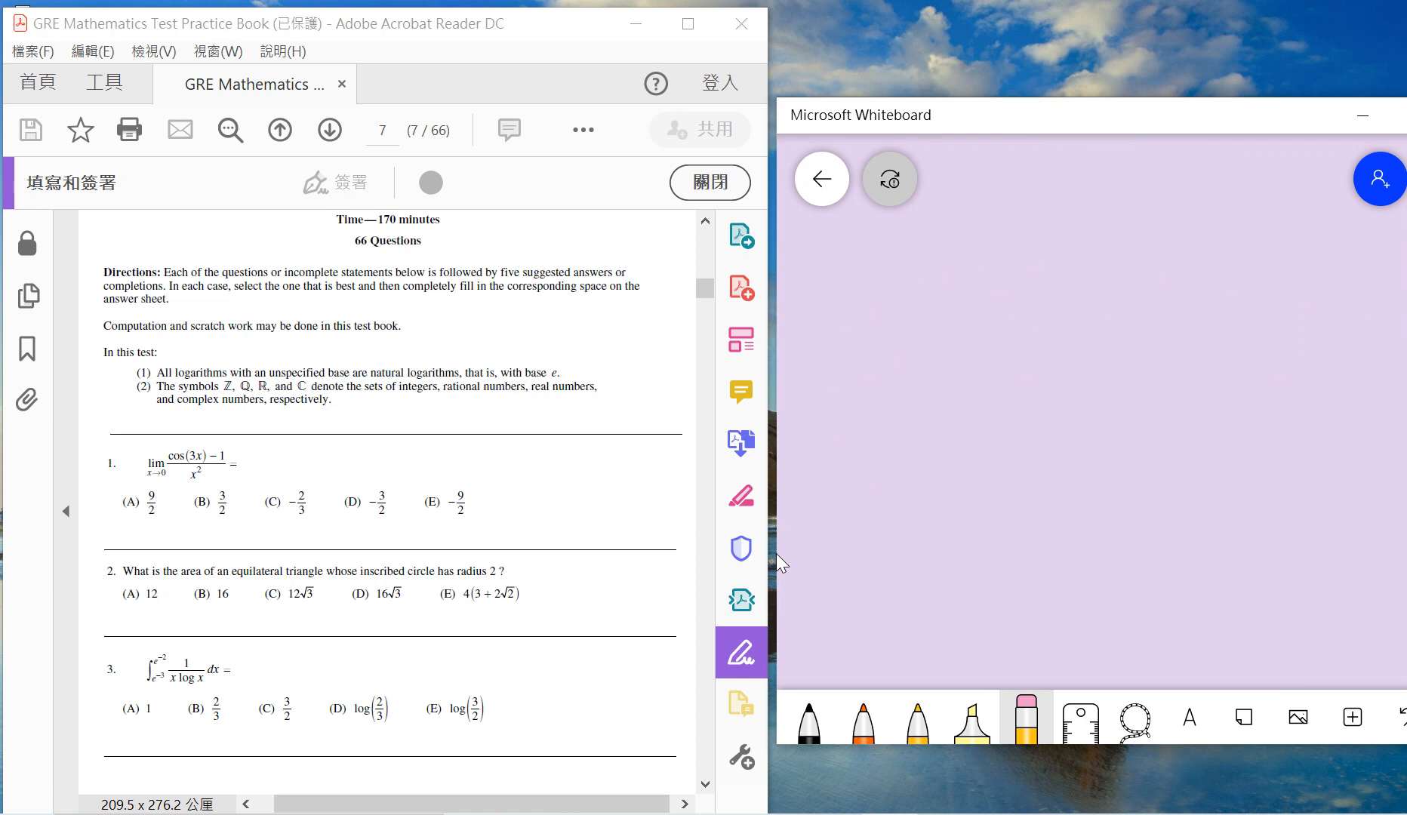
mouse_move(779, 561)
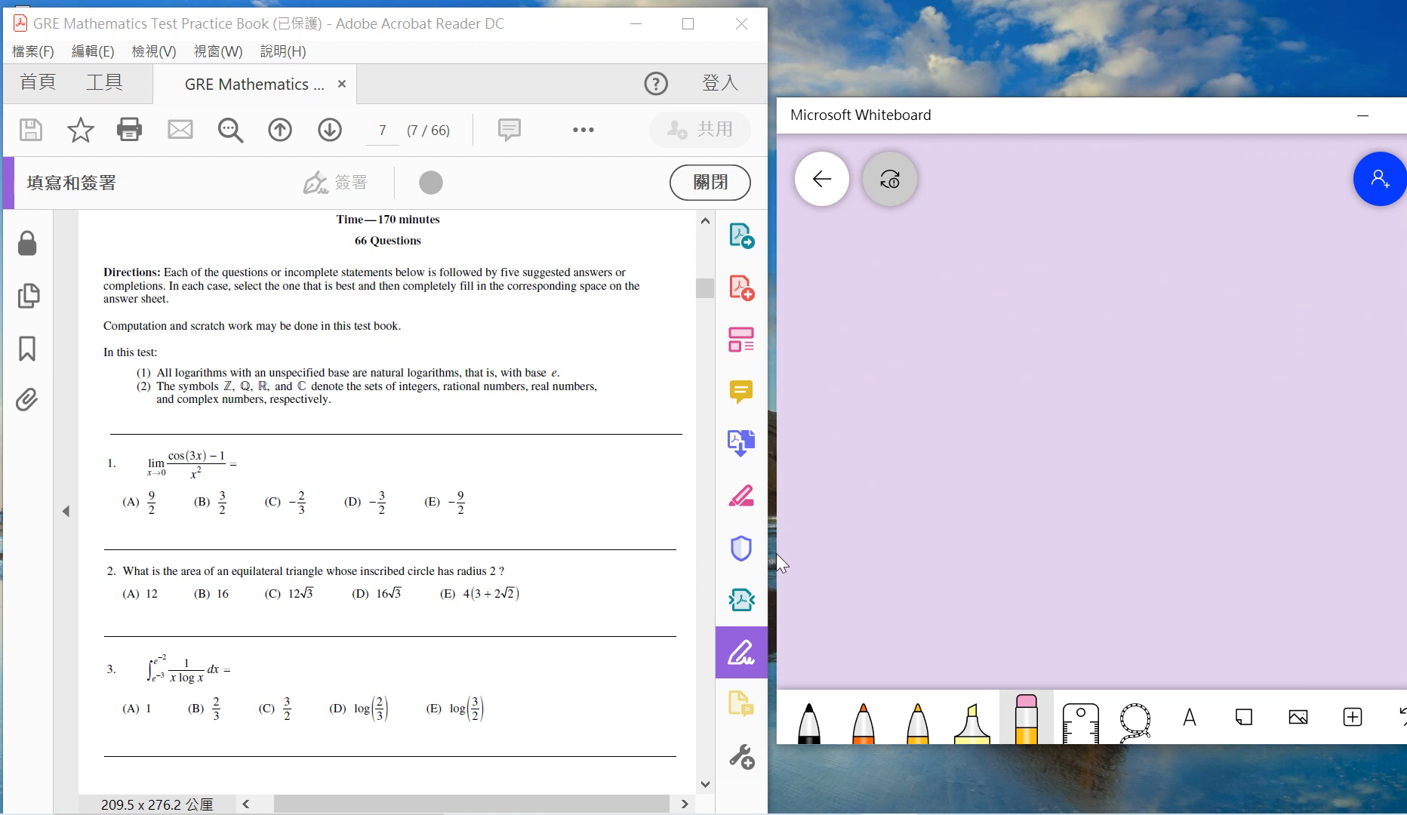
Step: Label question 2 and sketch the equilateral triangle, incircle of radius 2, and orange 30-60-90 split
left_click_drag(839, 288, 871, 297)
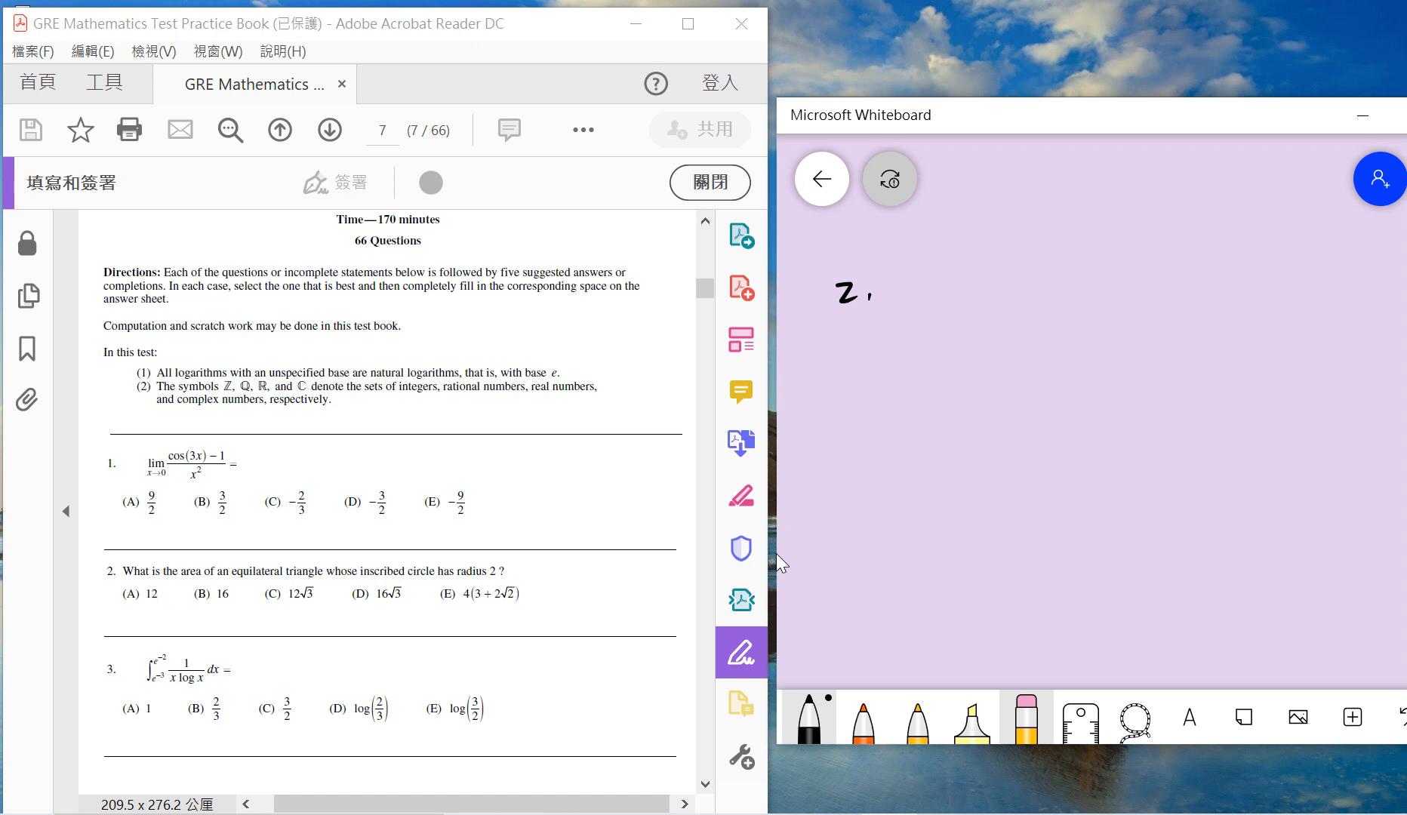
left_click_drag(1037, 305, 888, 552)
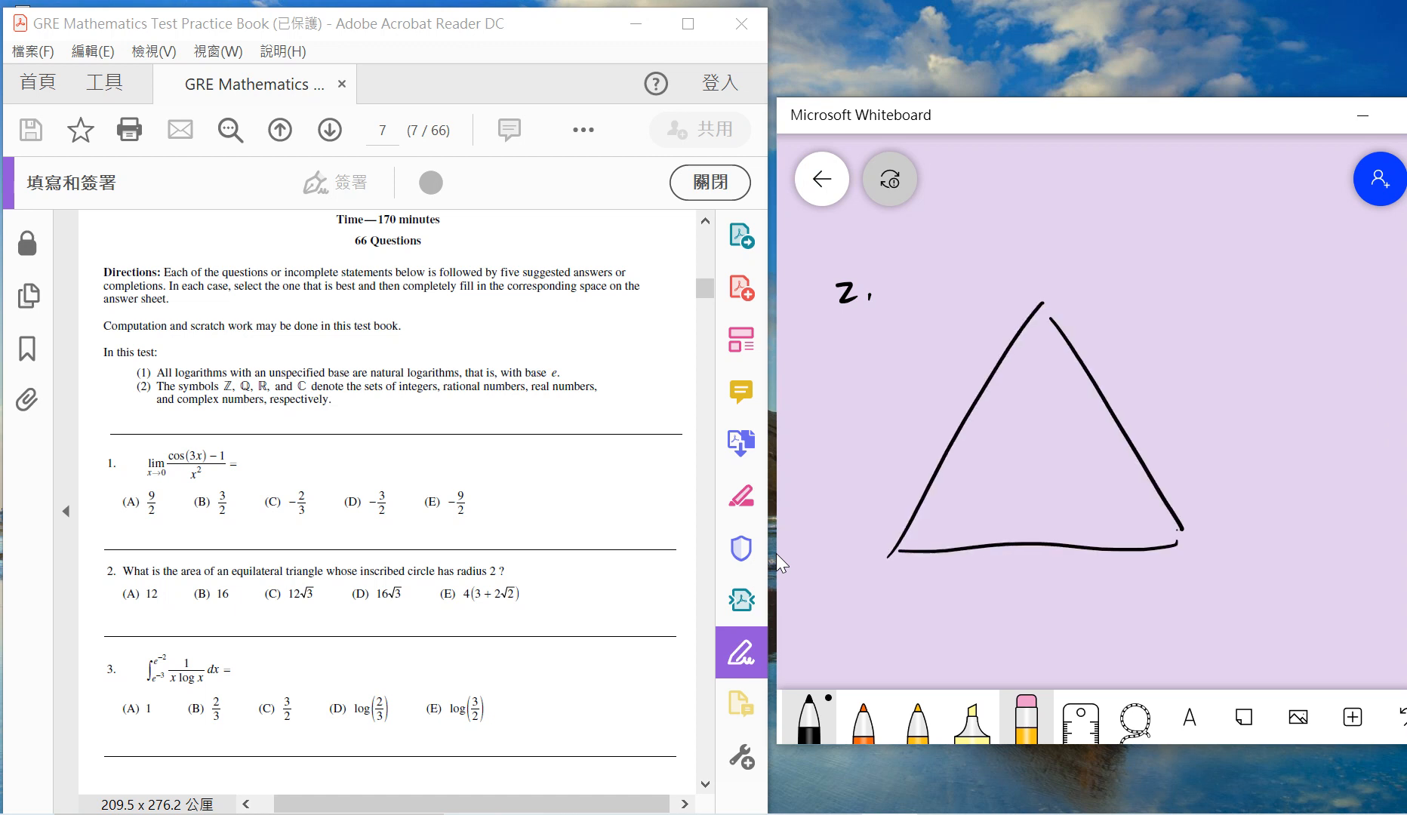
left_click_drag(969, 427, 1036, 548)
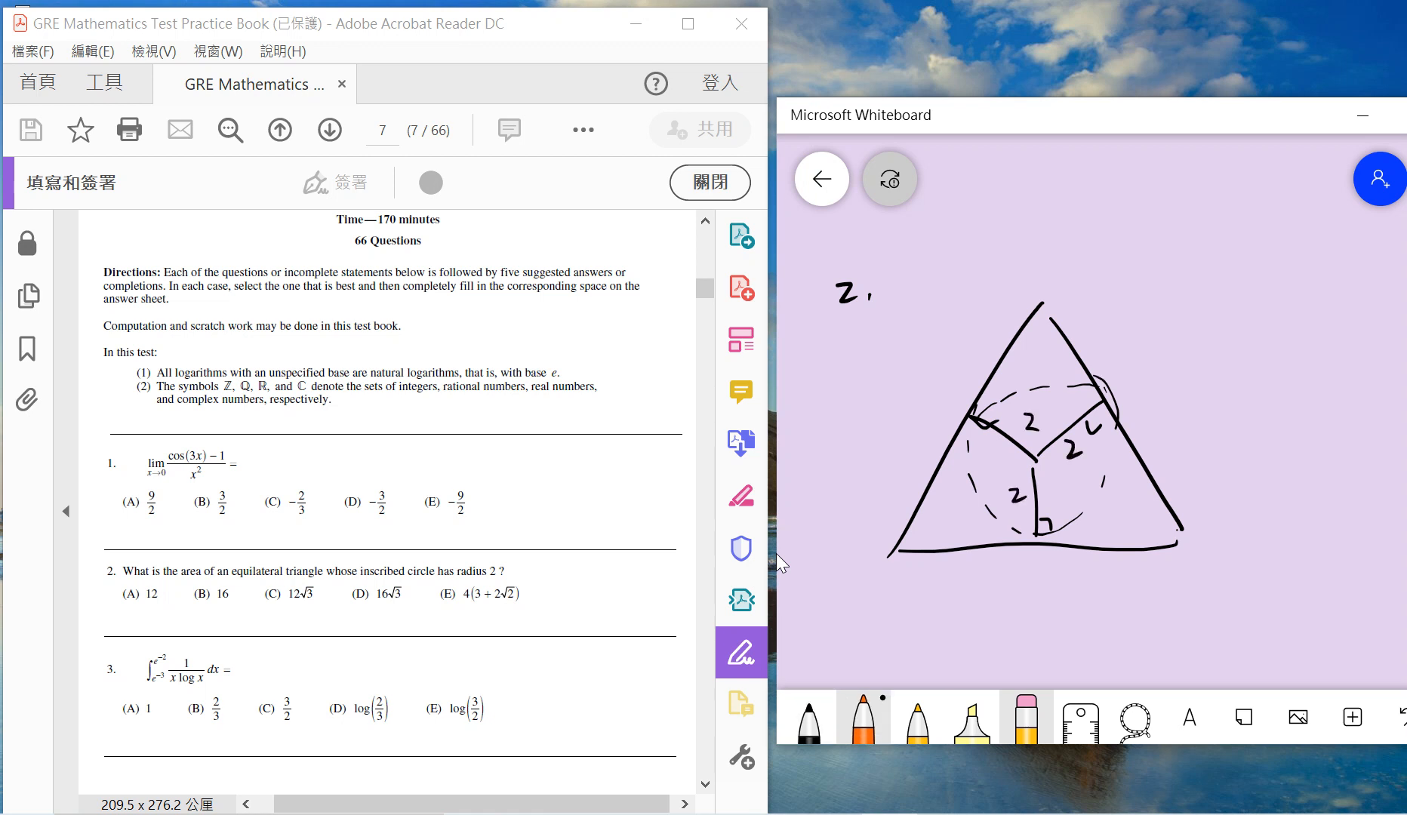
left_click_drag(1023, 462, 898, 552)
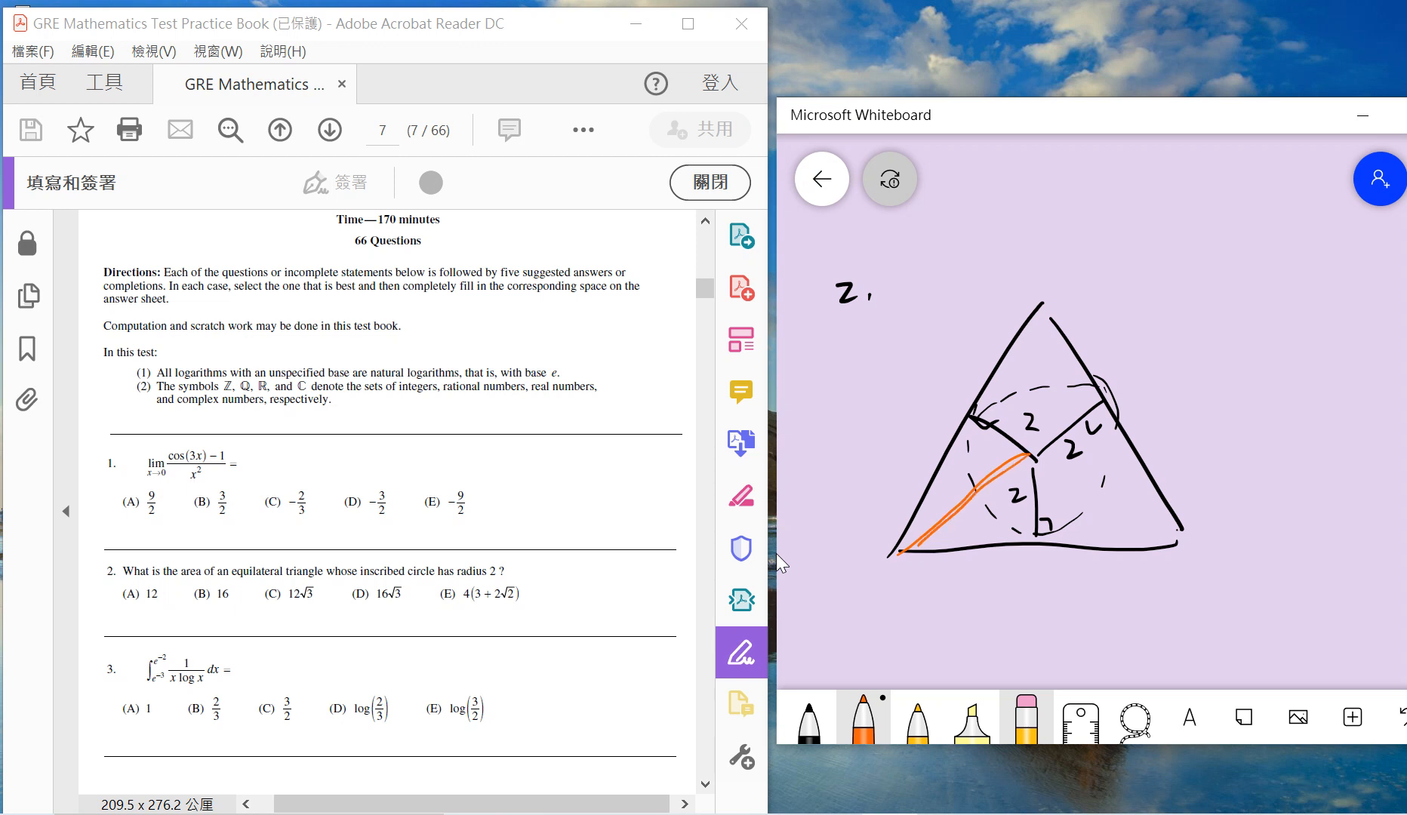
left_click_drag(1035, 454, 1175, 536)
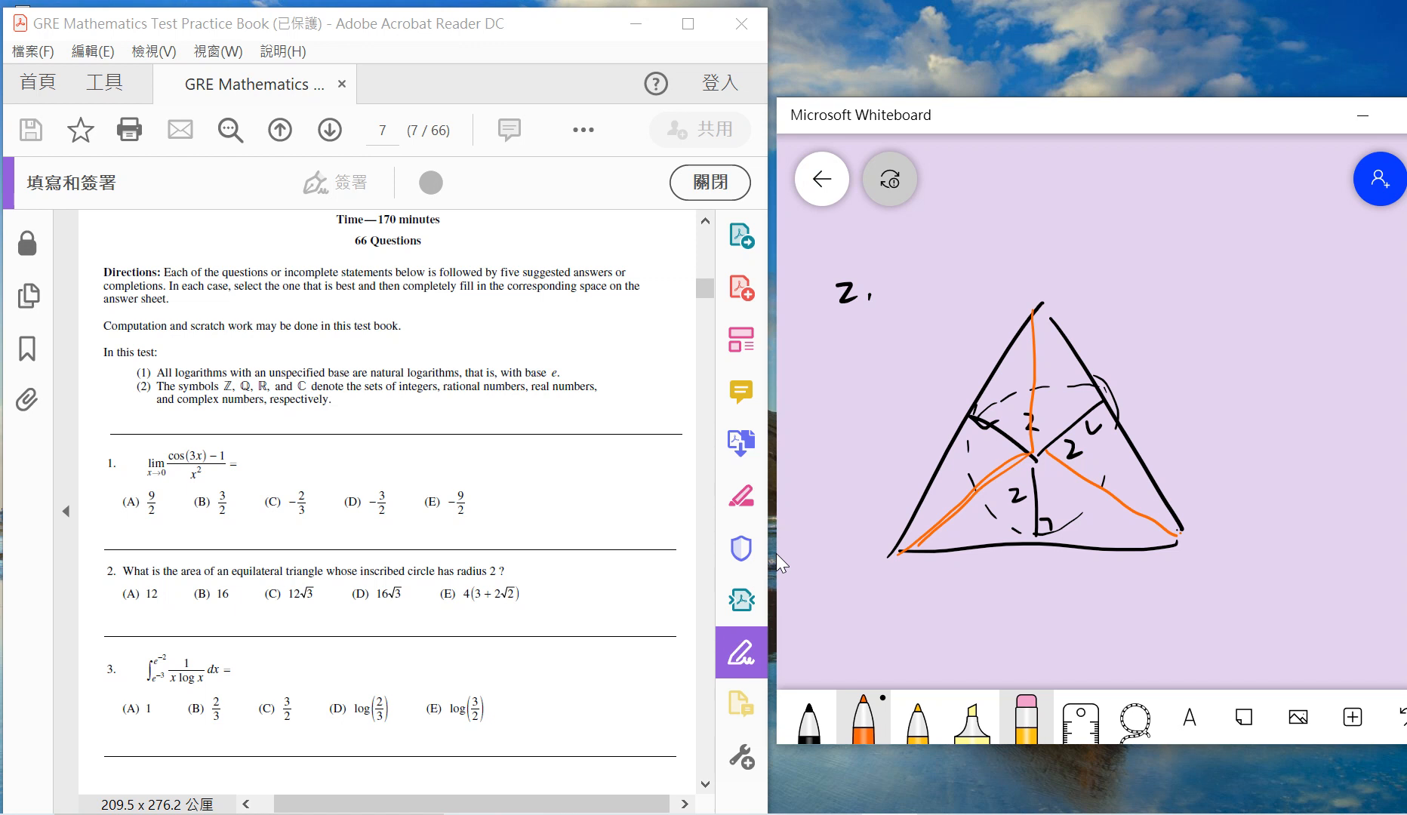
left_click_drag(860, 517, 852, 584)
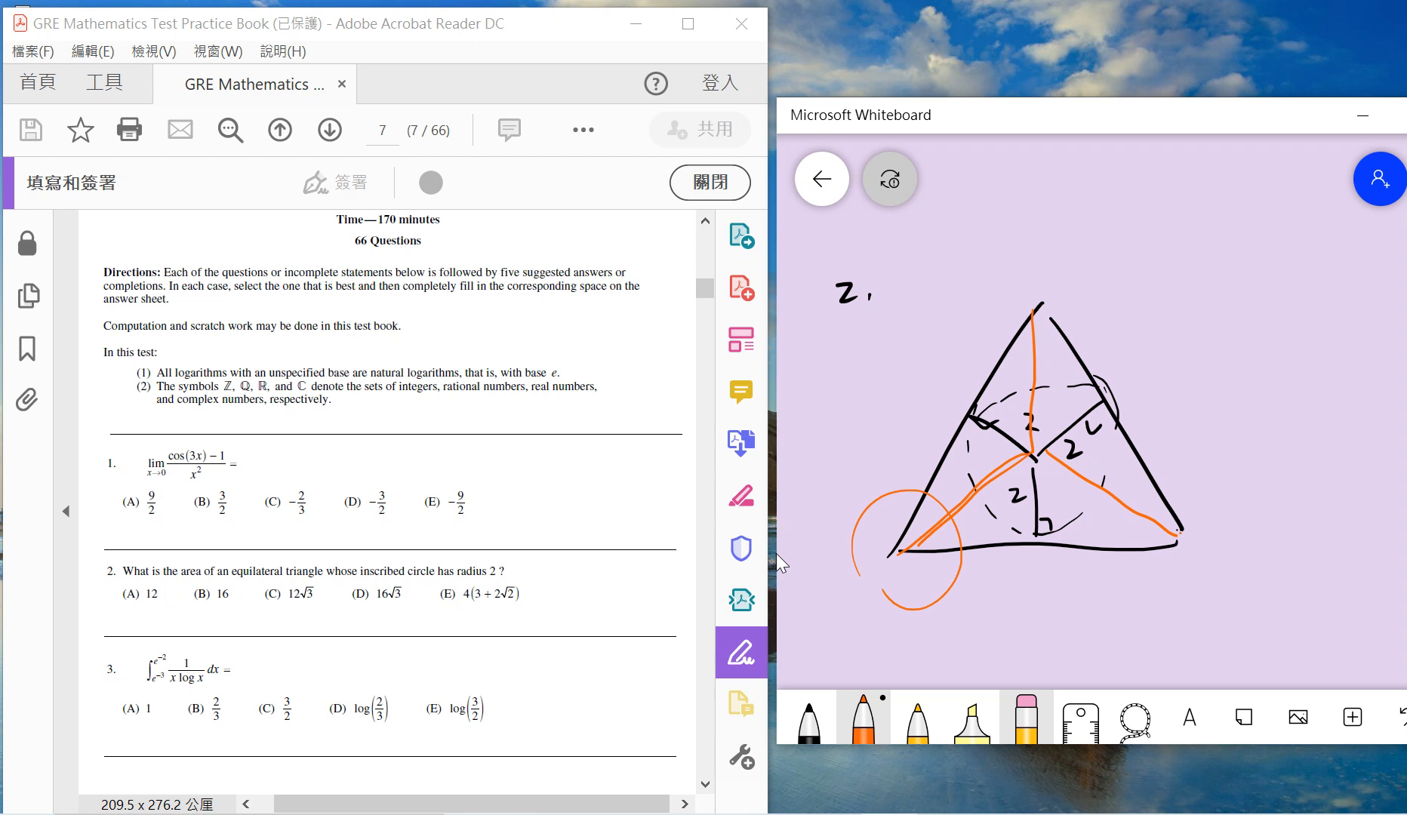
left_click_drag(938, 471, 964, 498)
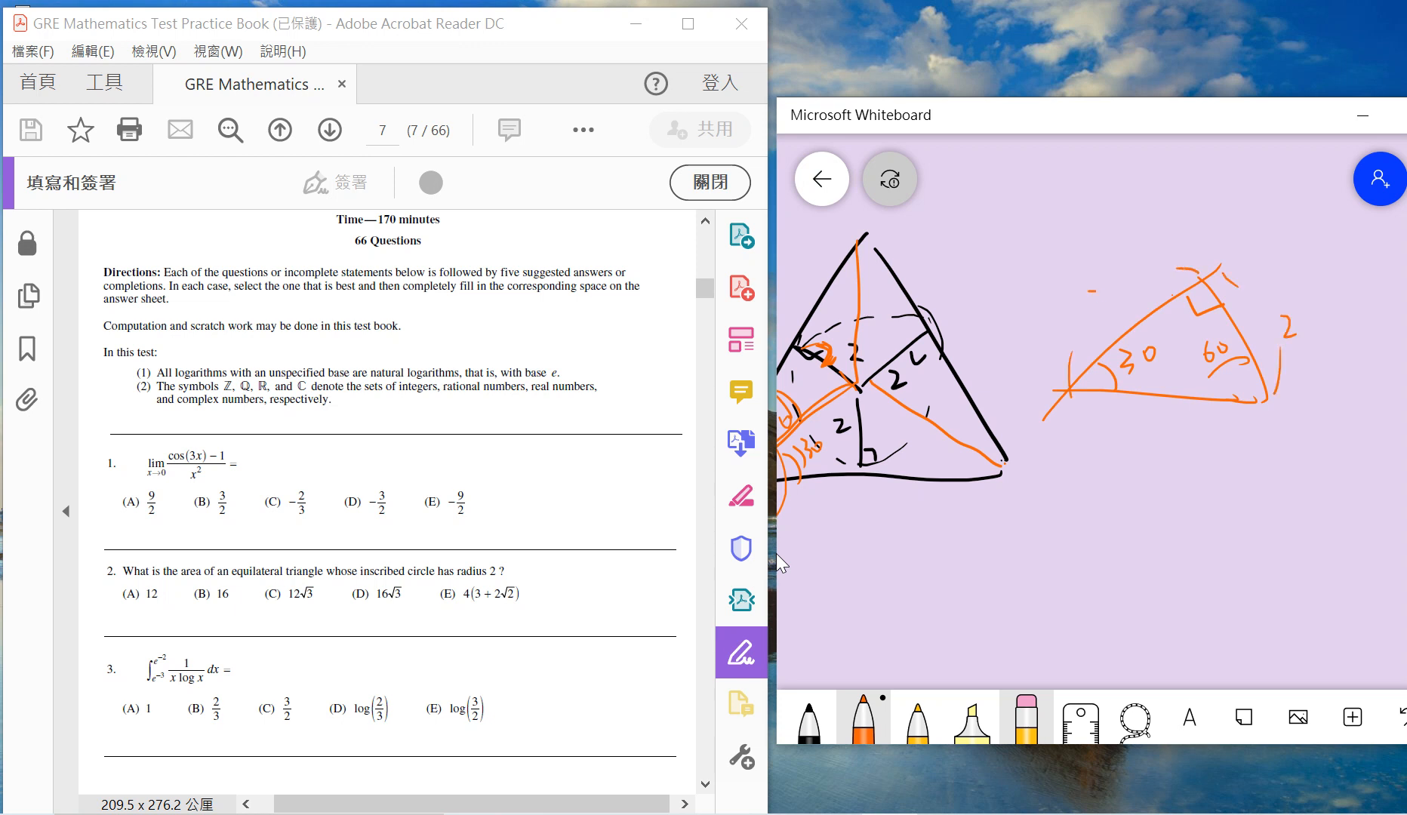
Step: Compute the small triangle's area 2√3, multiply by six for 12√3, and mark (C)
left_click_drag(1090, 309, 1149, 297)
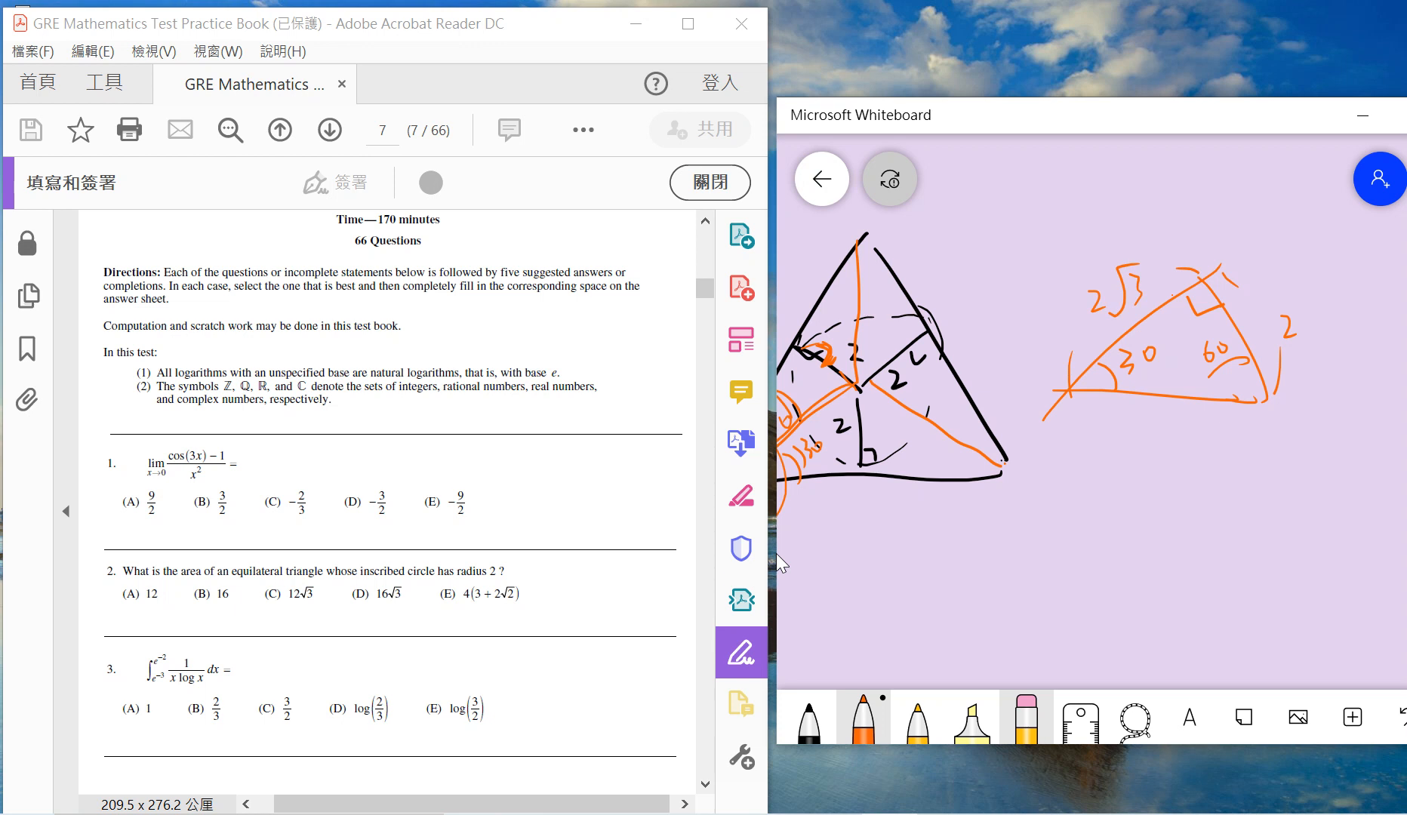
left_click_drag(1121, 422, 1113, 512)
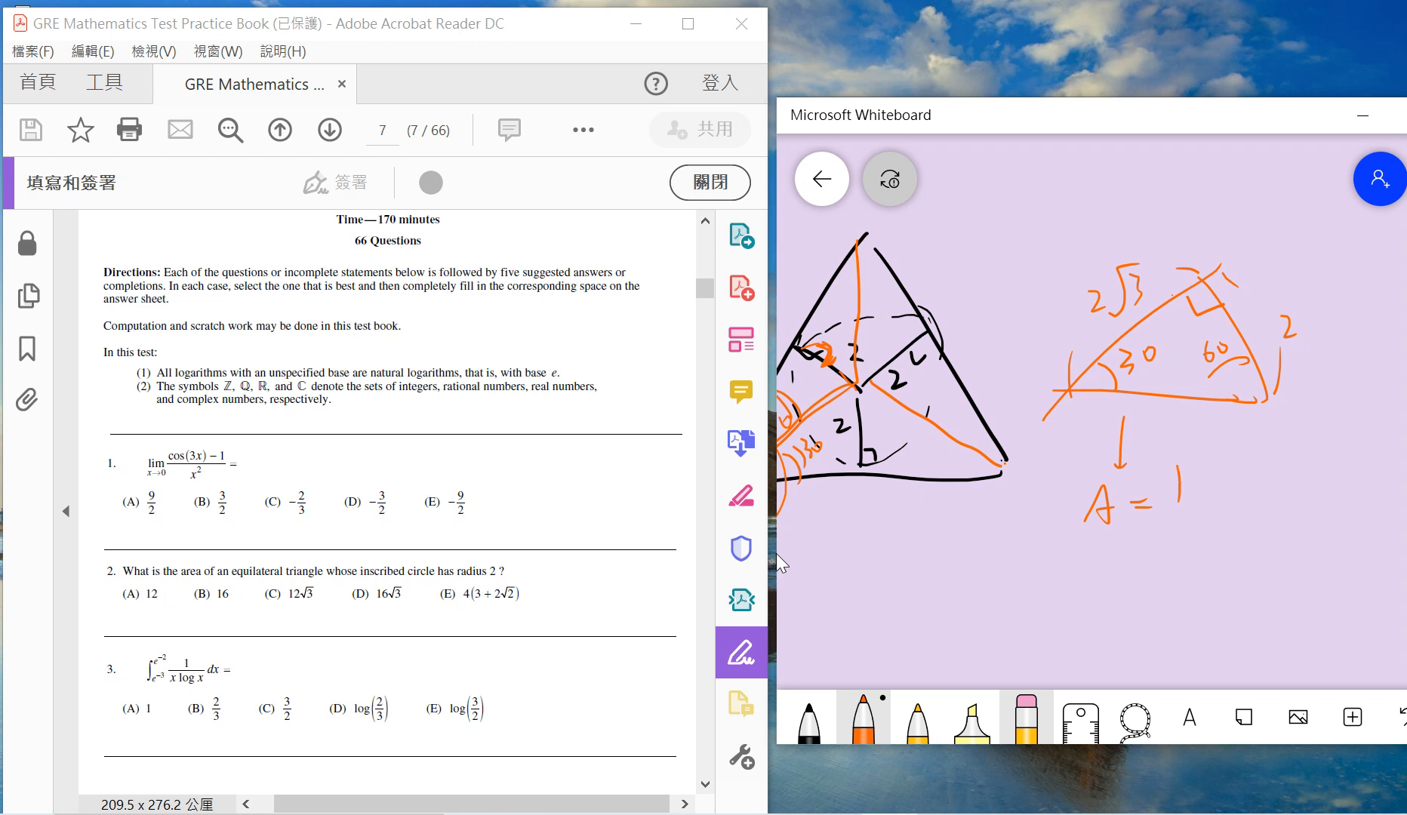
left_click_drag(1158, 494, 1239, 512)
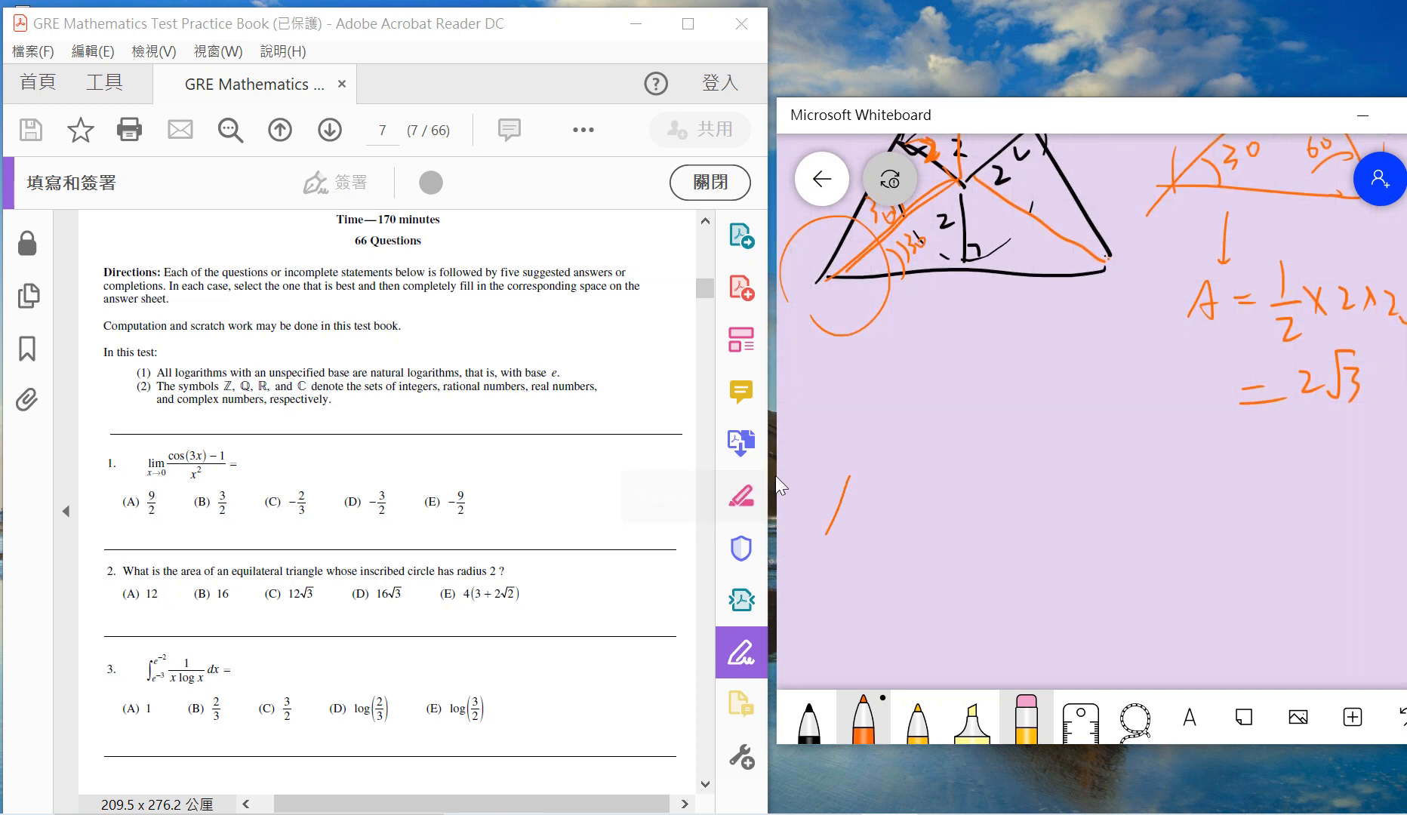
left_click_drag(852, 449, 1014, 539)
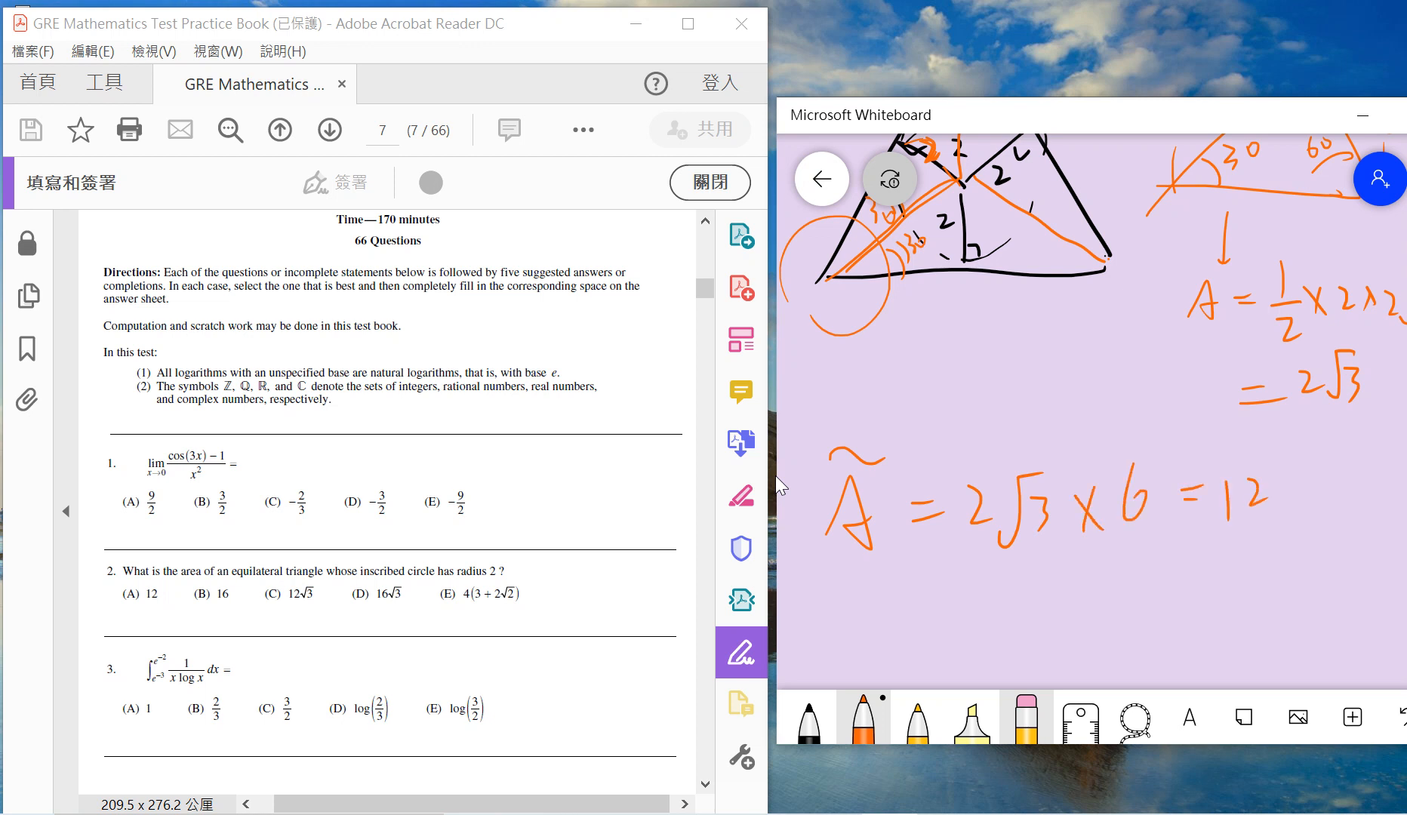
left_click_drag(1274, 503, 1328, 593)
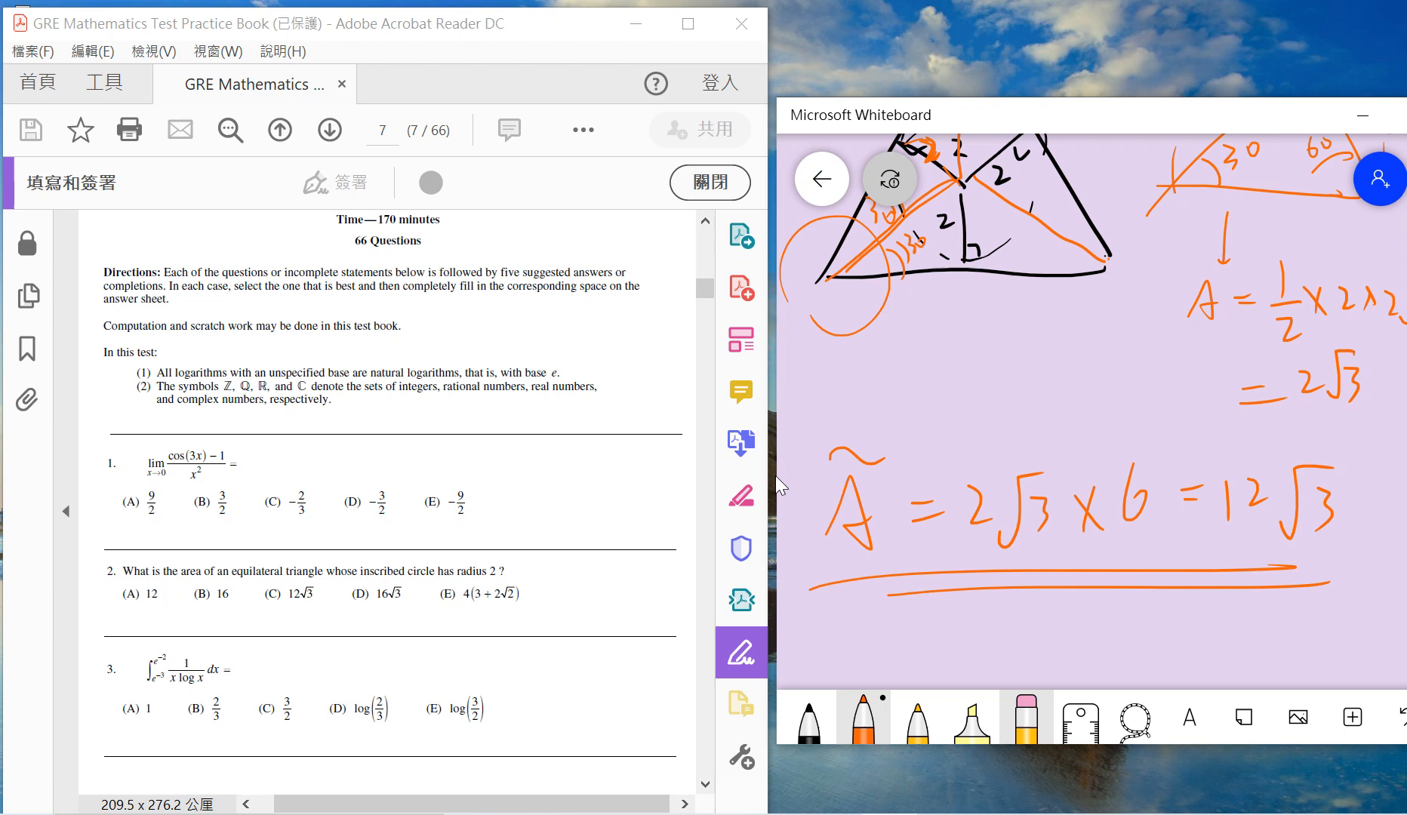
left_click_drag(979, 333, 978, 417)
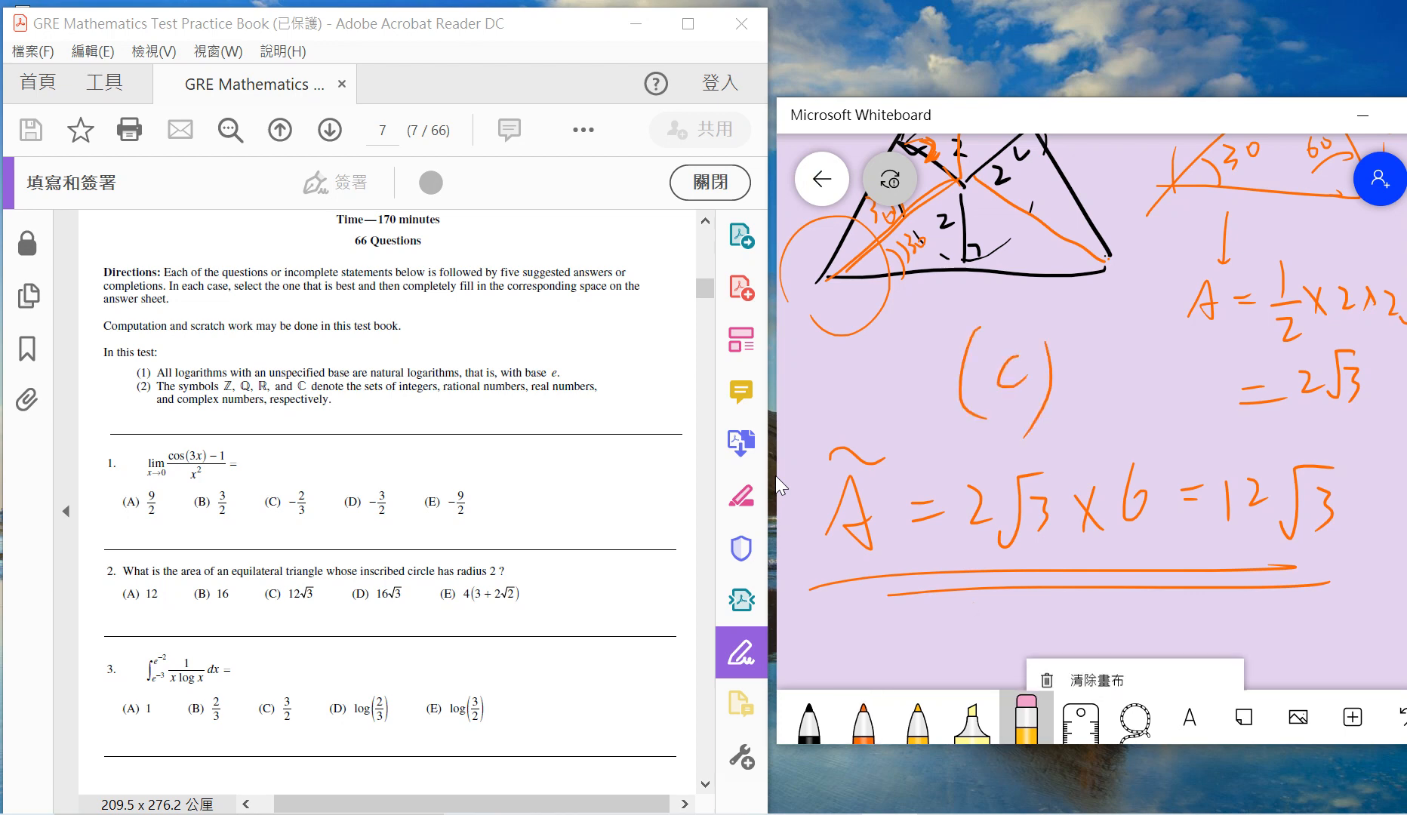
Step: Wipe the board, evaluate the integral via ln(ln x) as log(2/3), answer (D), then wipe again
left_click(1089, 678)
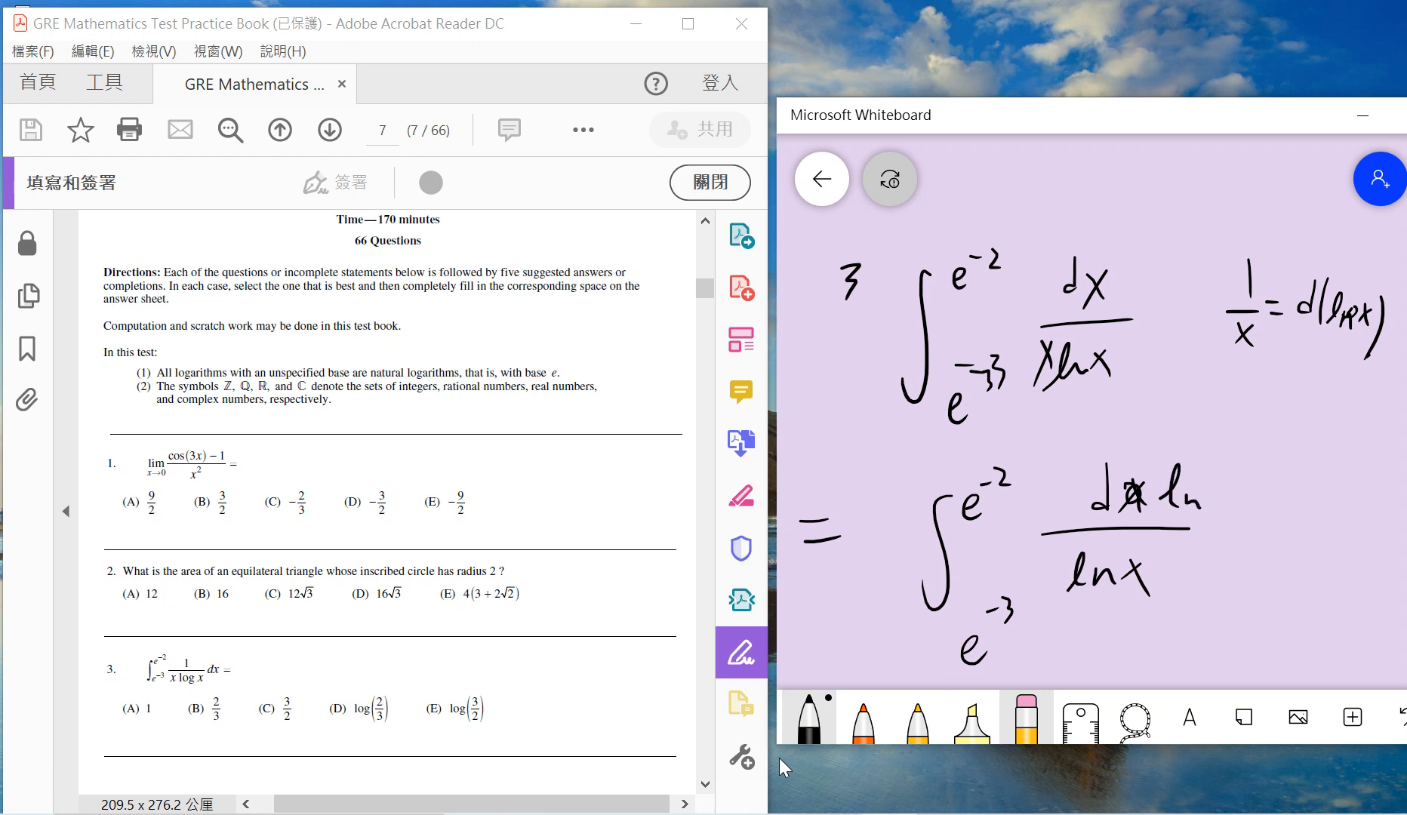
left_click_drag(1158, 503, 1247, 502)
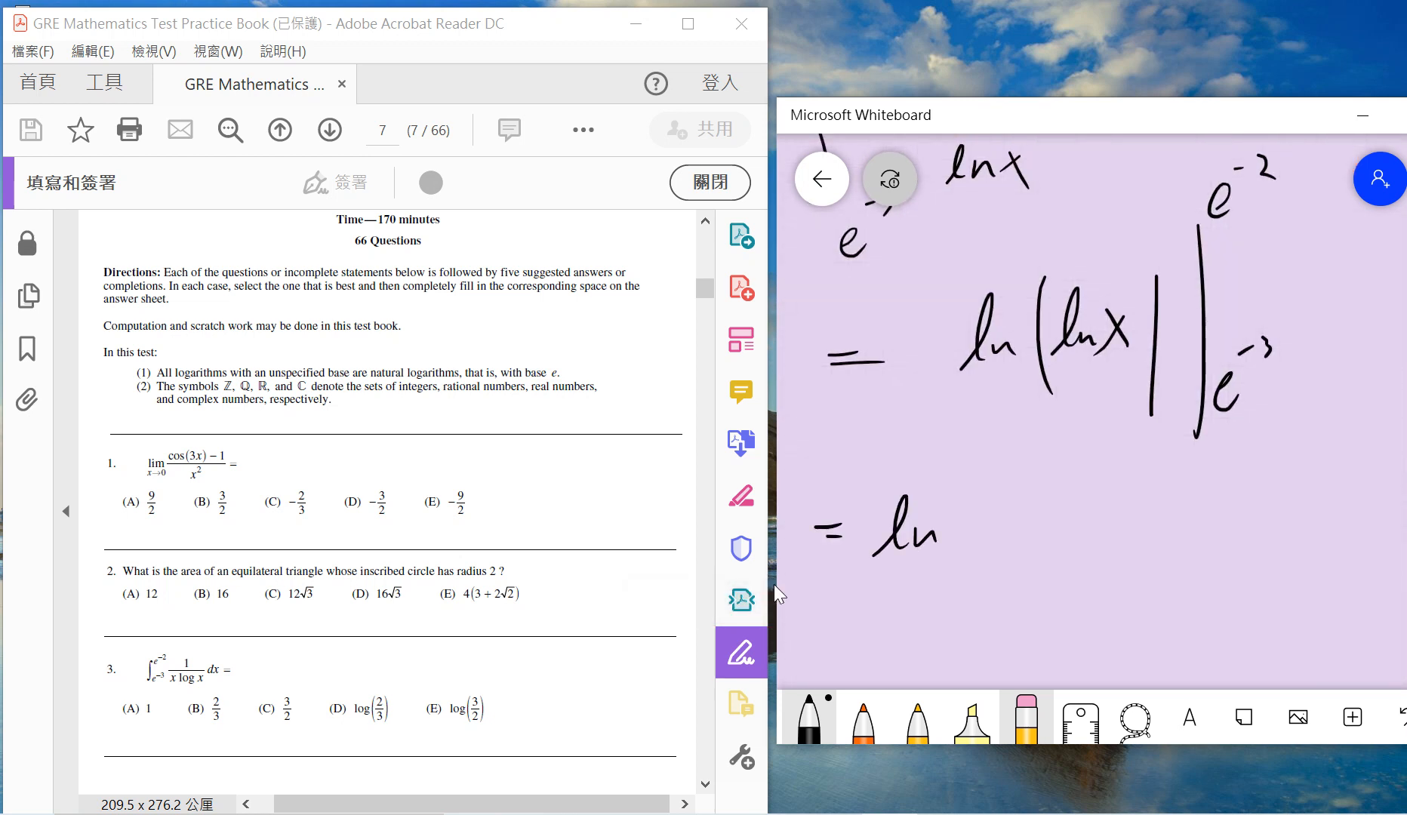
left_click_drag(960, 503, 960, 593)
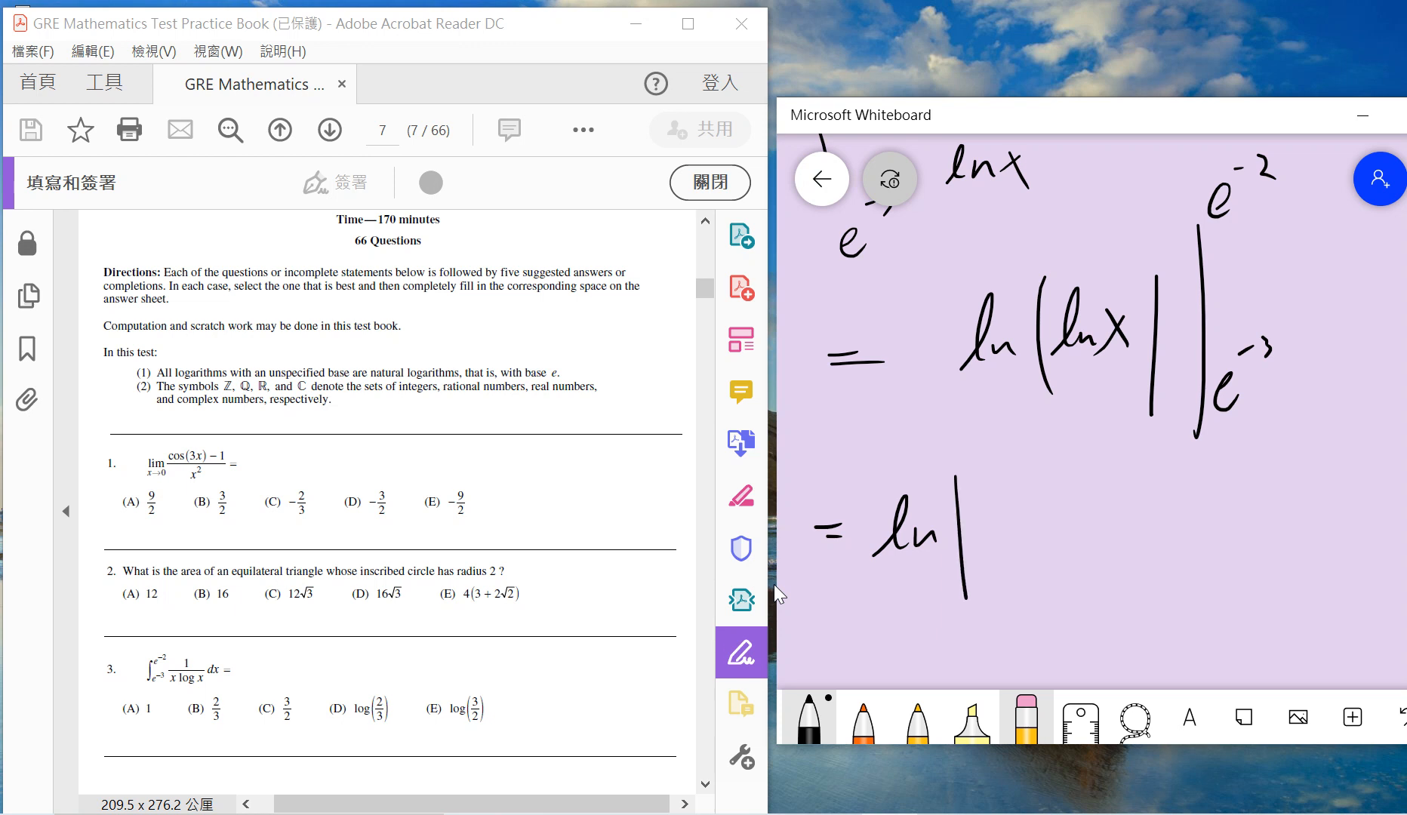
left_click_drag(983, 539, 1073, 530)
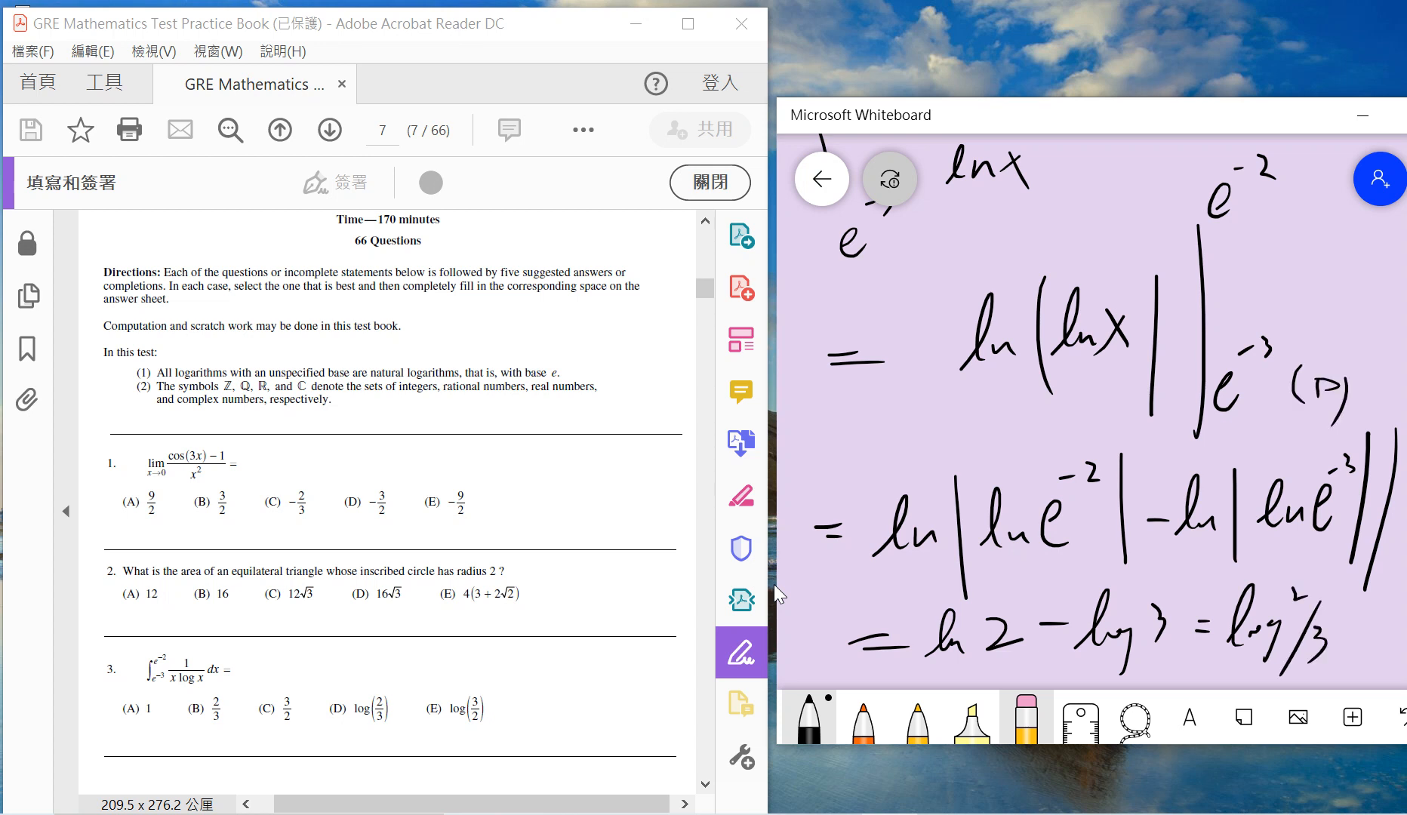
left_click(1024, 718)
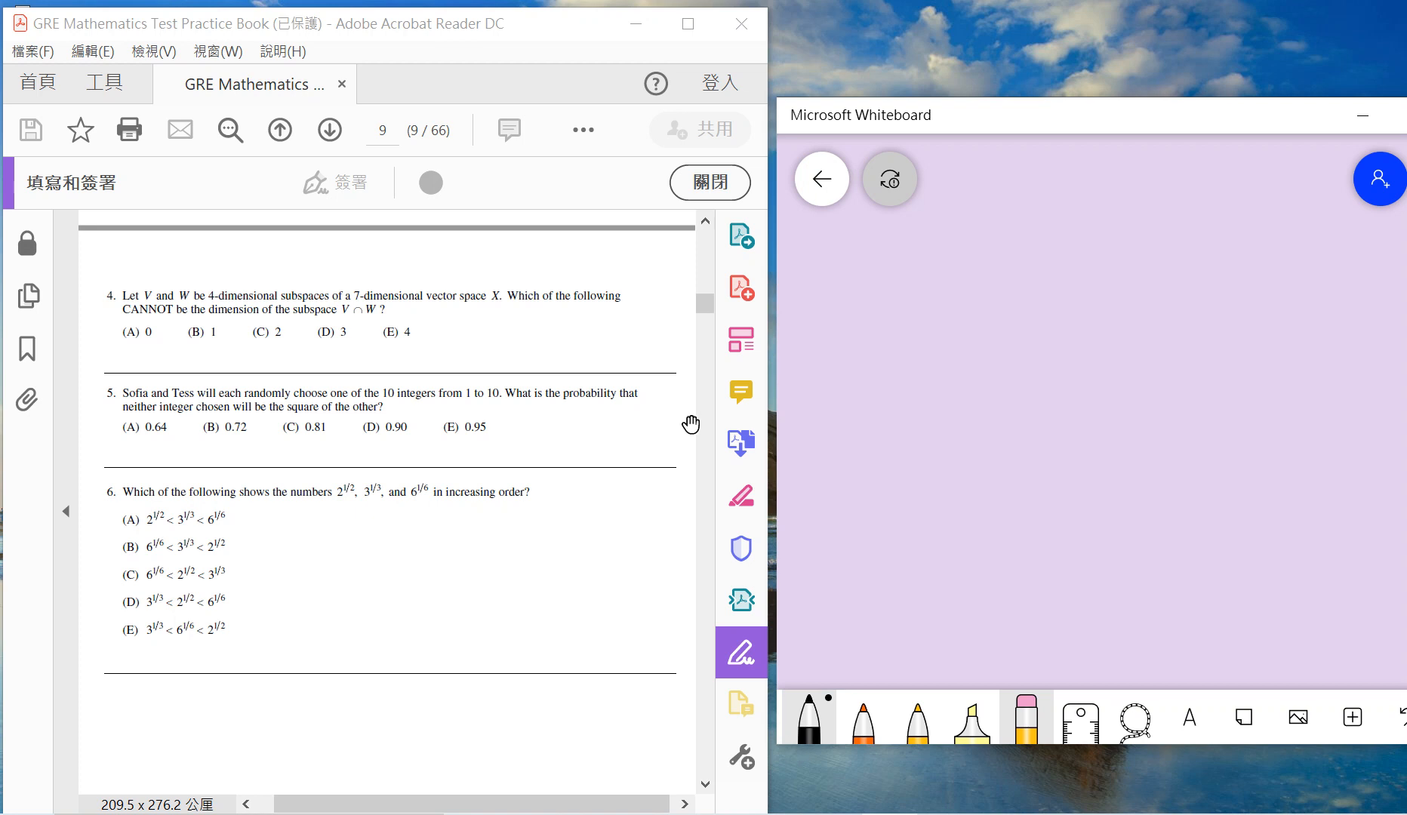
mouse_move(741, 392)
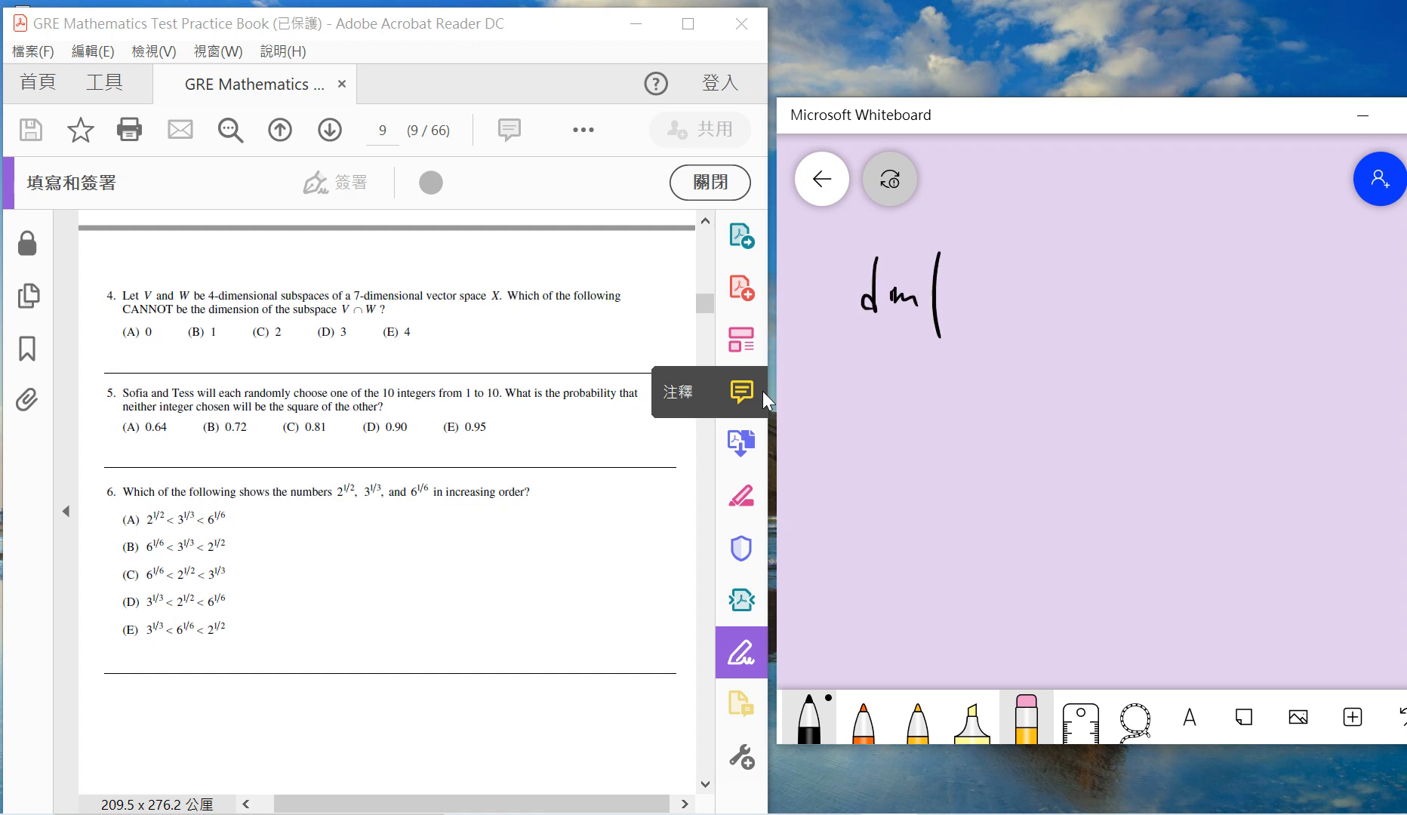
Step: Write dim(V∩W) = dim V + dim W − dim(V+W), with dim(V+W) ≤ dim X, giving 4+4−7 = 1
left_click_drag(942, 297, 1014, 297)
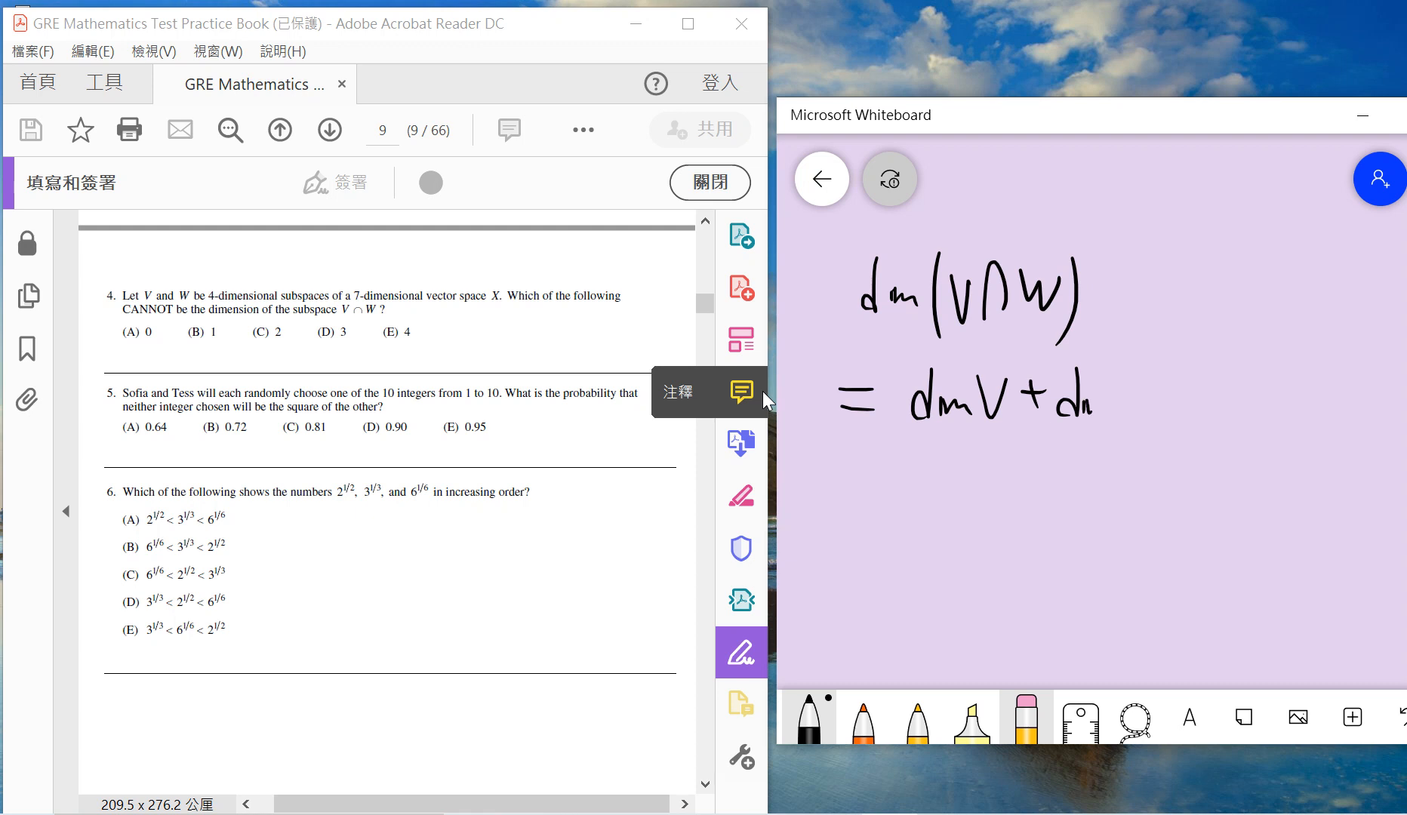
left_click_drag(1113, 395, 1265, 385)
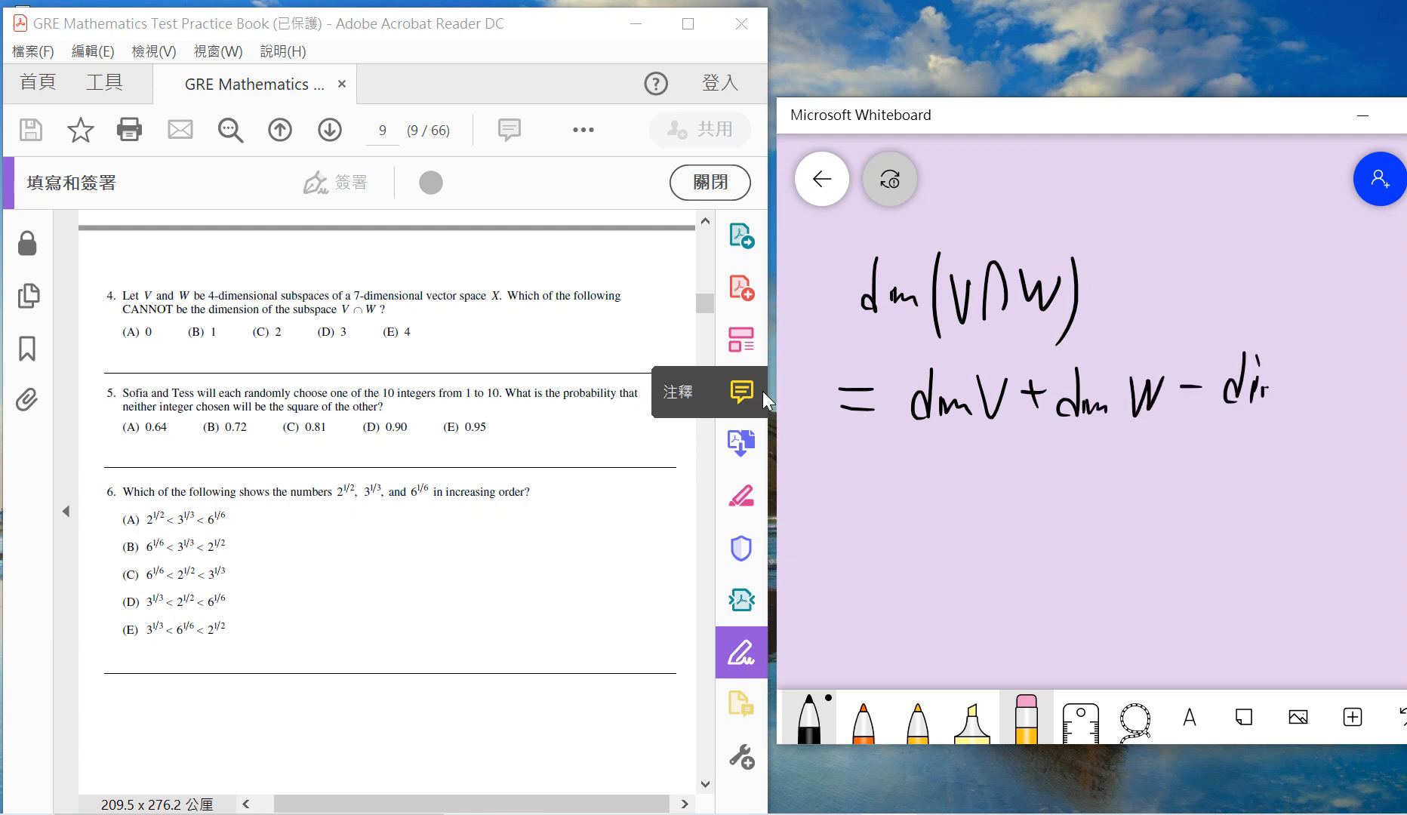
left_click_drag(1265, 395, 1328, 413)
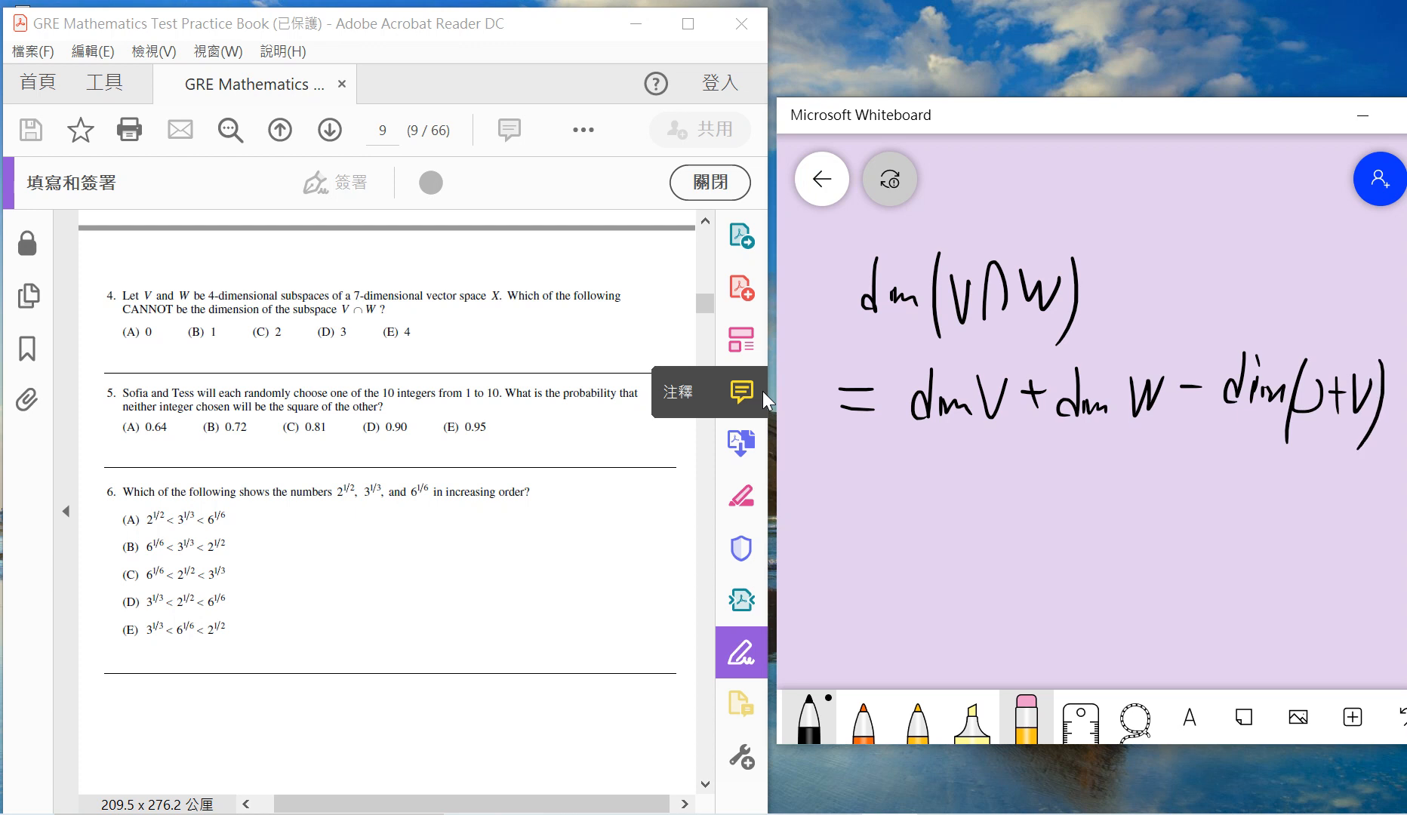
left_click_drag(1225, 440, 1360, 449)
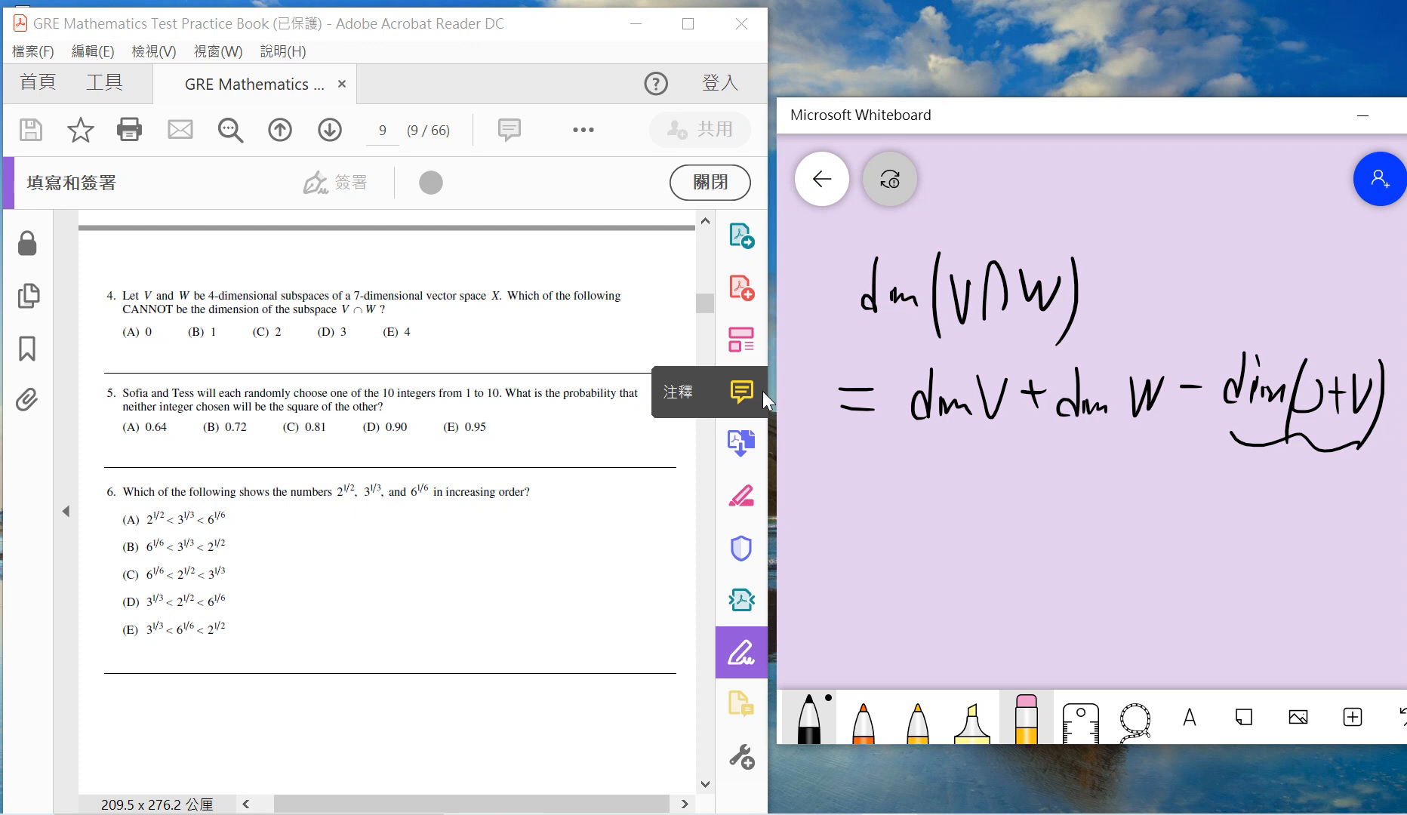
left_click_drag(1283, 305, 1269, 346)
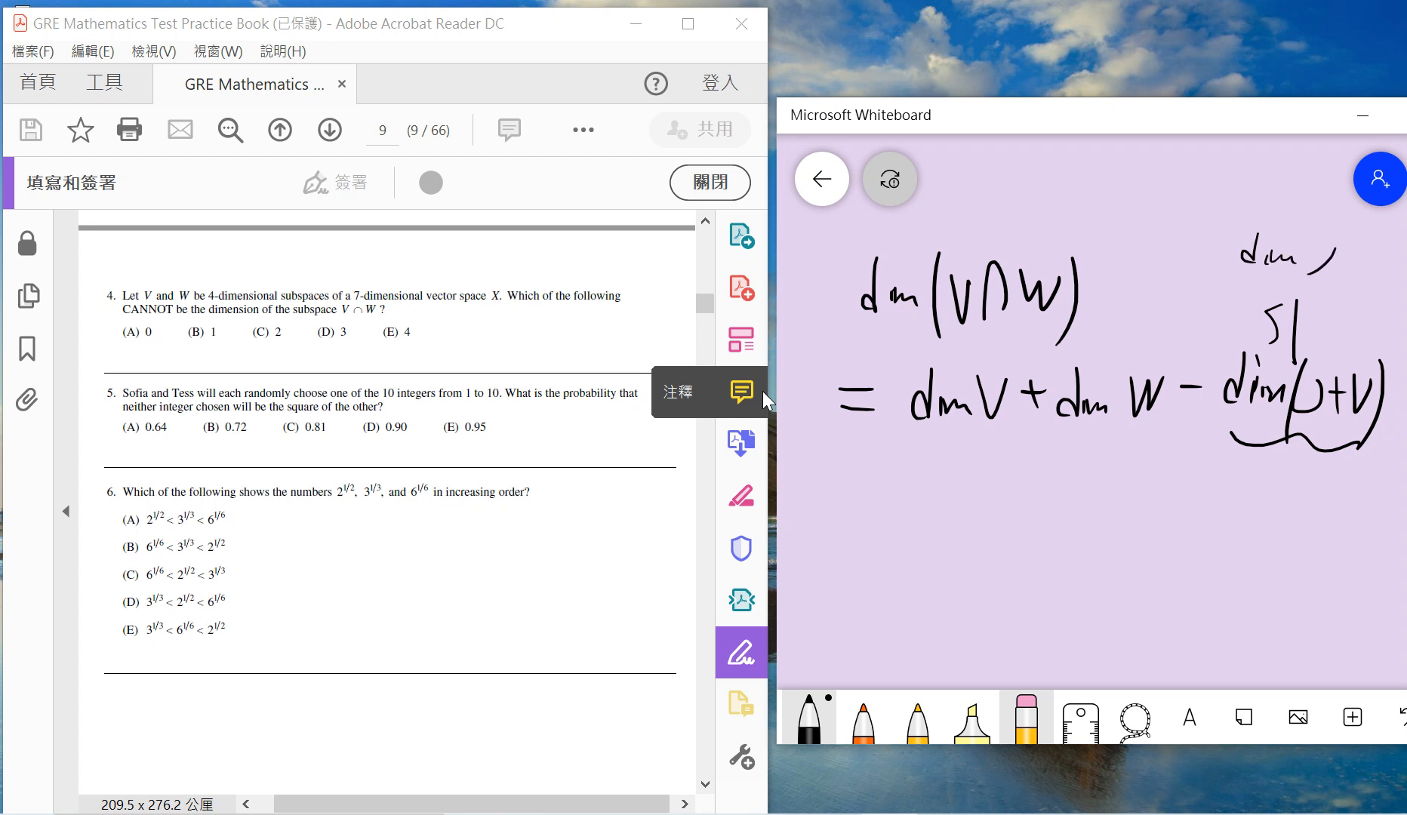
left_click_drag(1306, 242, 1337, 288)
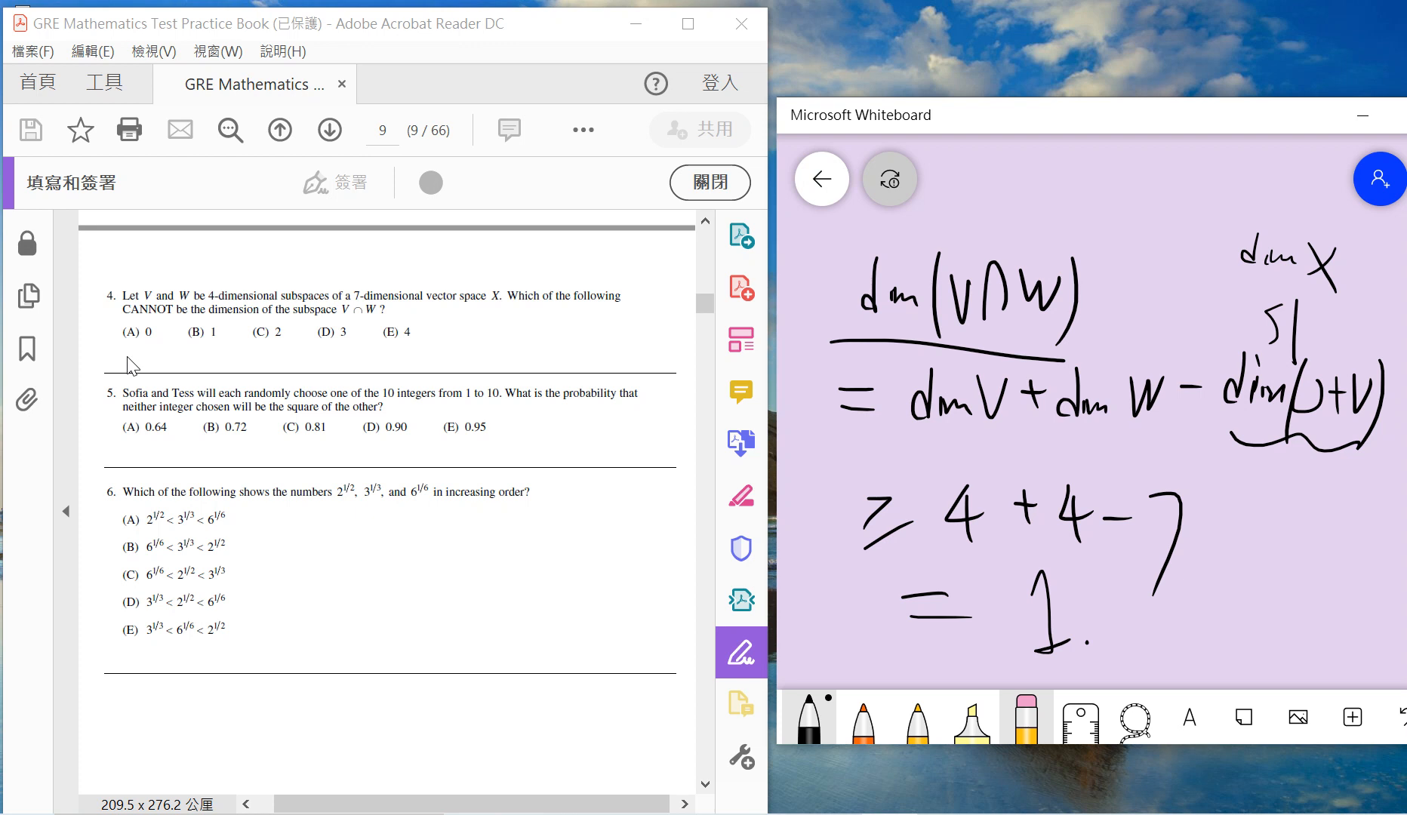
left_click_drag(1158, 625, 1238, 579)
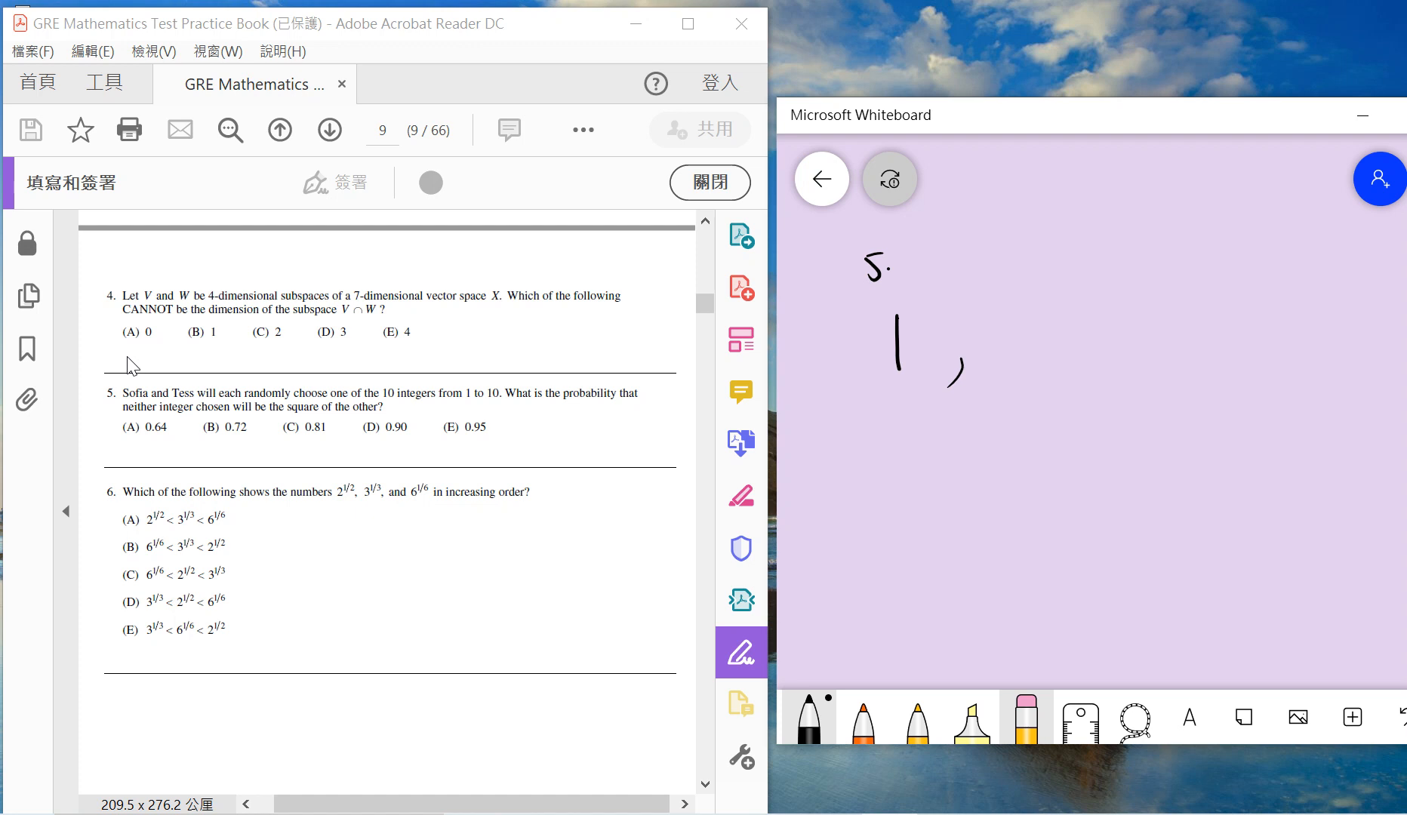
Step: Tabulate Sofia's picks 1–5 against Tess's allowed counts 9, 9, 9, 9, 10
left_click_drag(994, 350, 1048, 341)
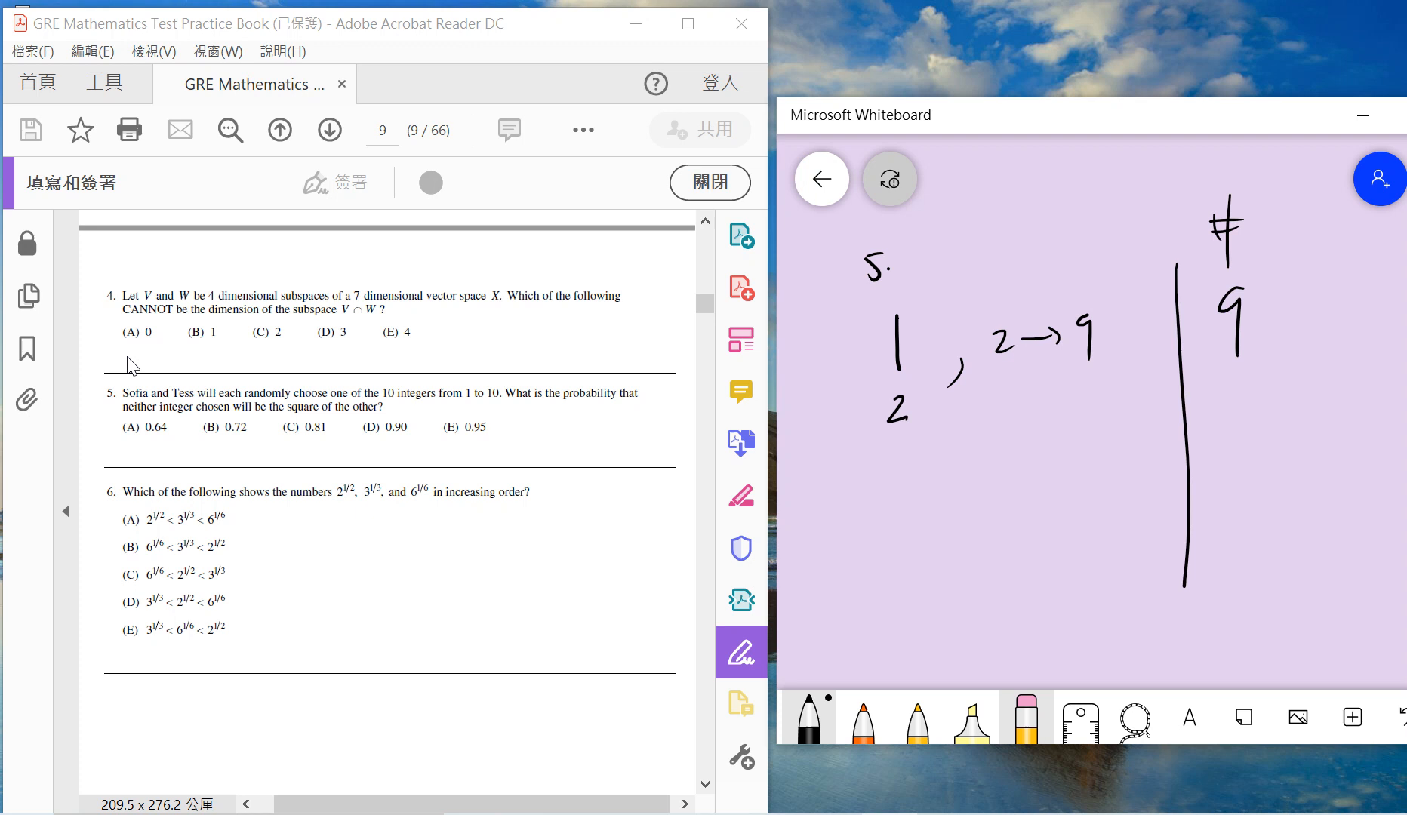
left_click_drag(983, 390, 992, 409)
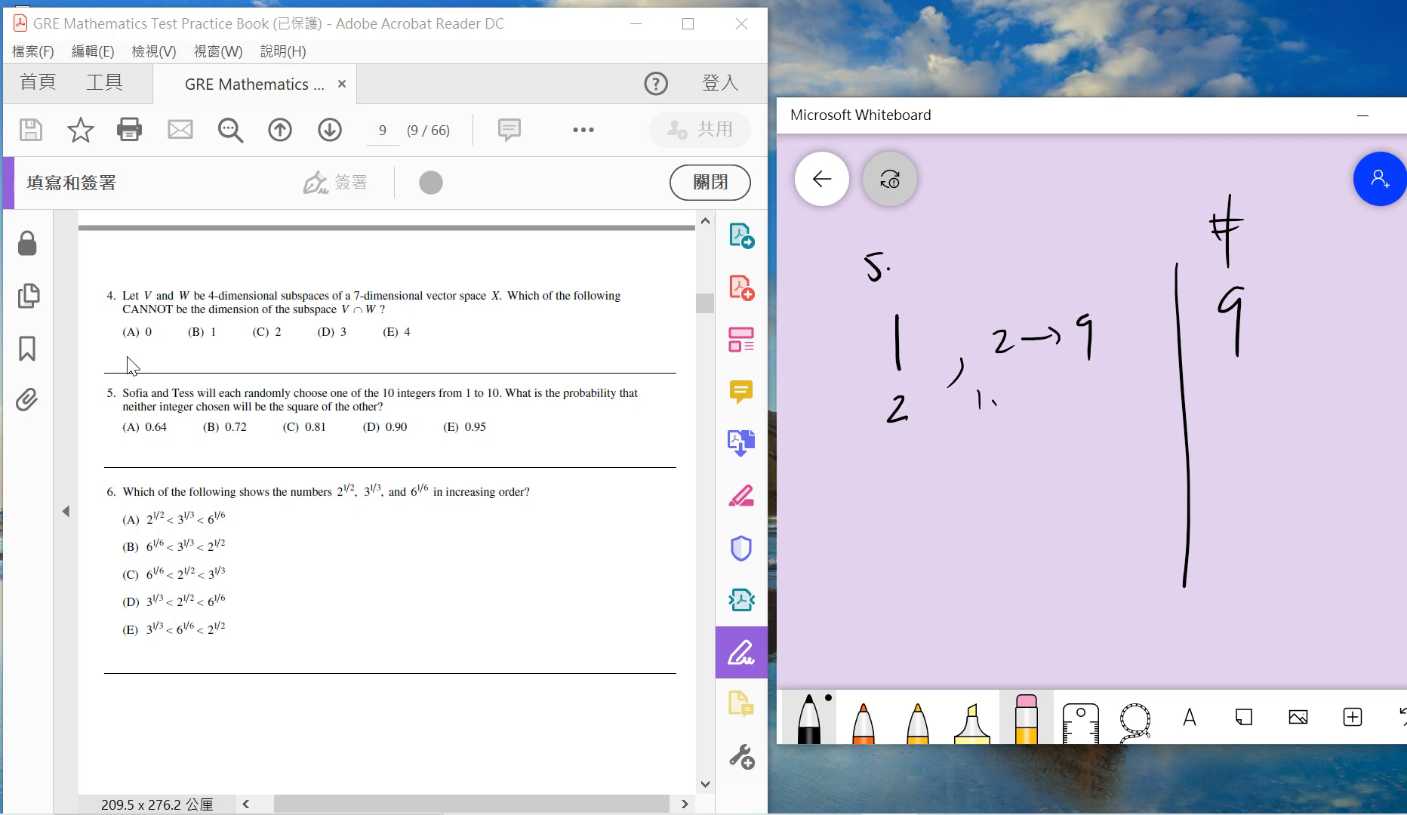
left_click_drag(1005, 399, 1094, 399)
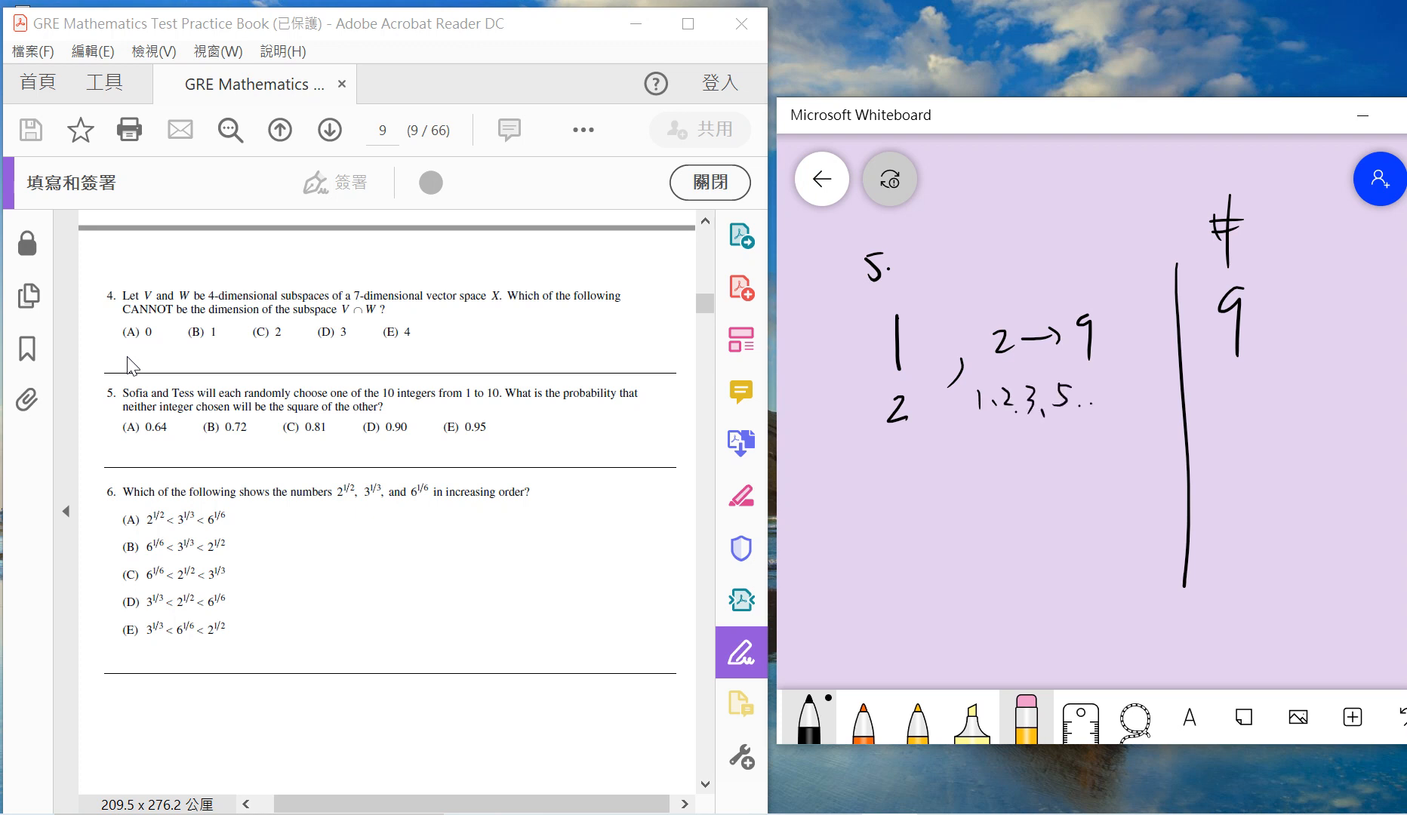
left_click_drag(1230, 360, 1239, 403)
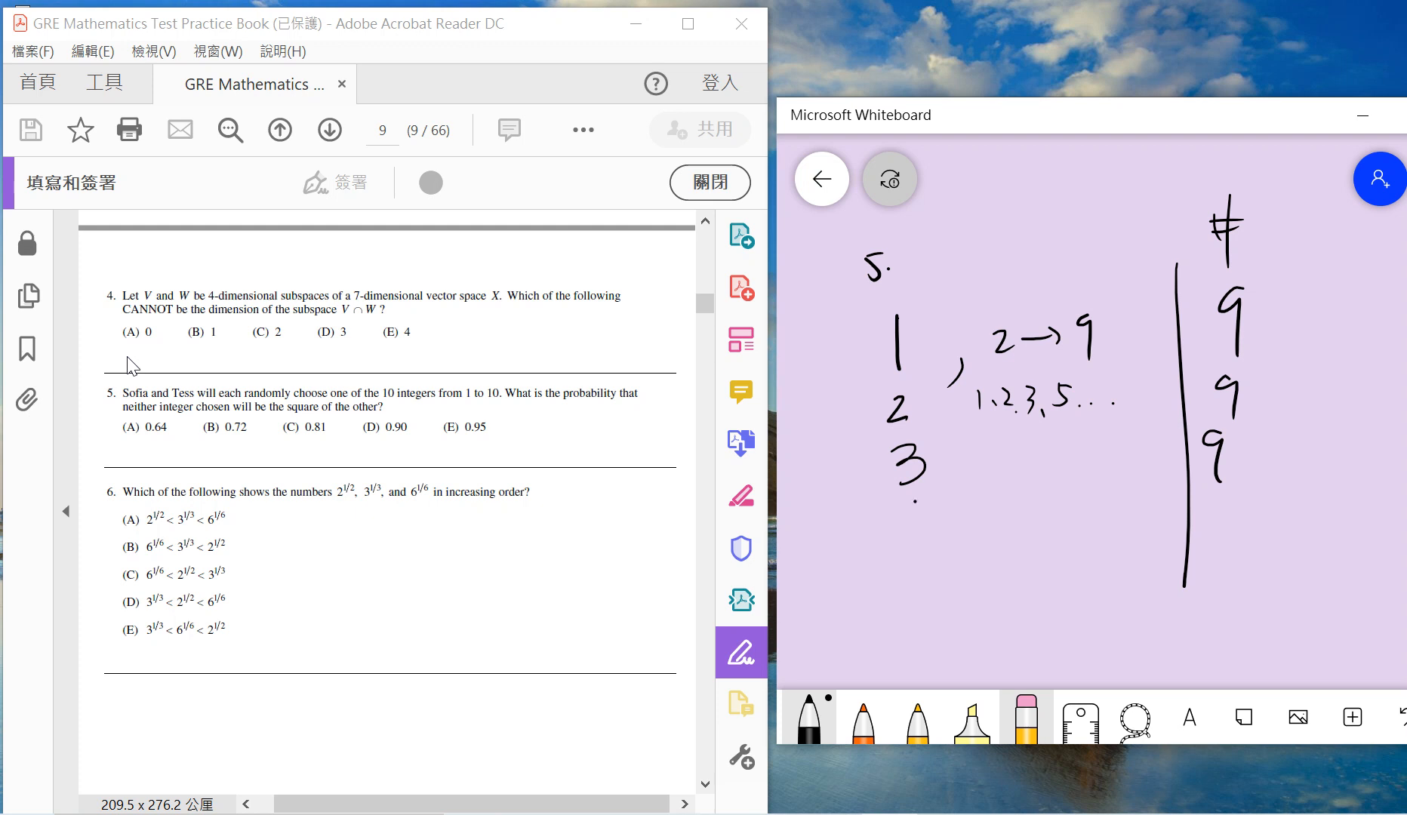
left_click_drag(898, 503, 933, 548)
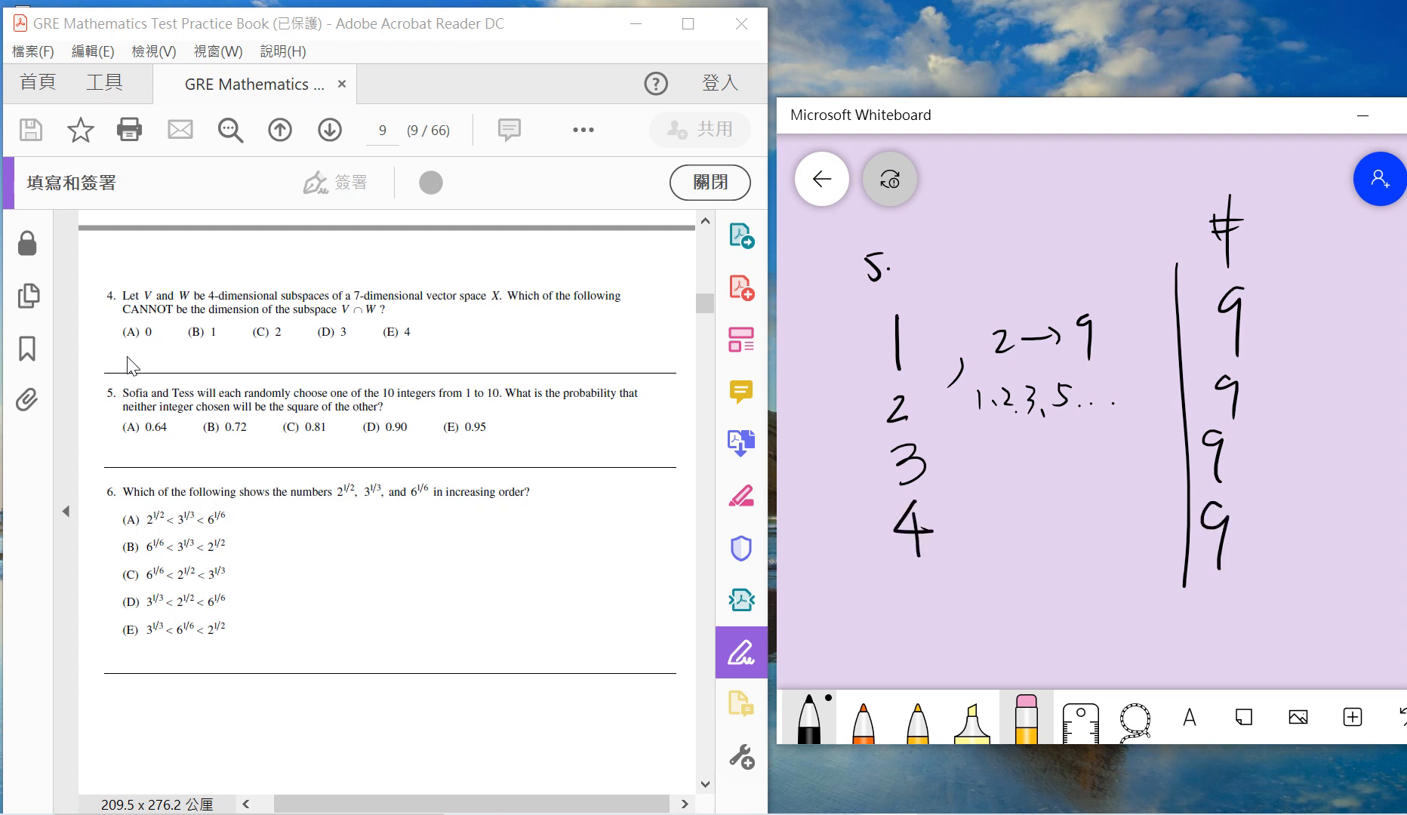
left_click_drag(916, 588, 965, 620)
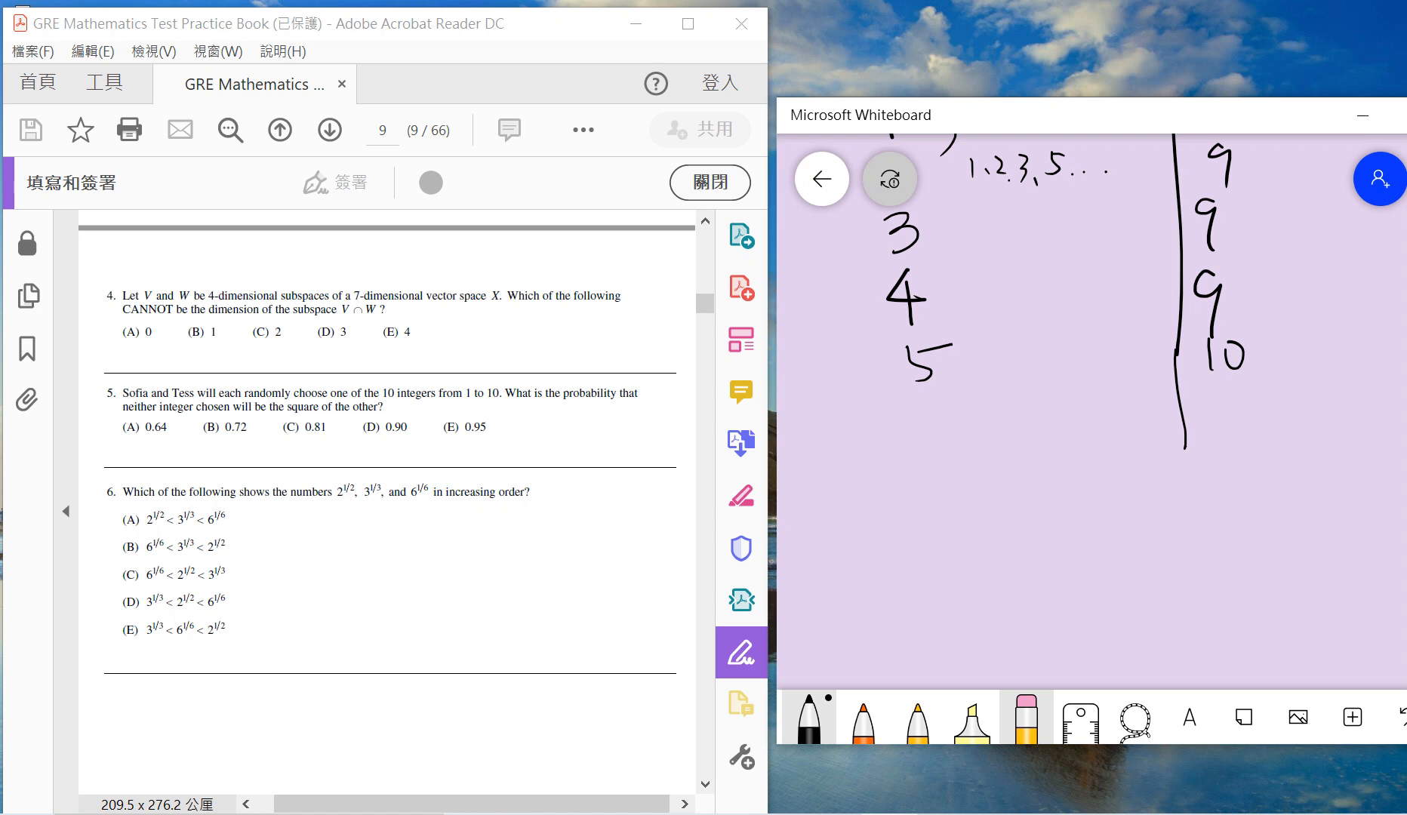
mouse_move(132, 365)
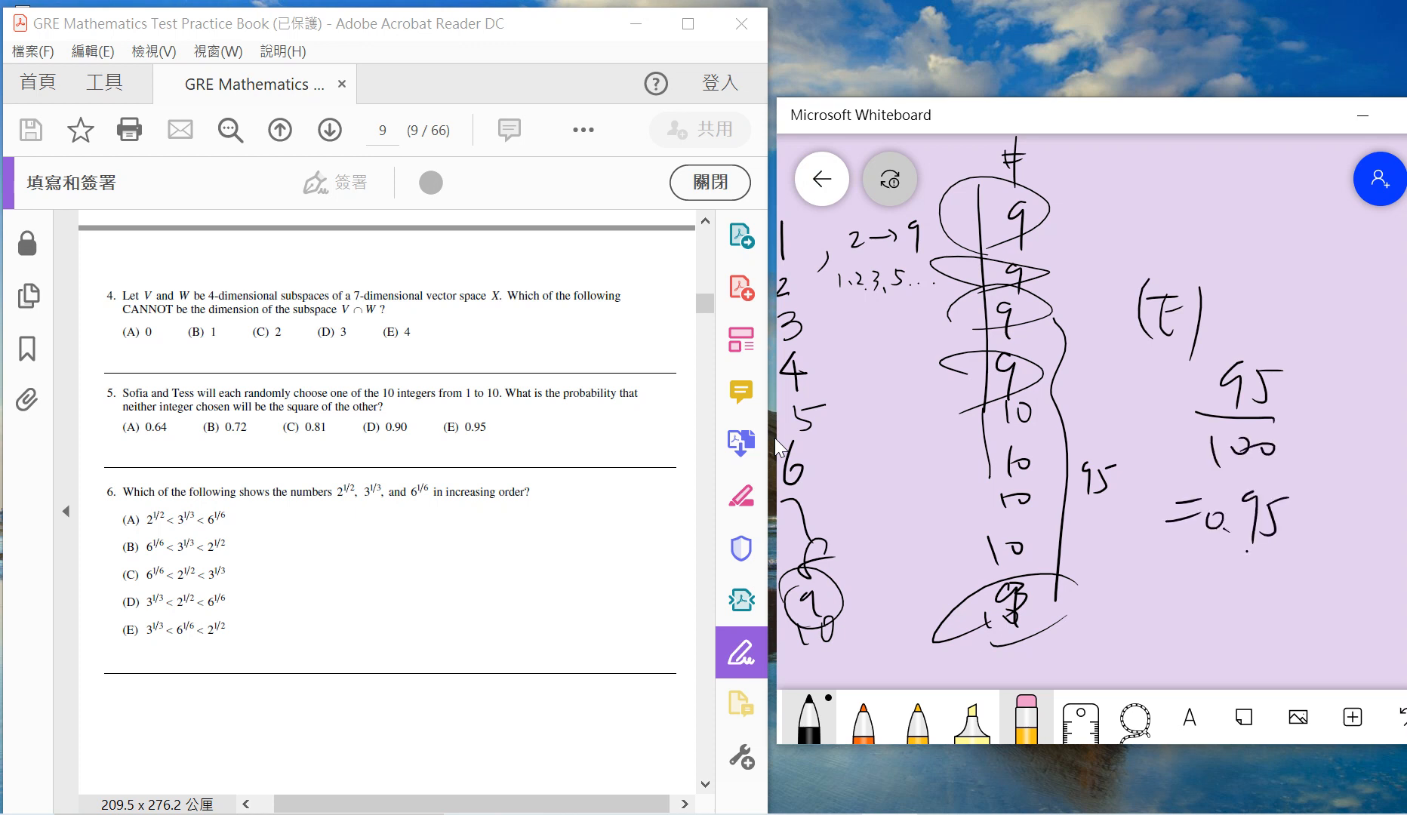
mouse_move(741, 602)
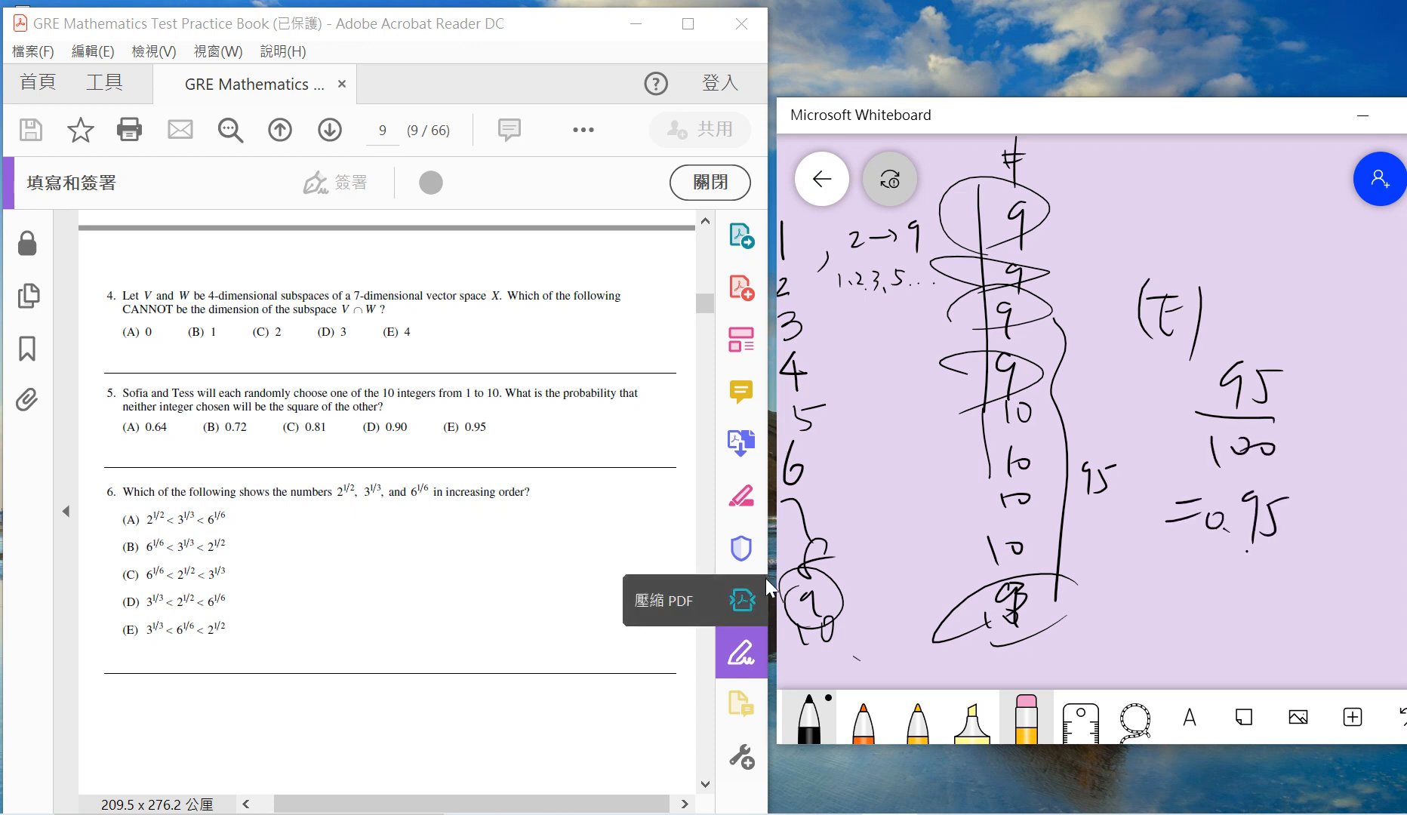
Step: Raise 2^(1/2), 3^(1/3) and 6^(1/6) to the sixth power in orange, writing 8 and 9
left_click(1026, 716)
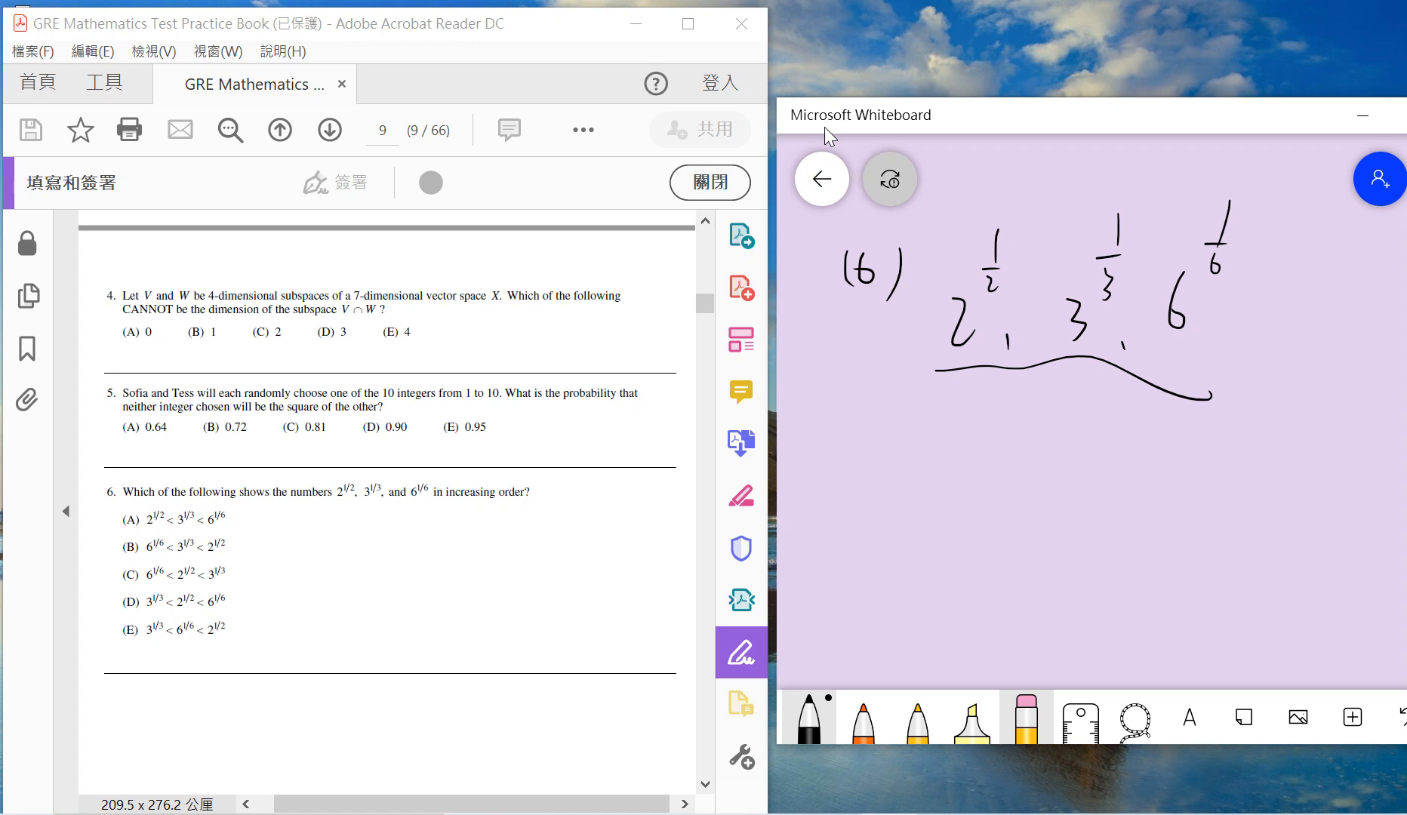
left_click(861, 715)
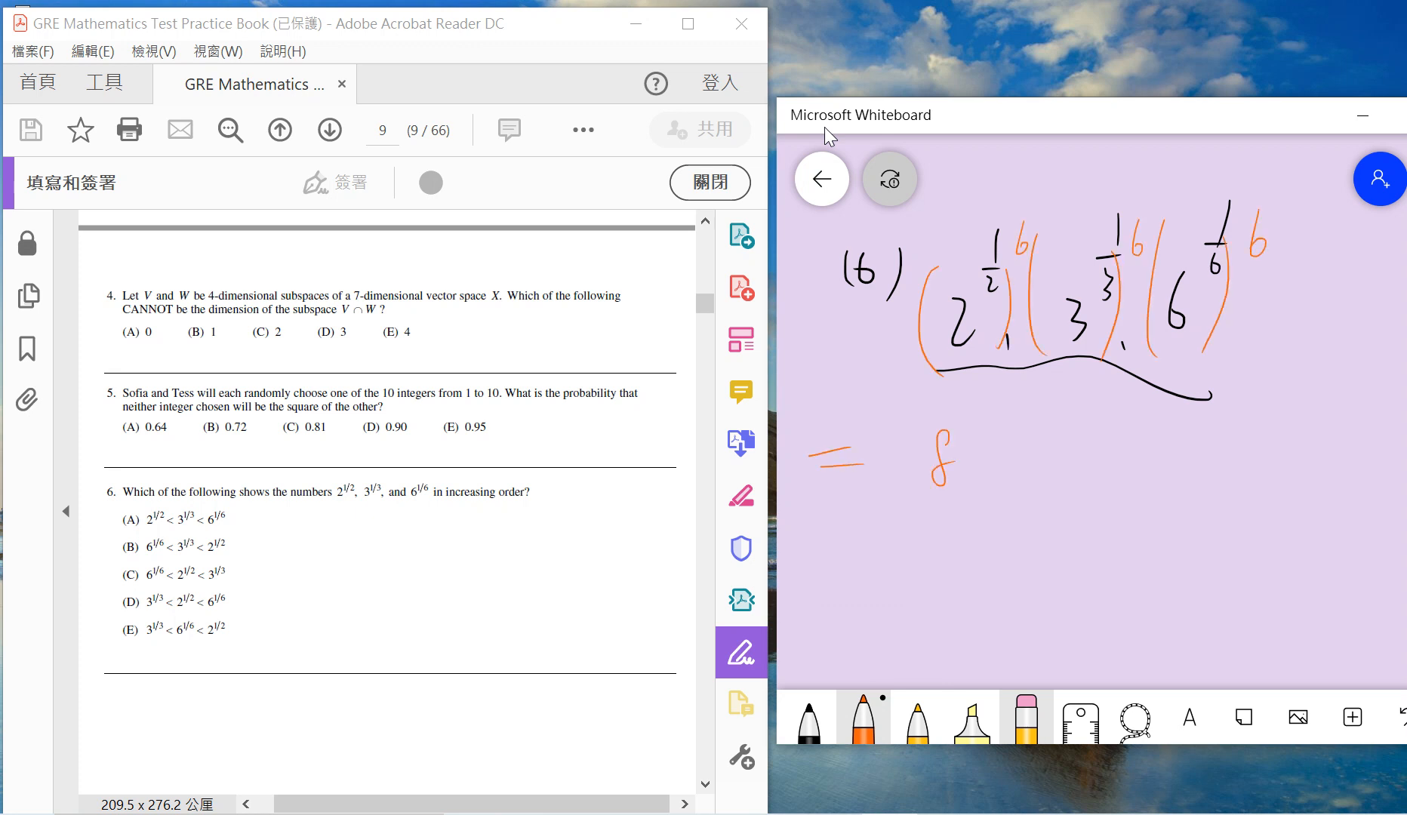
left_click_drag(987, 475, 1166, 467)
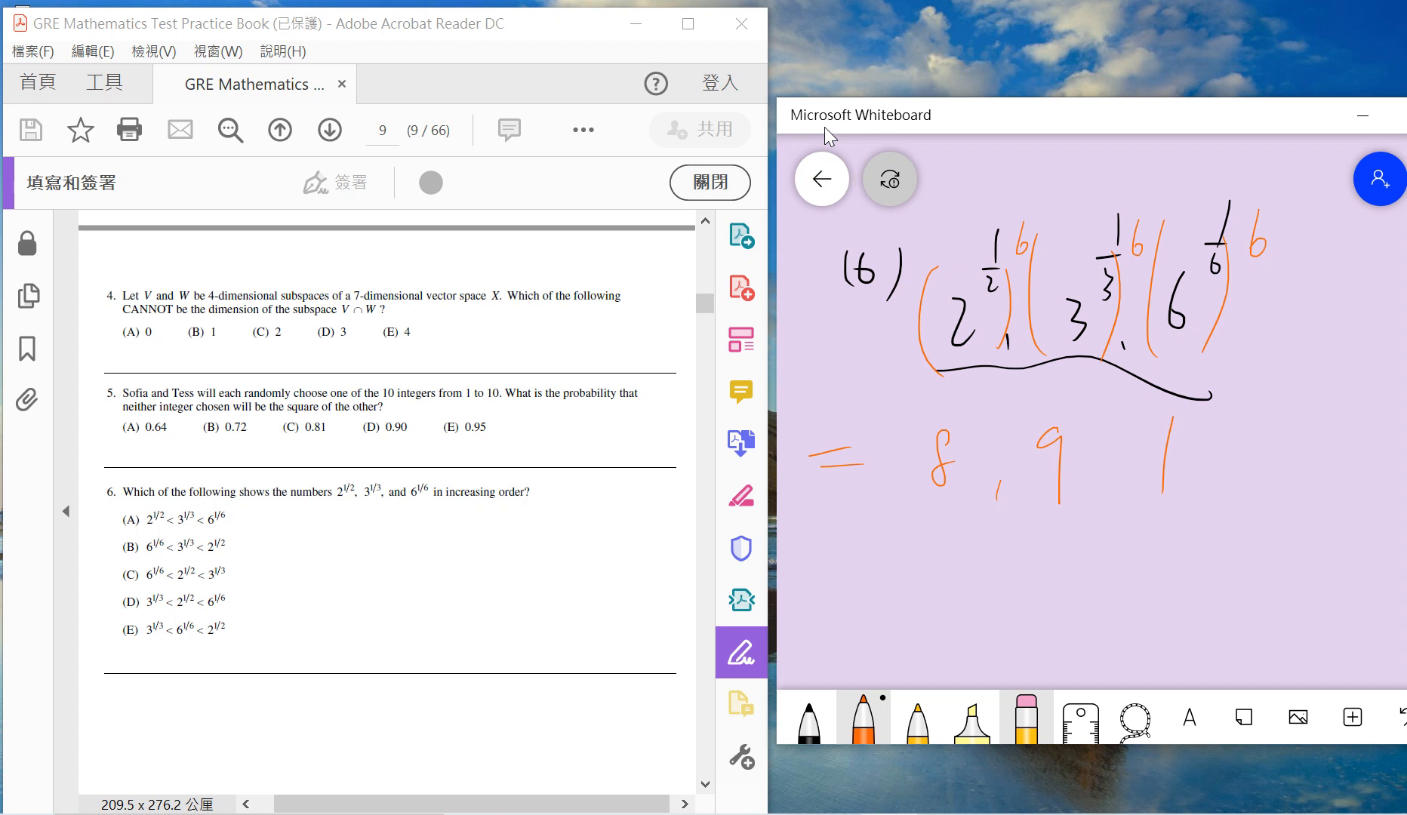
left_click_drag(1158, 441, 1194, 494)
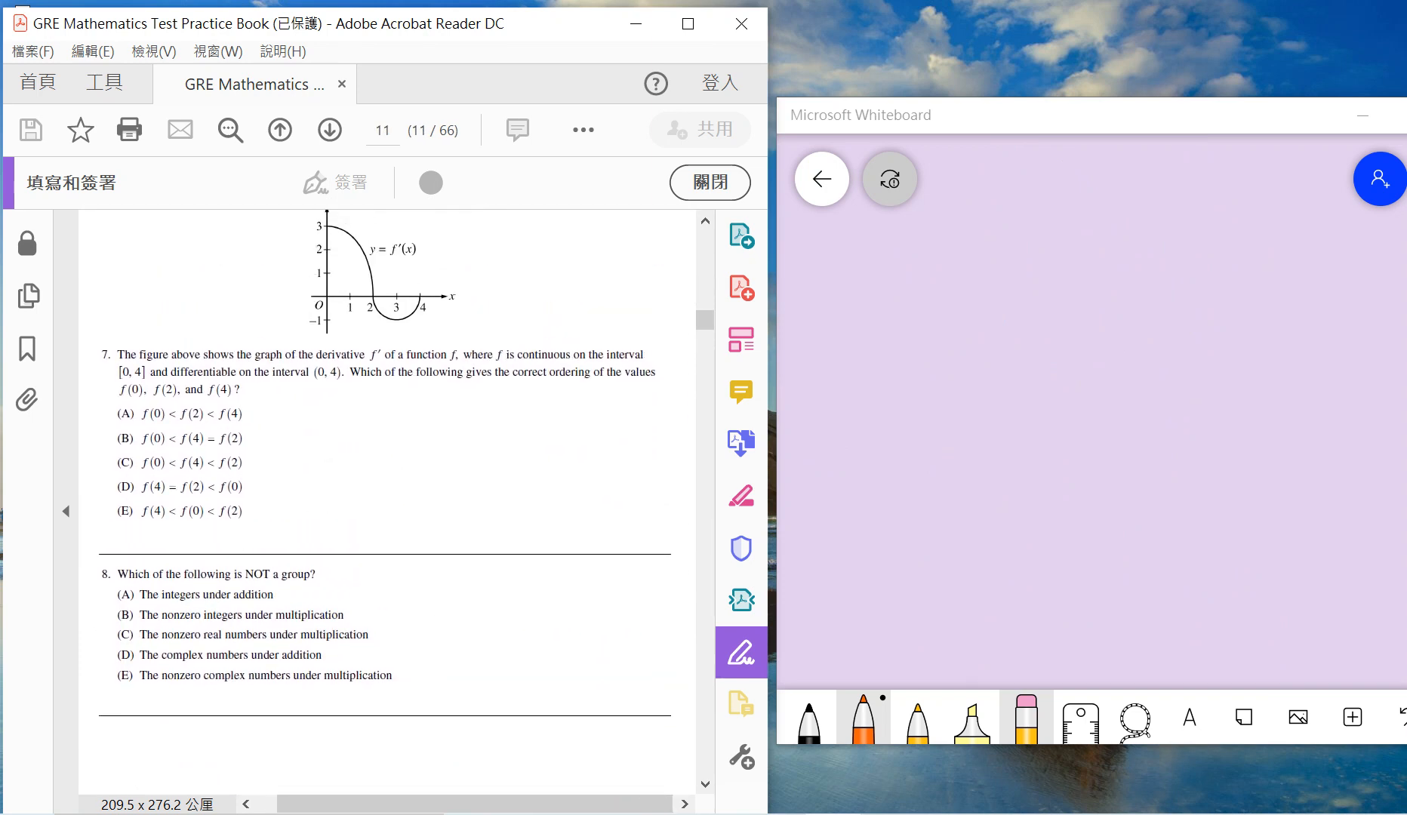
mouse_move(681, 440)
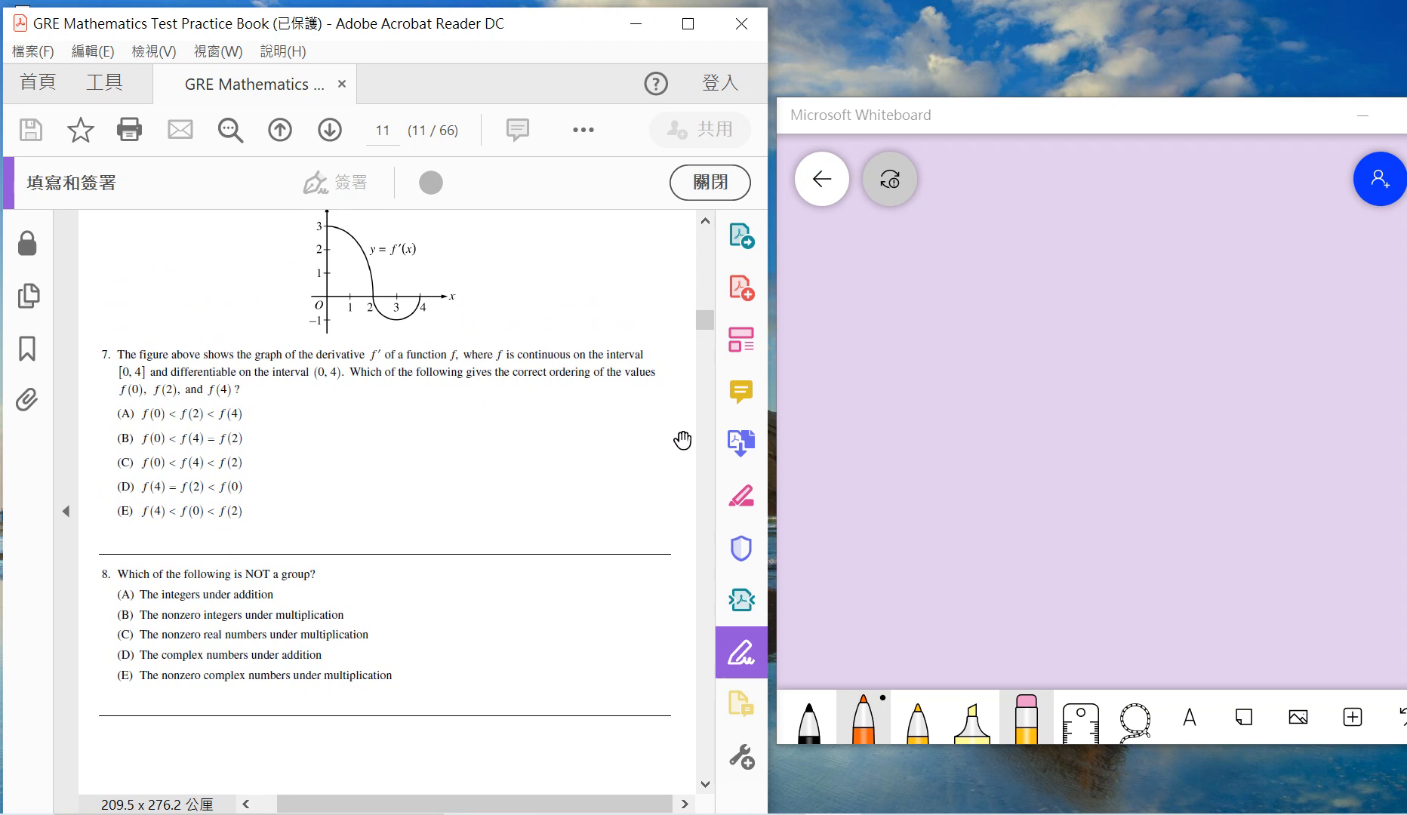
mouse_move(527, 373)
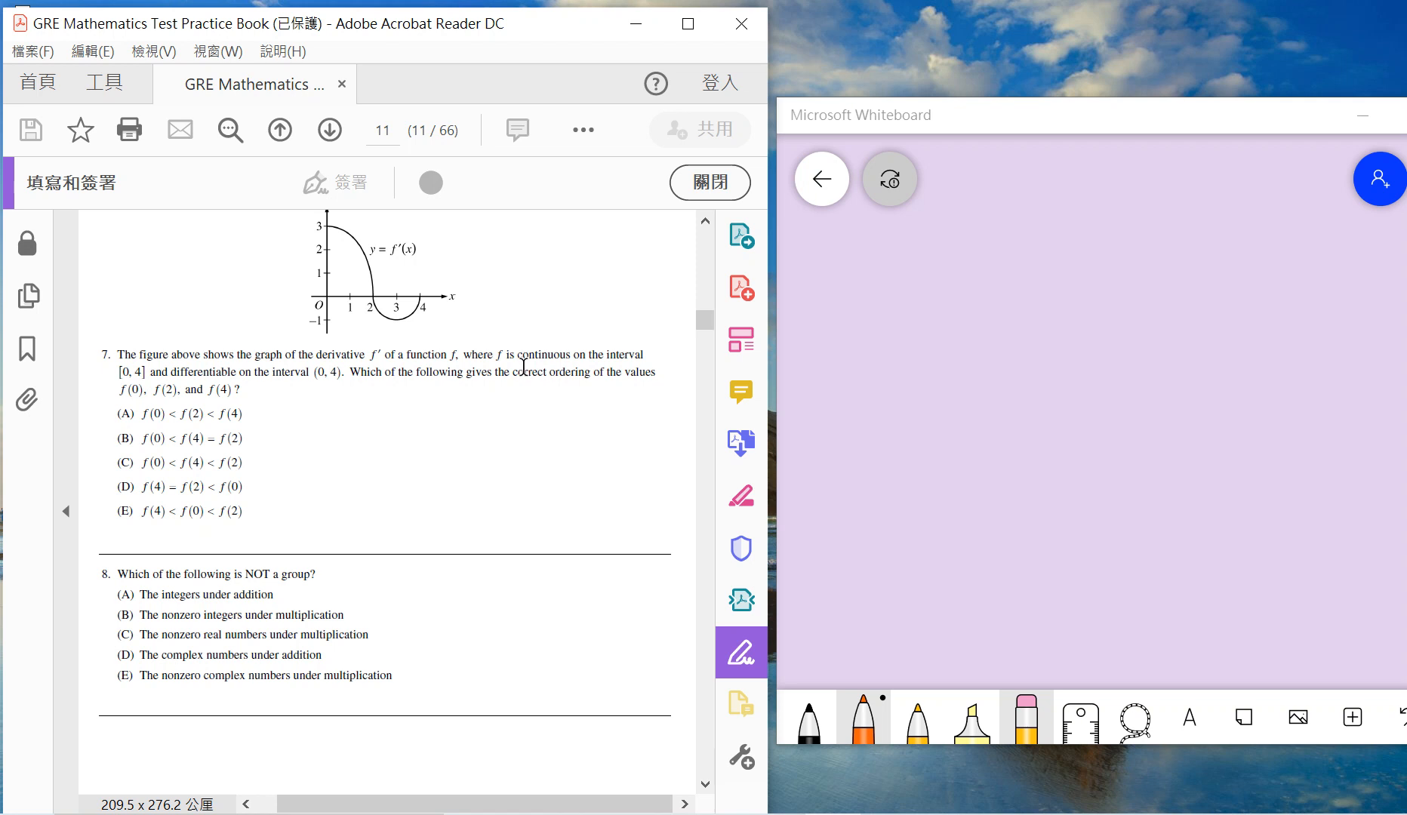
mouse_move(702, 247)
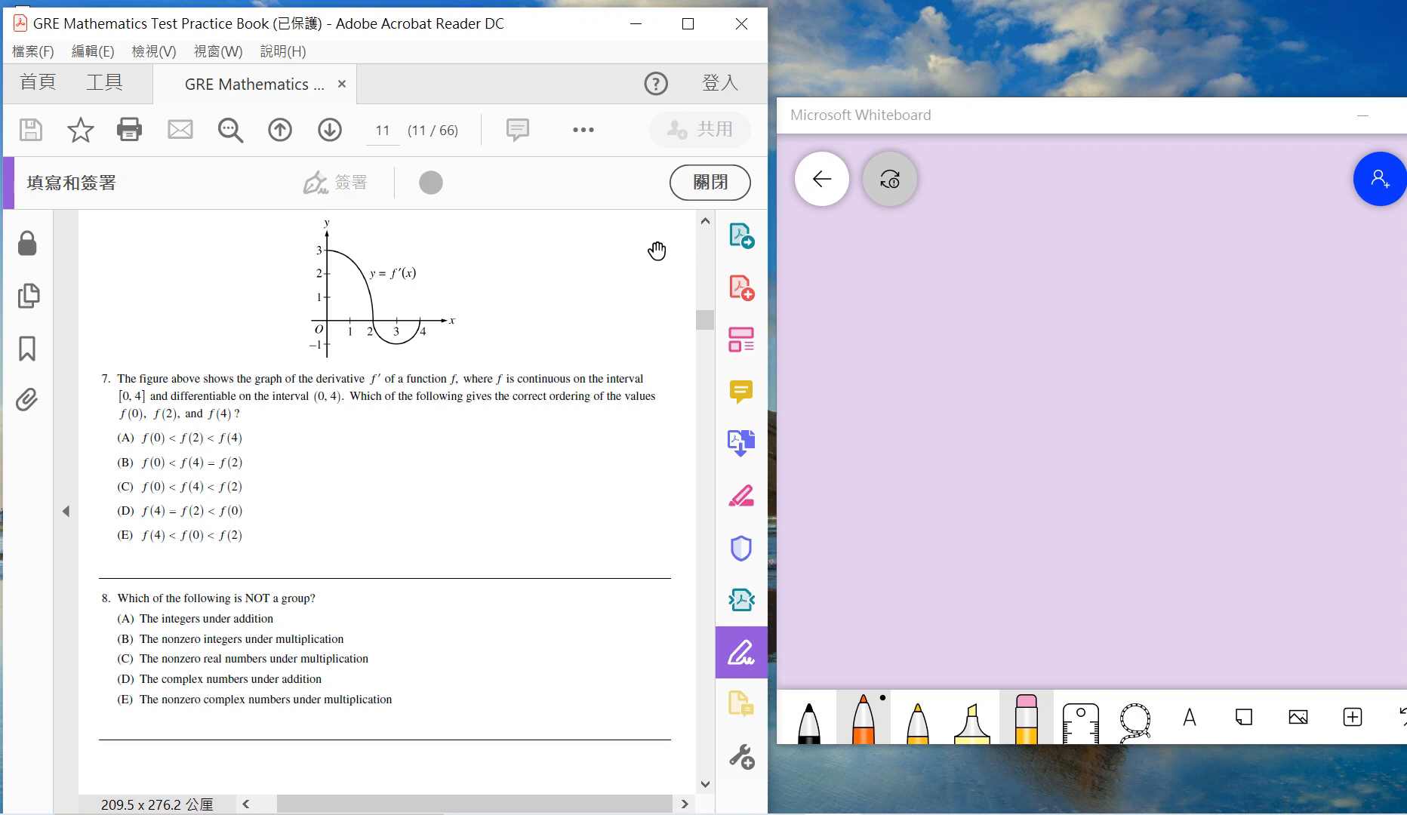
mouse_move(748, 631)
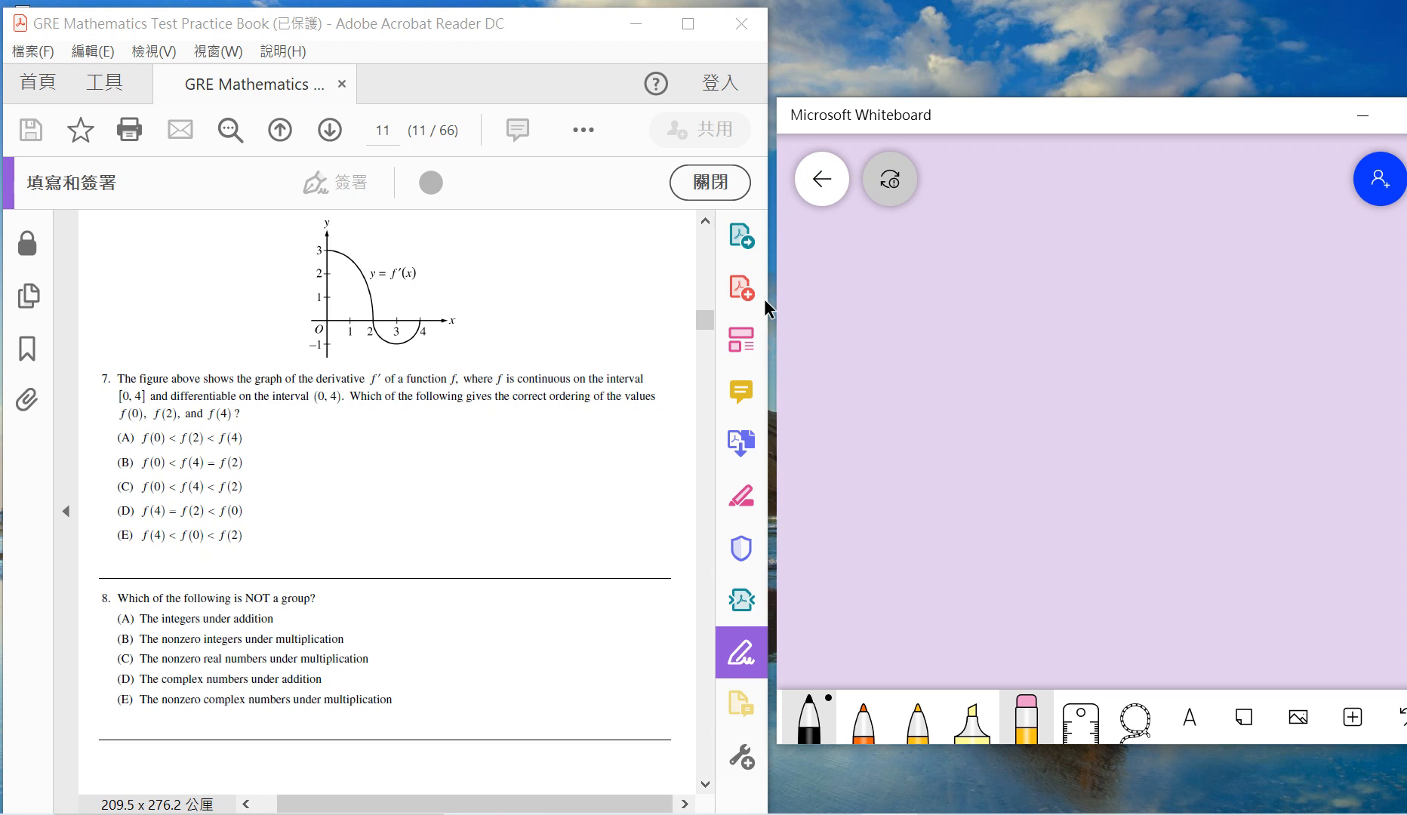
mouse_move(741, 338)
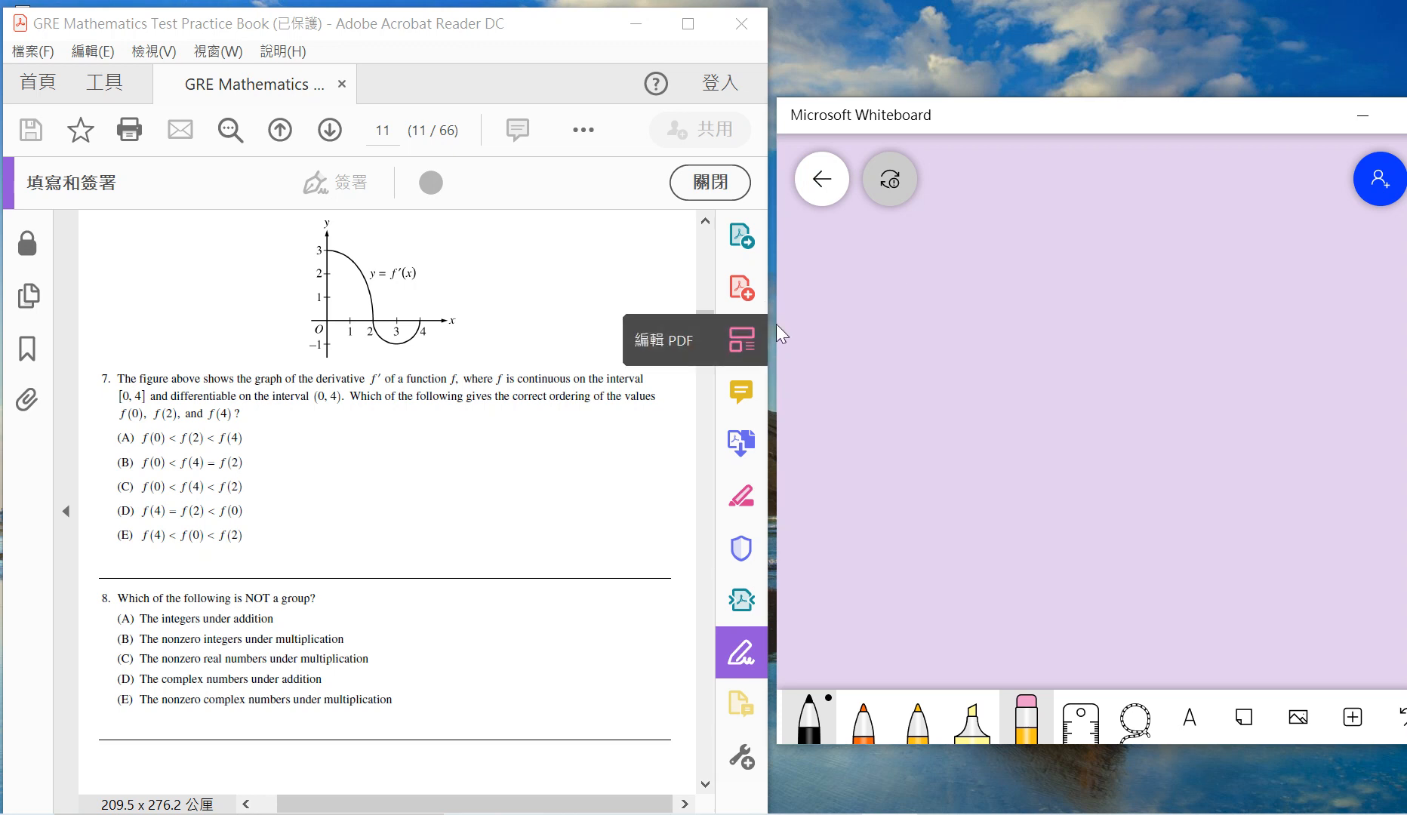
Step: Write f(2) > f(0) and f(2) > f(4), with a divider and shaded-area working beside them
left_click_drag(875, 318, 1068, 319)
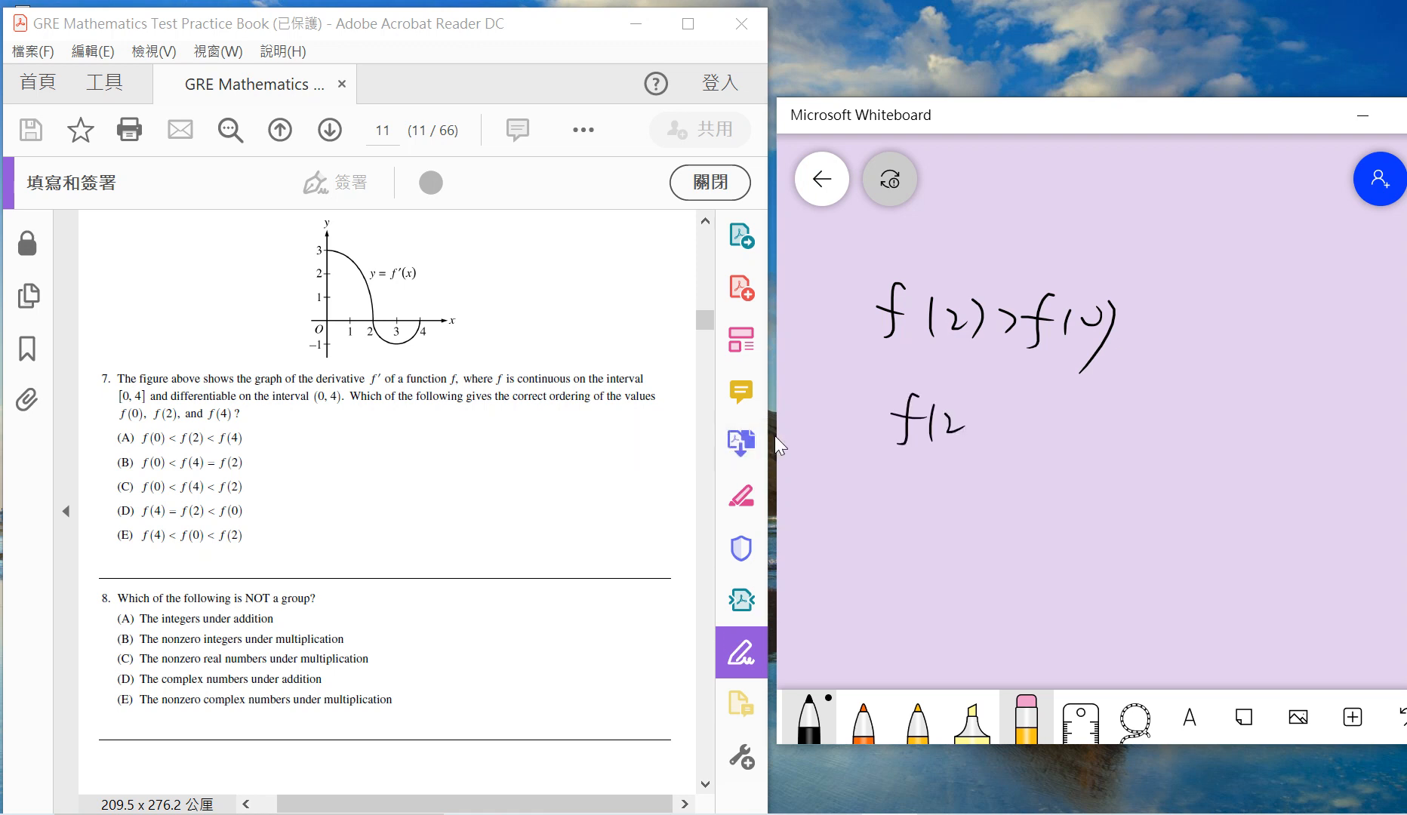
left_click_drag(933, 427, 1122, 426)
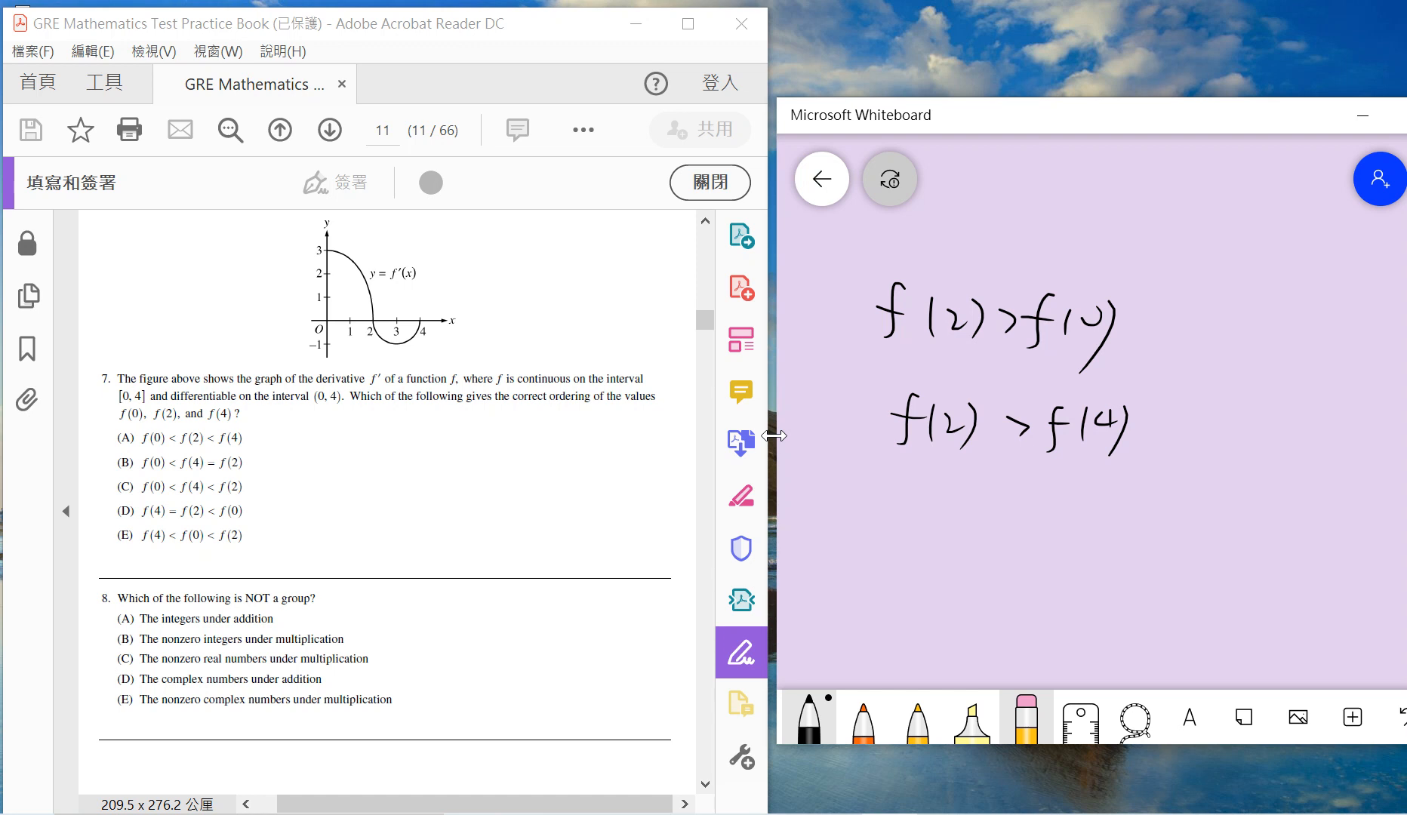
left_click_drag(1192, 359, 1192, 512)
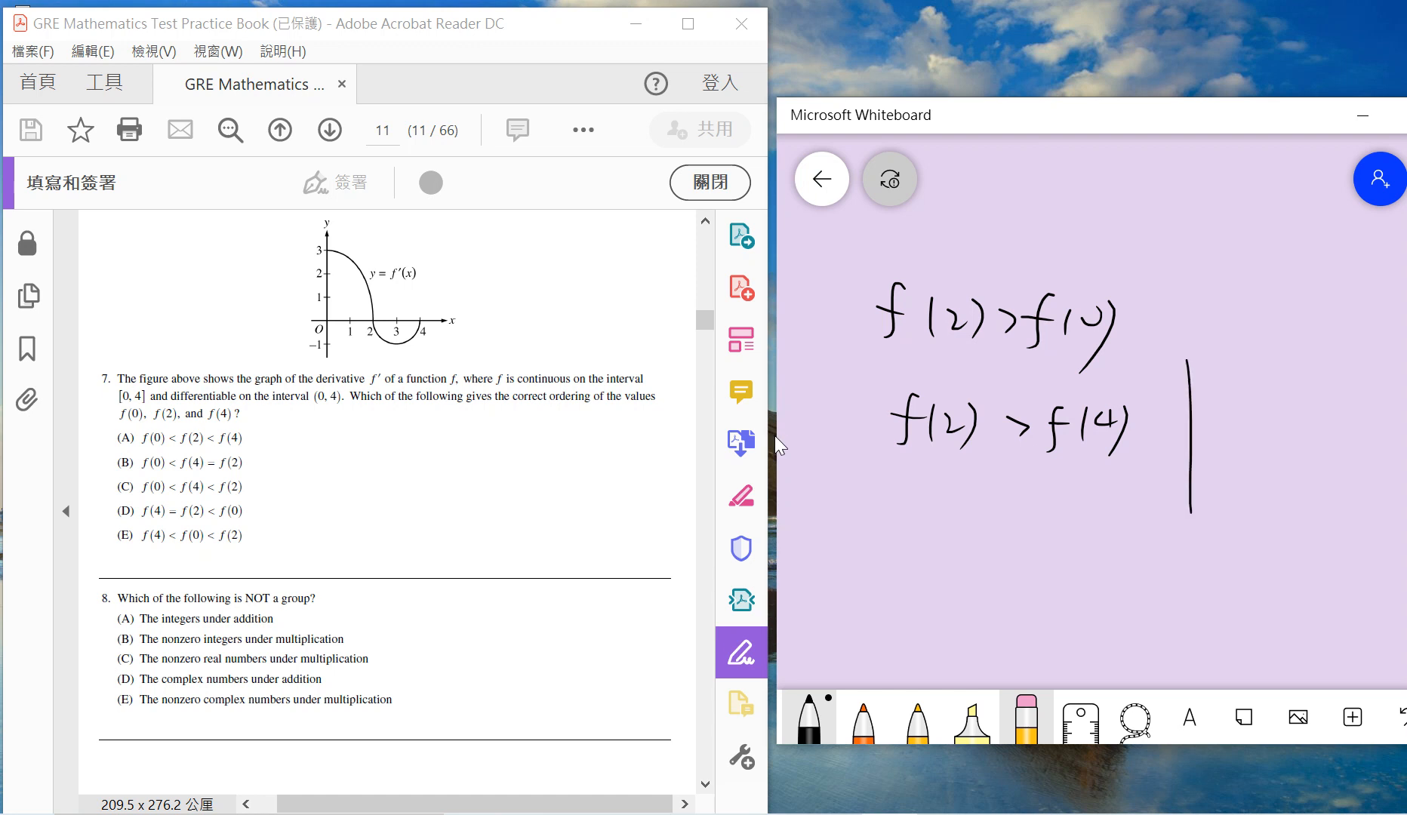
left_click_drag(1175, 378, 1292, 503)
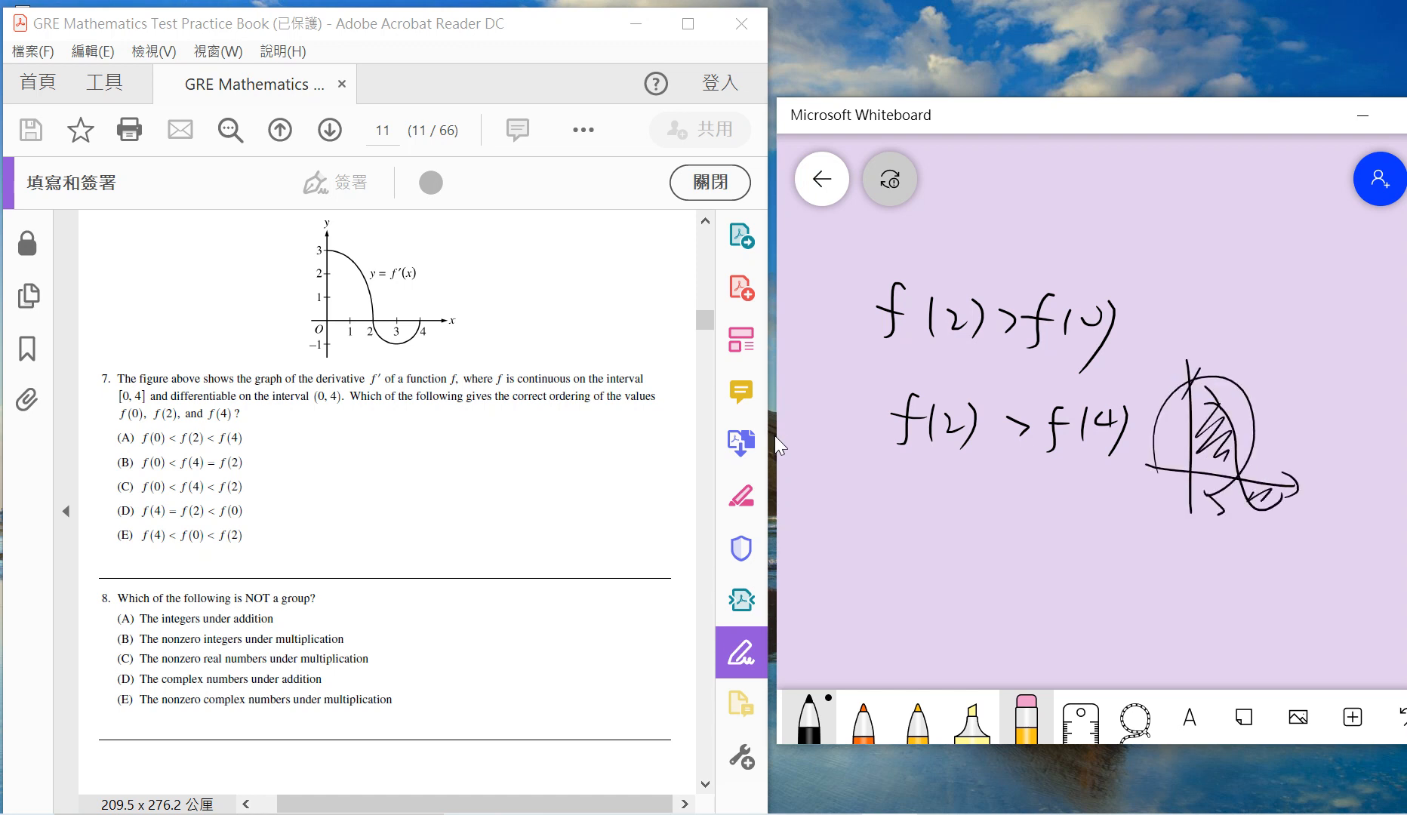
left_click(862, 716)
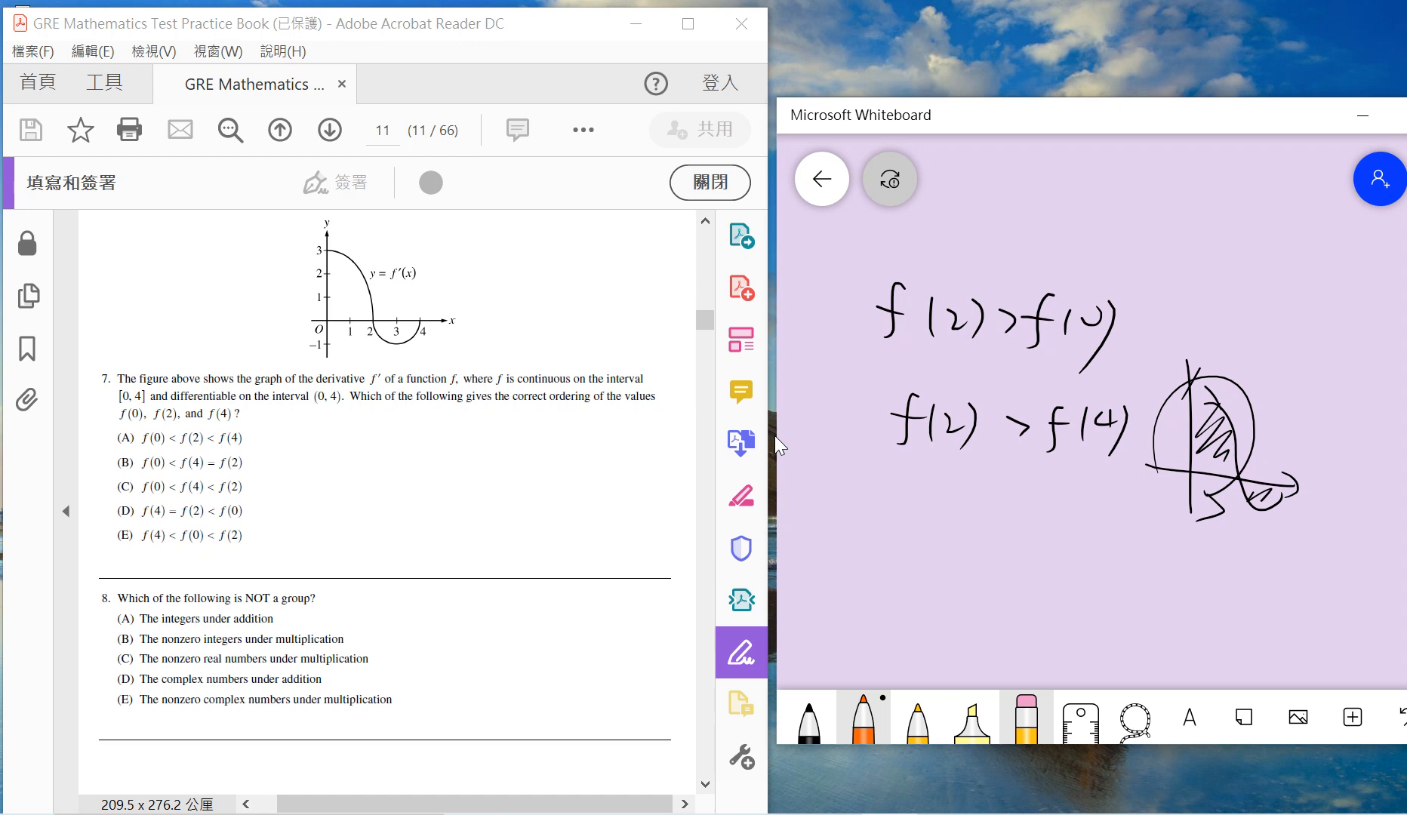
mouse_move(774, 474)
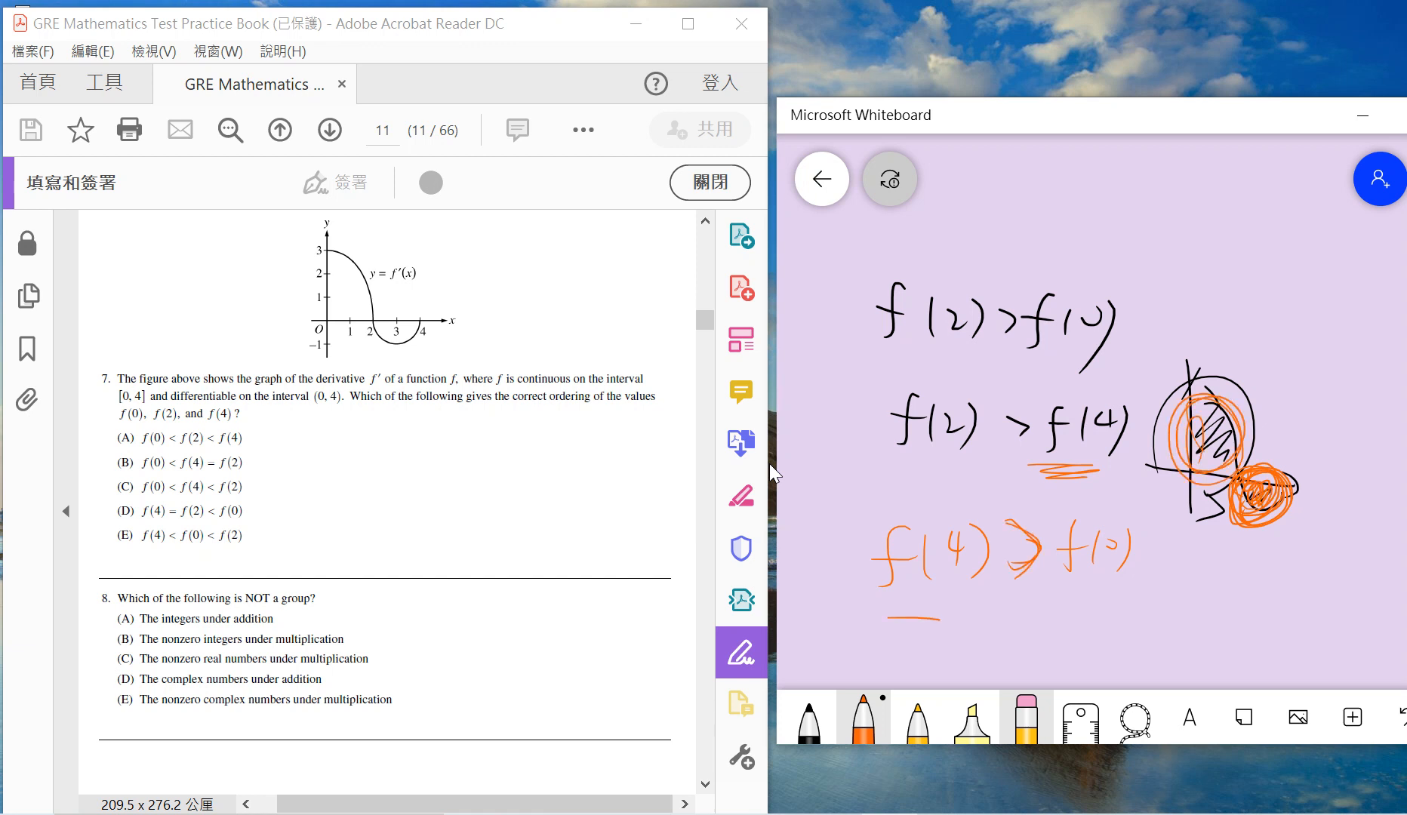
Step: Write the orange implication line concluding f(4) > f(0)
left_click_drag(907, 640, 1185, 629)
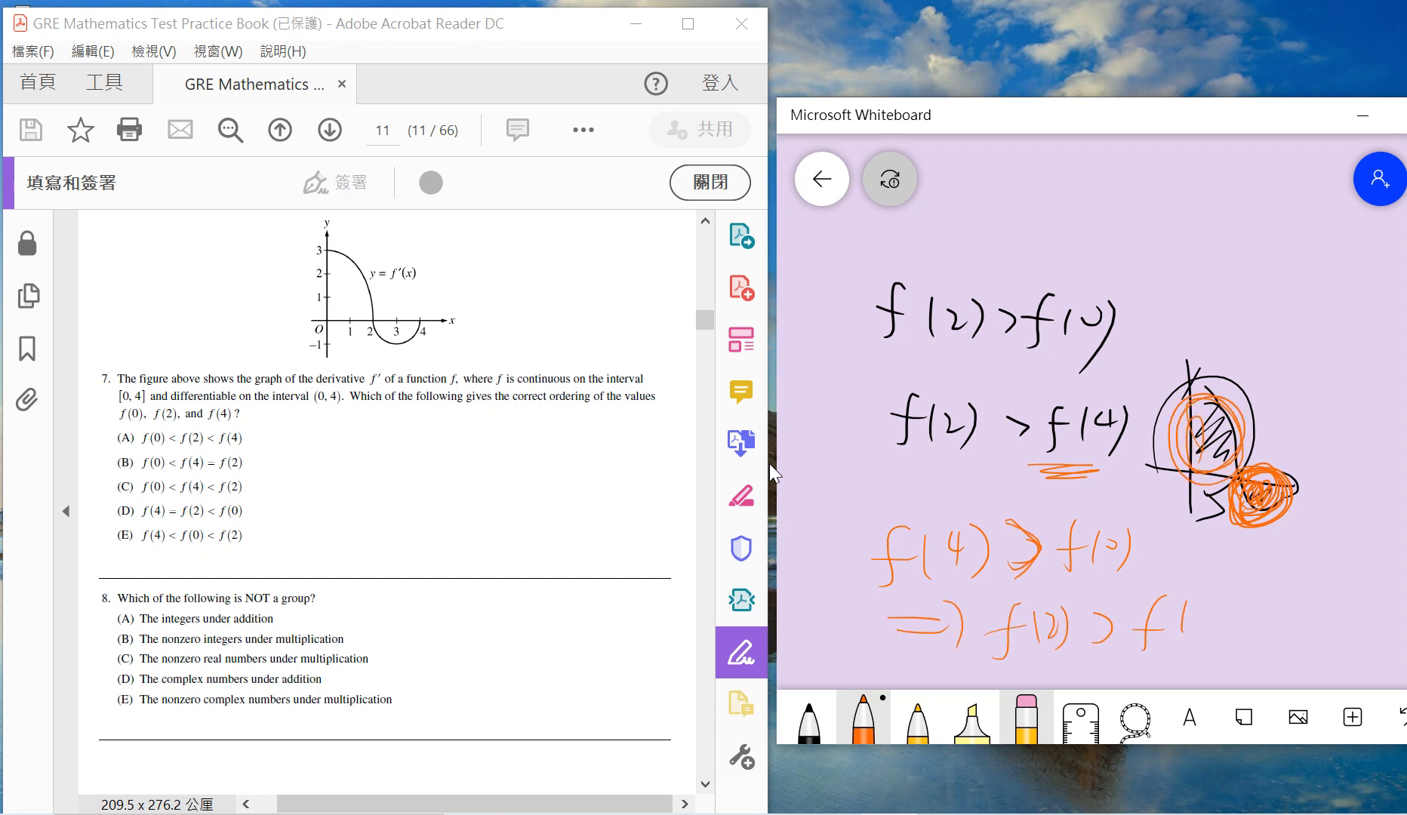
left_click_drag(1166, 629, 1320, 629)
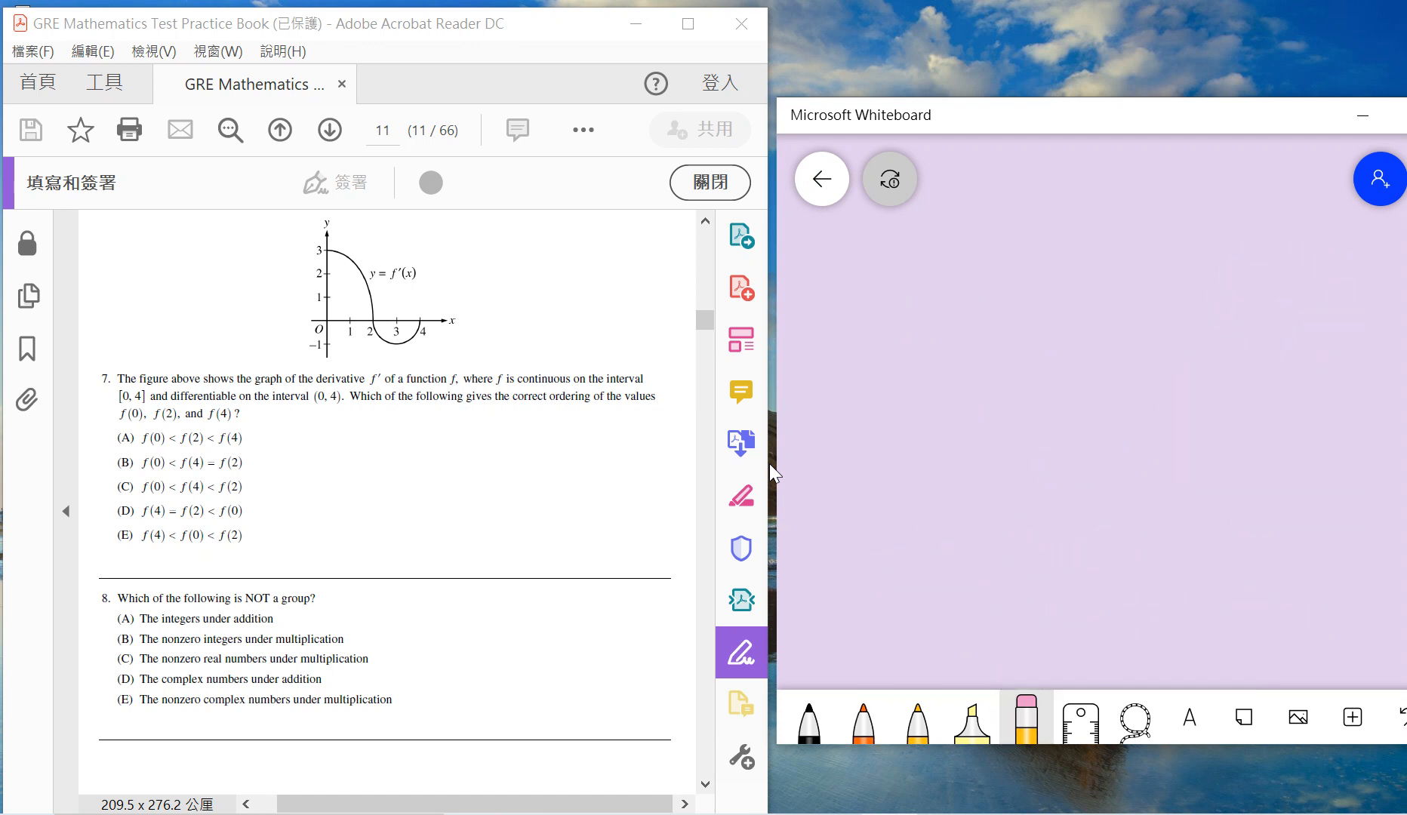
left_click(808, 719)
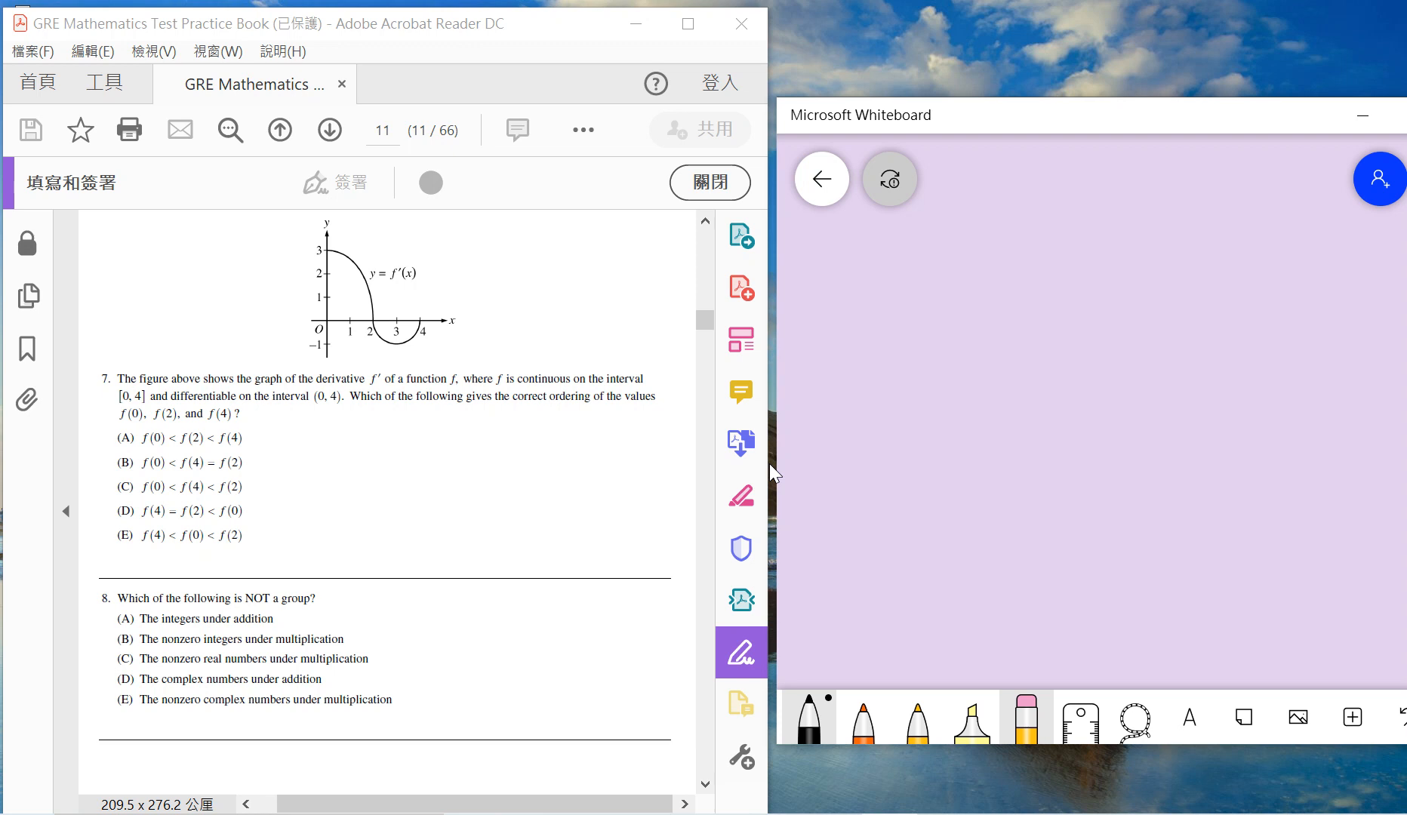
mouse_move(769, 464)
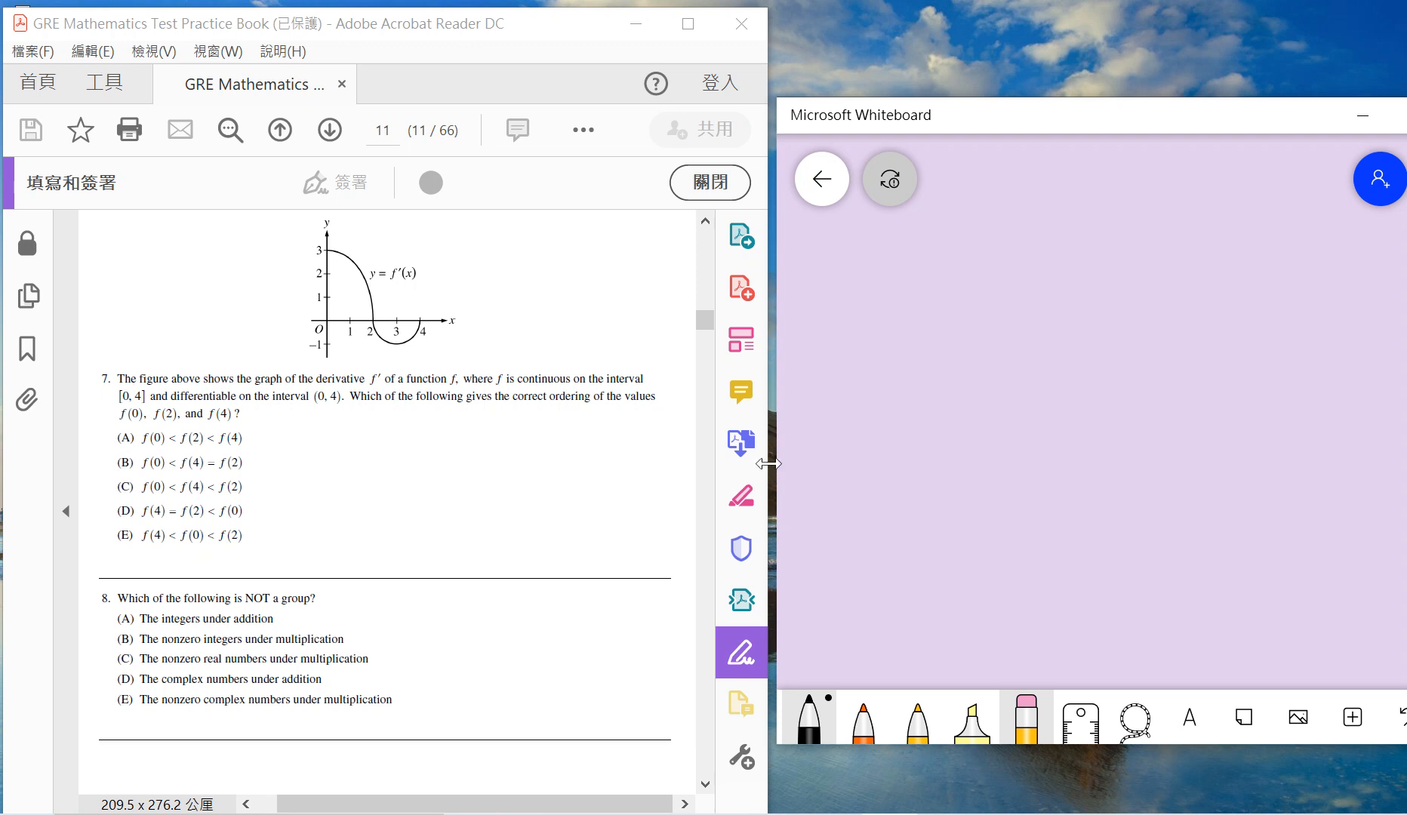
Step: Write (Z, ×) and show 2a = 1 gives a = 1/2, which is not in Z
left_click_drag(870, 260, 942, 305)
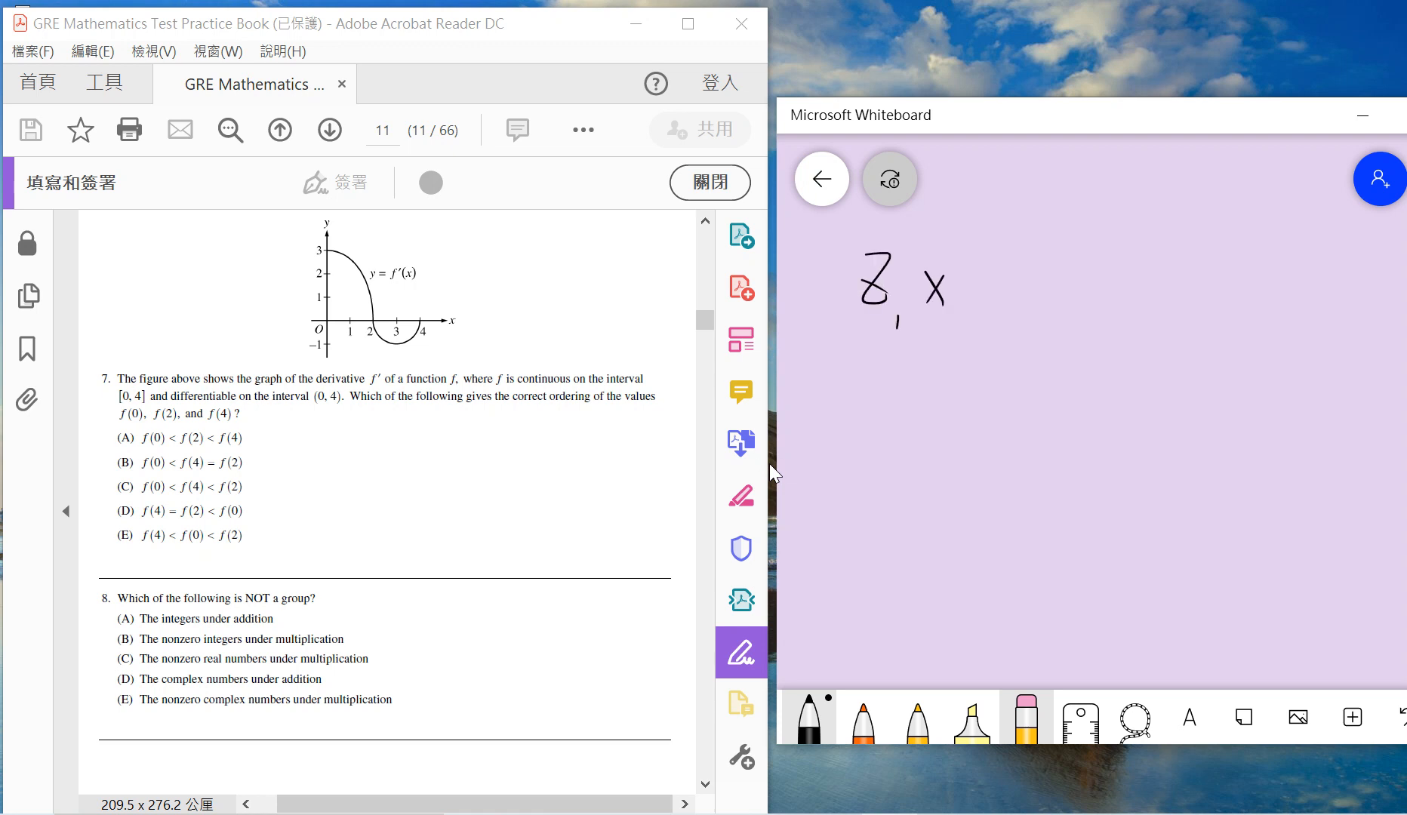
left_click_drag(844, 251, 974, 350)
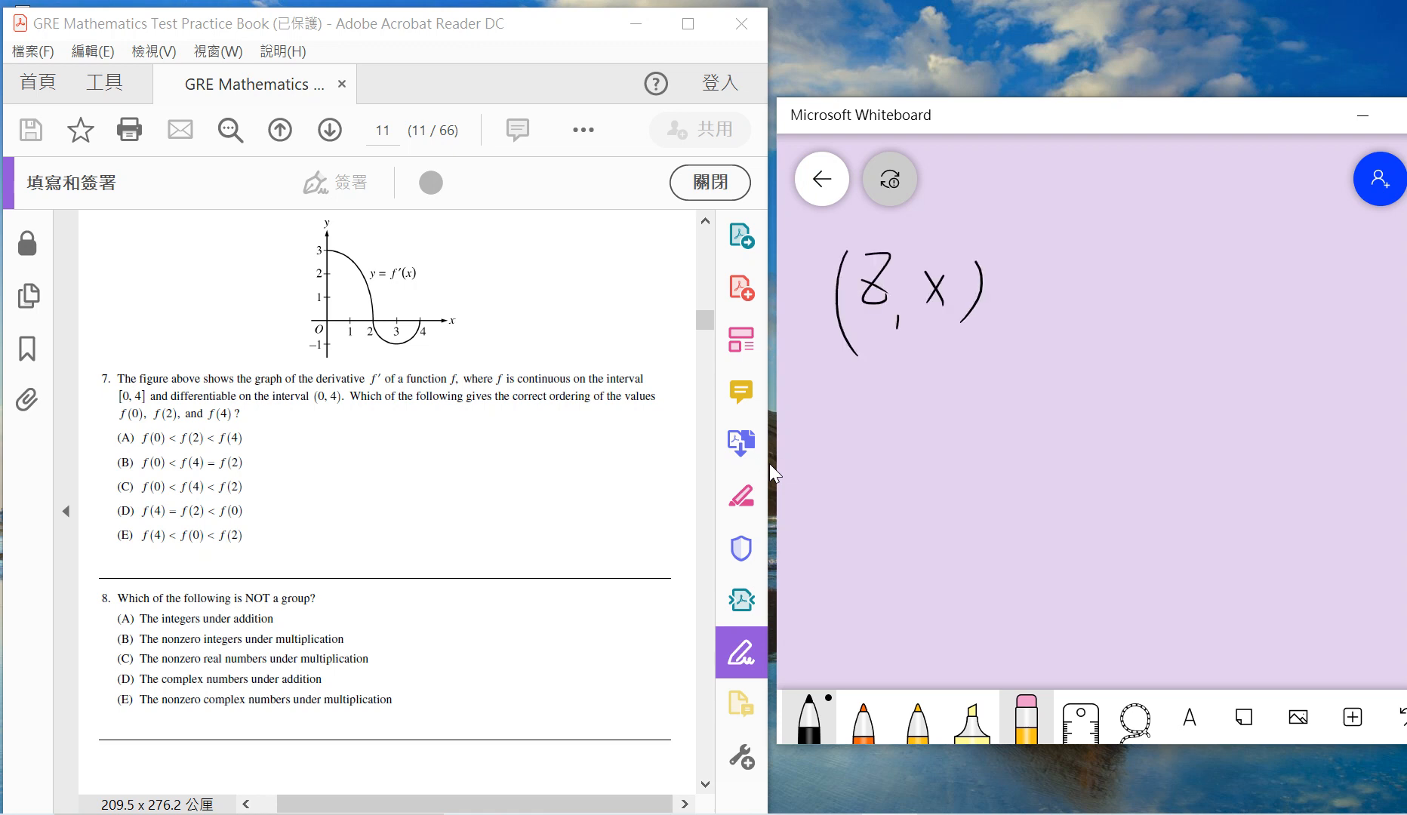
left_click_drag(835, 409, 856, 436)
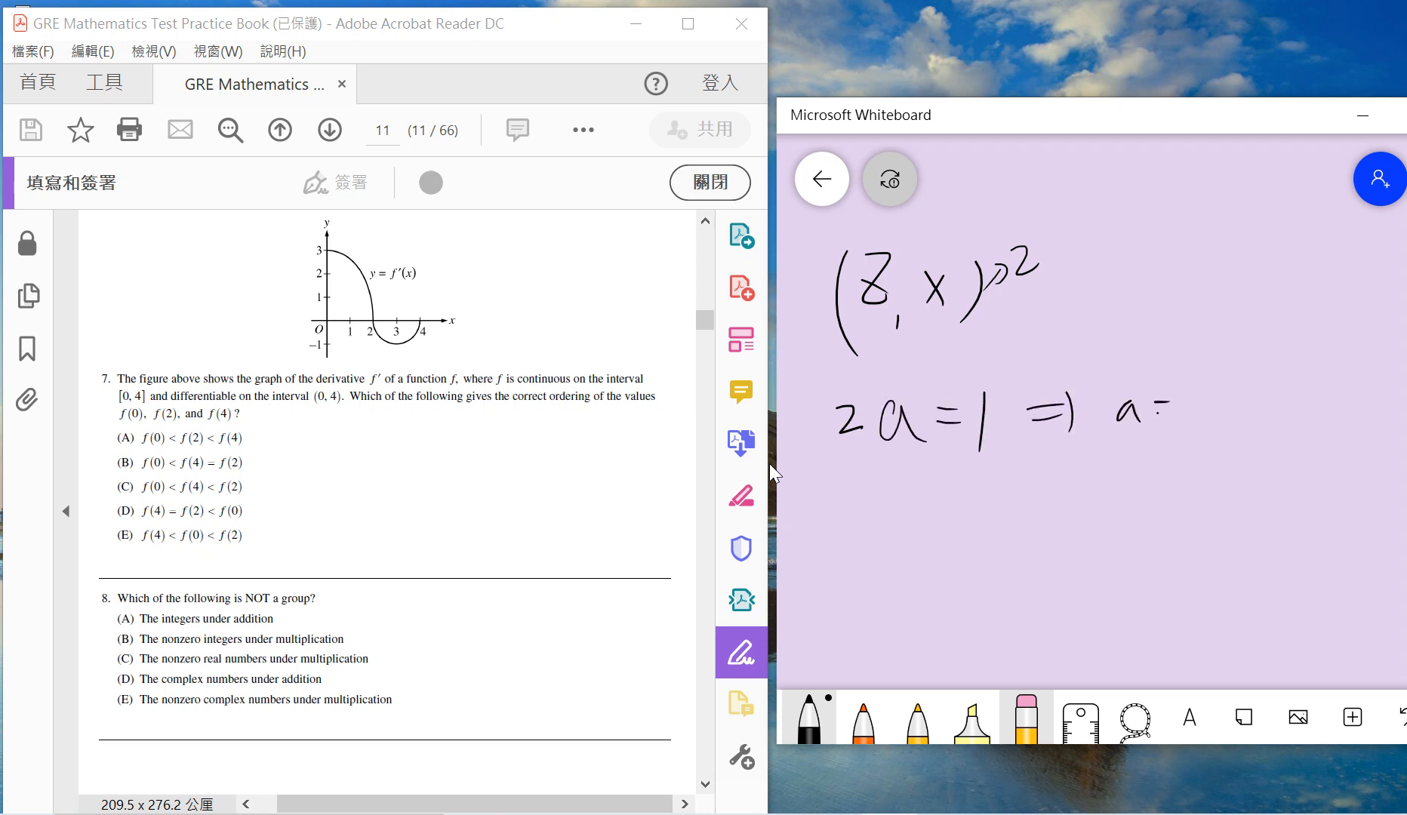
left_click_drag(1166, 413, 1274, 404)
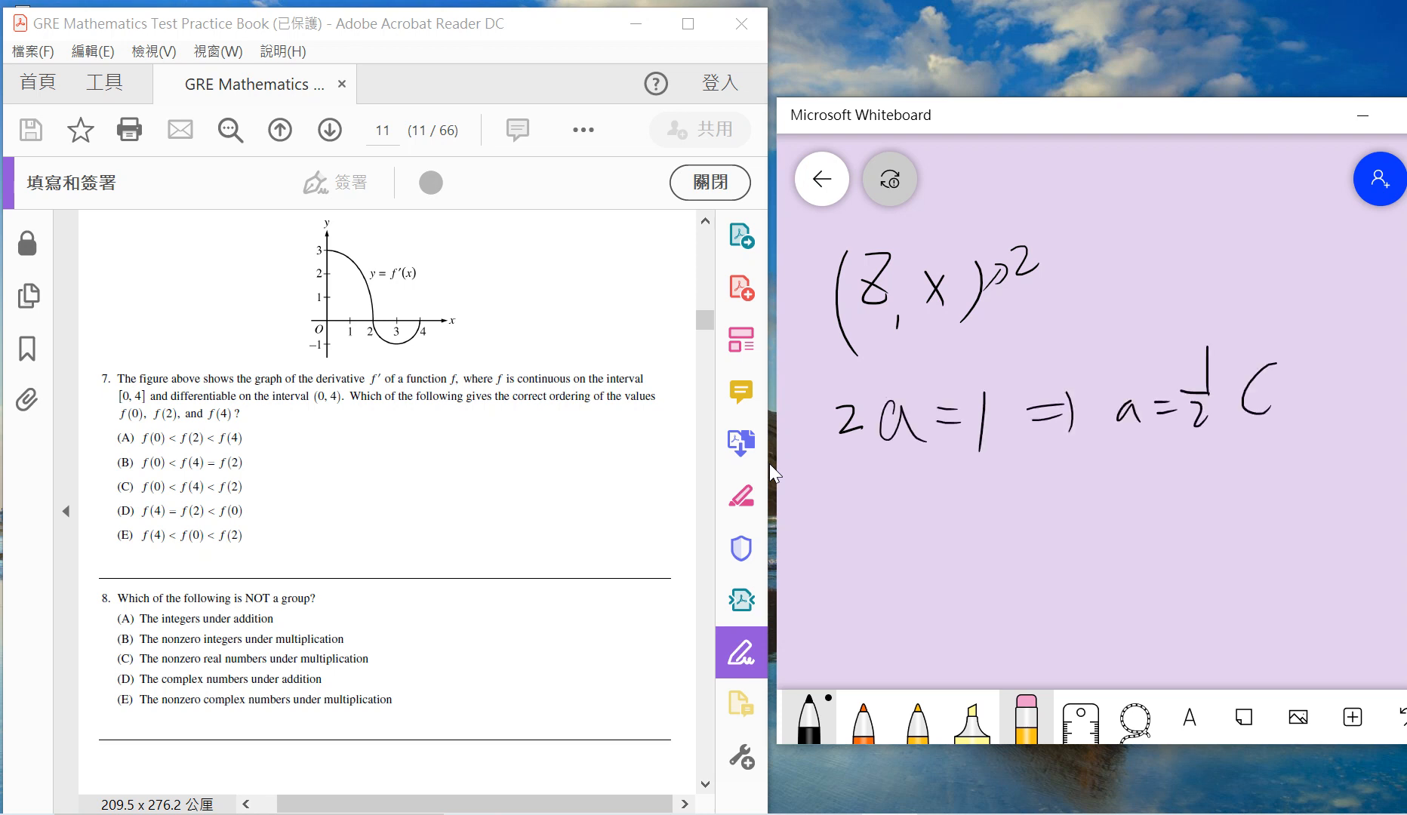
left_click_drag(1247, 377, 1364, 422)
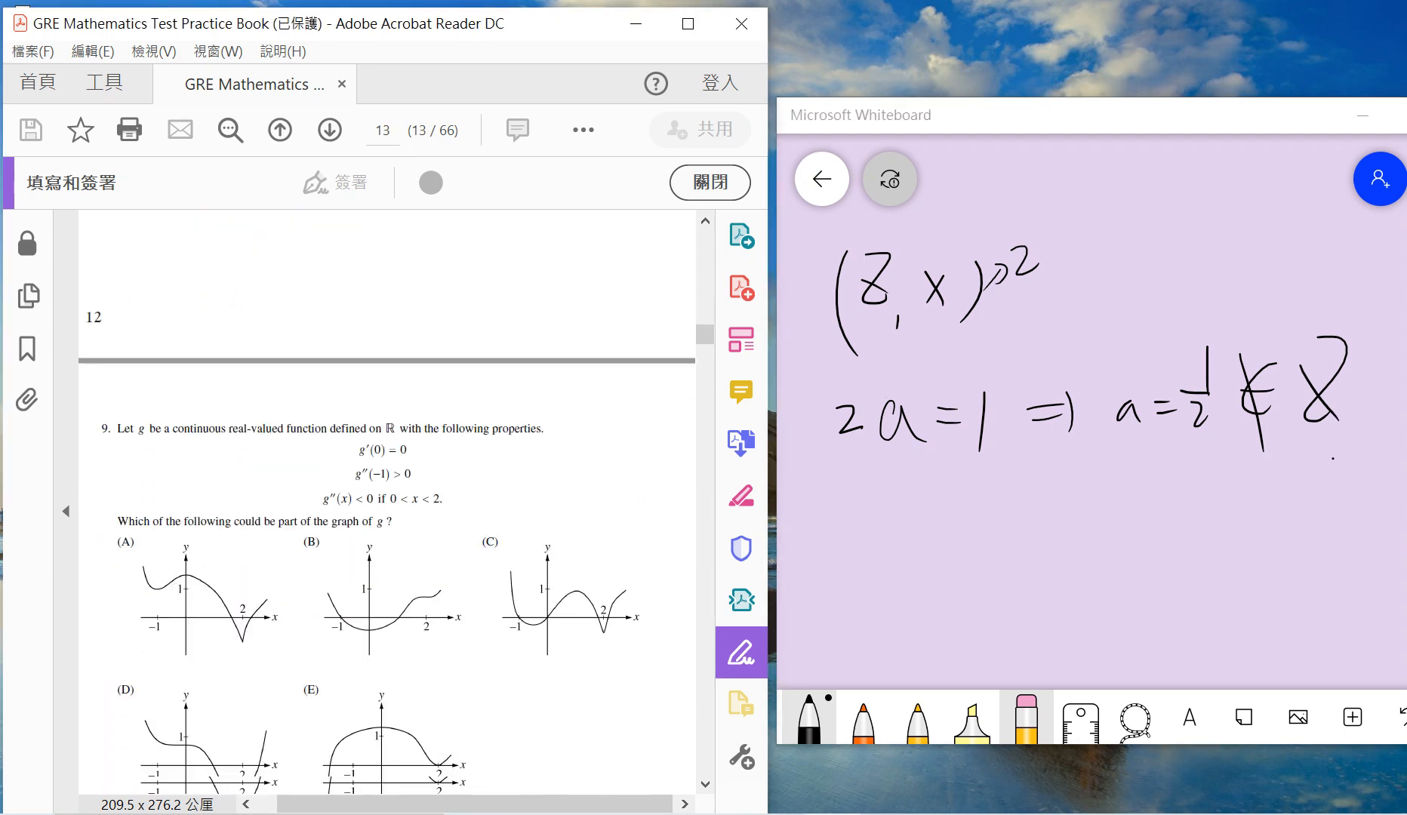
scroll("down", 3)
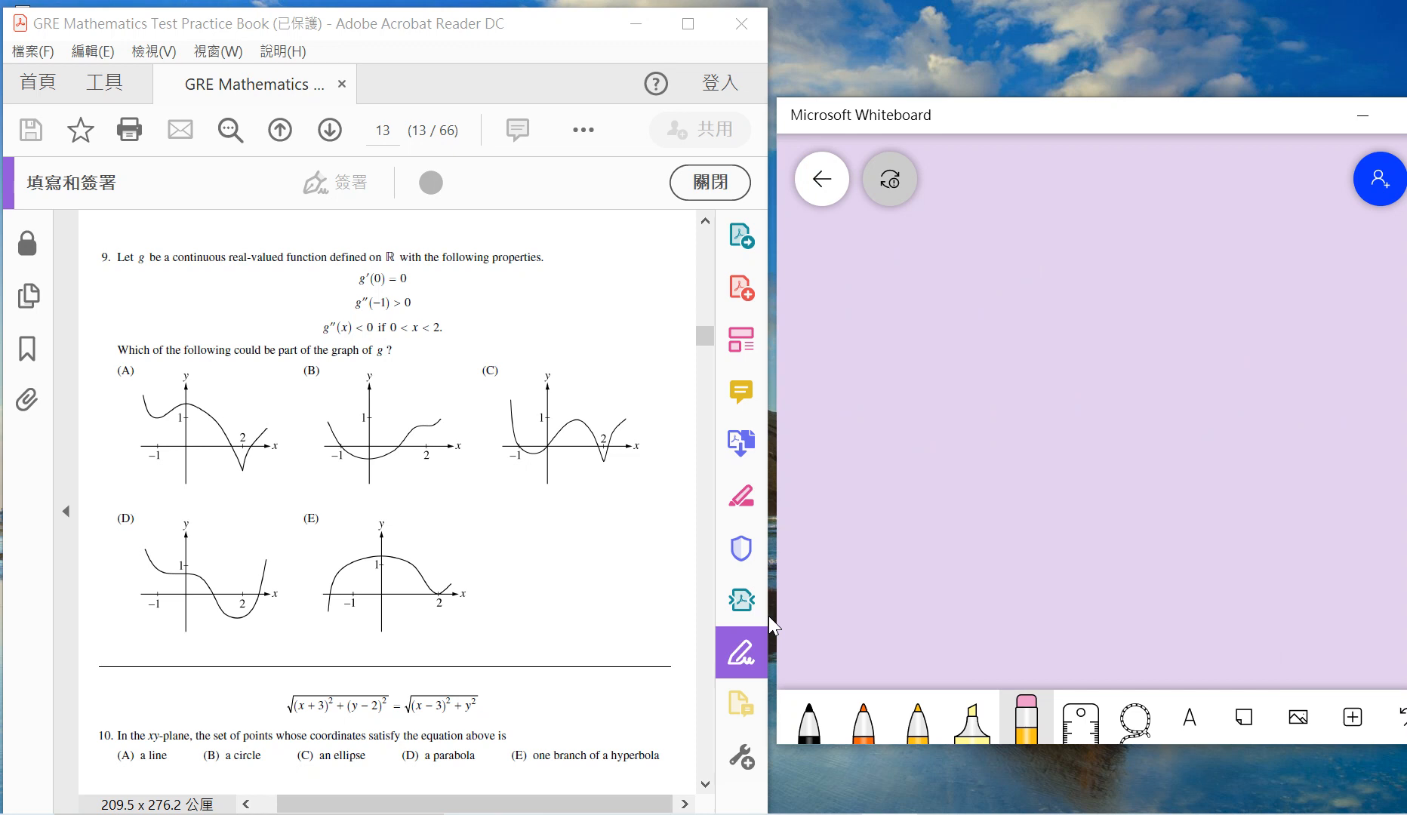
mouse_move(741, 705)
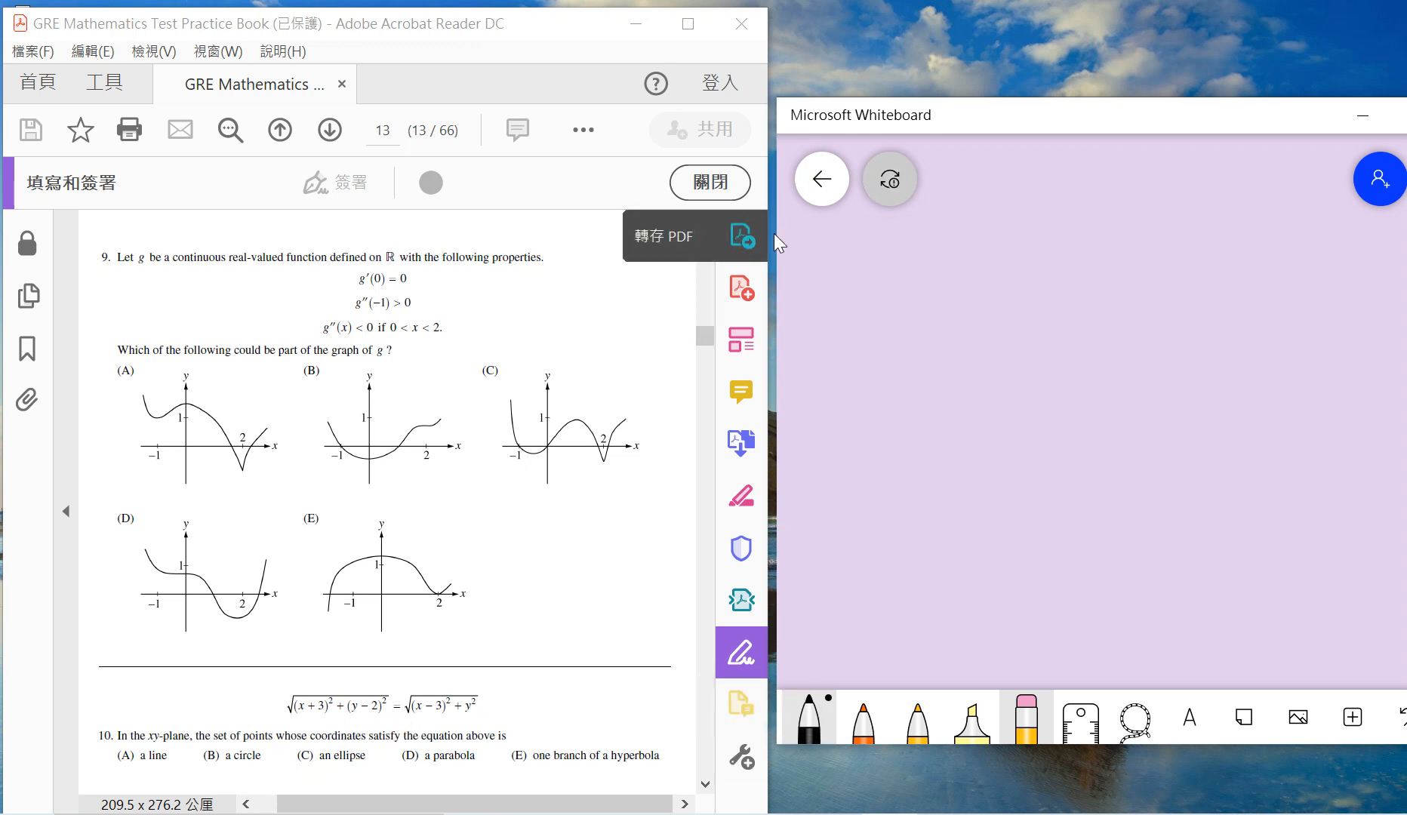
Step: Write g′(0) = 0, sketch axes with the curve falling from the y-axis, and box (A)
left_click_drag(848, 260, 1014, 305)
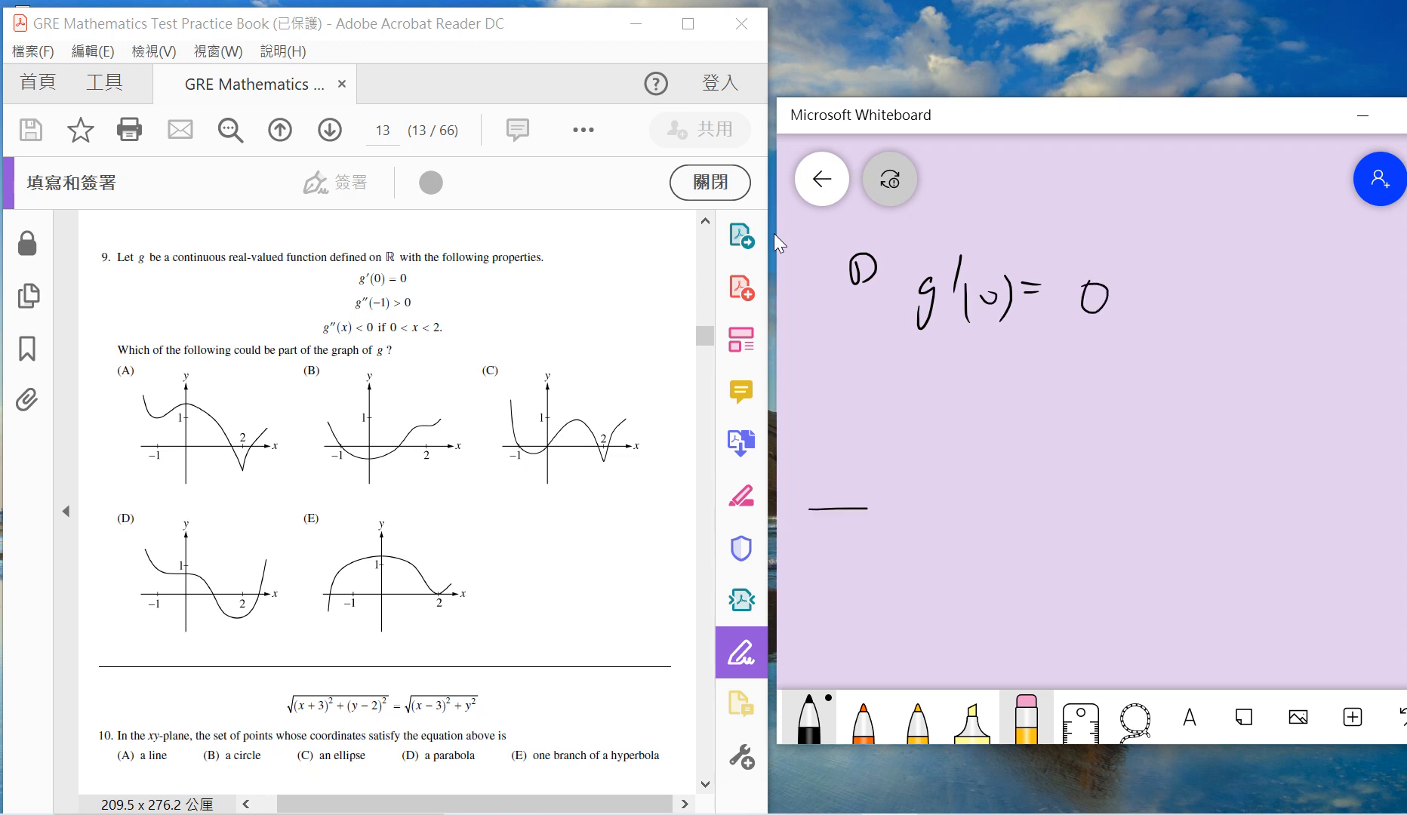
left_click_drag(888, 413, 888, 611)
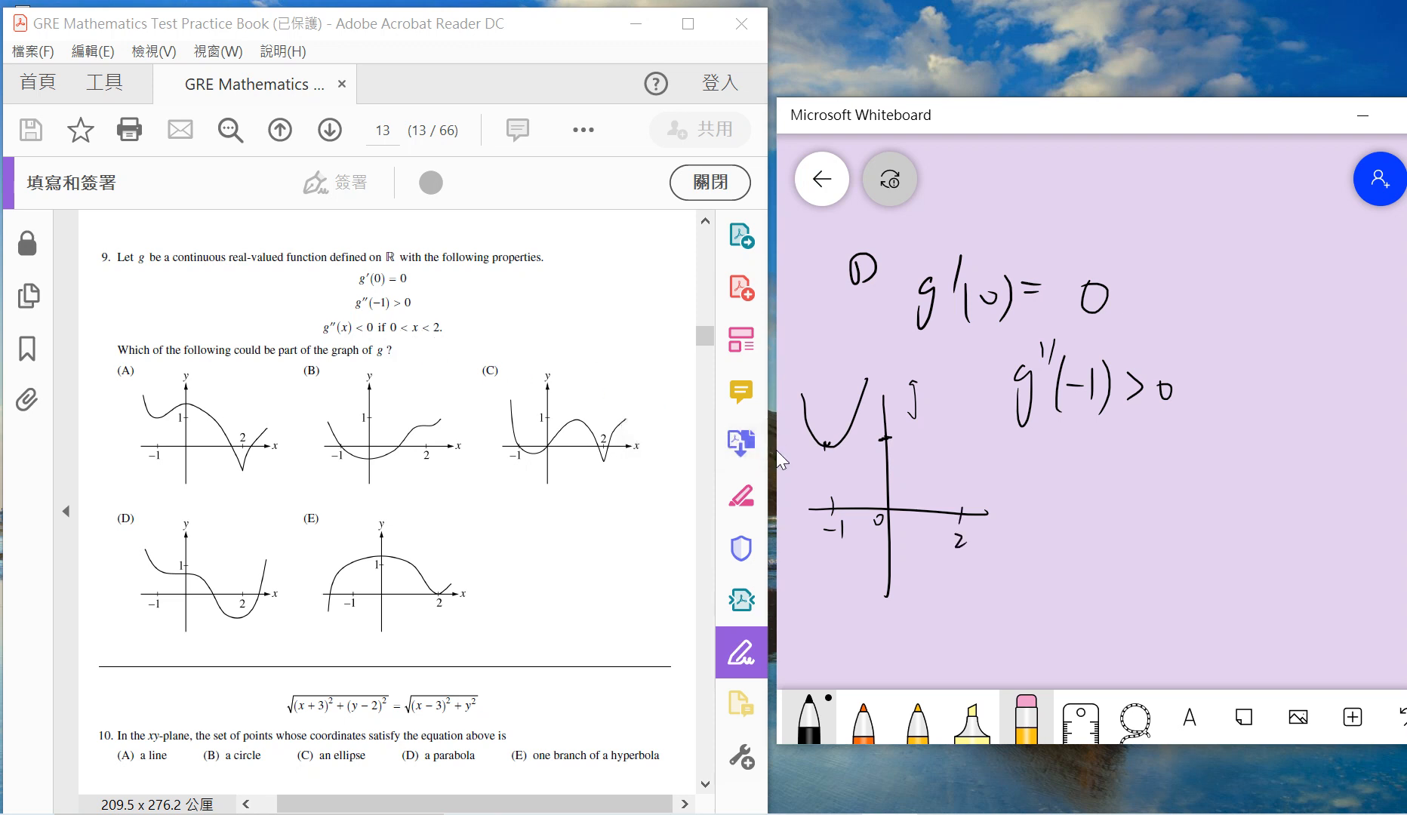
left_click_drag(888, 436, 952, 499)
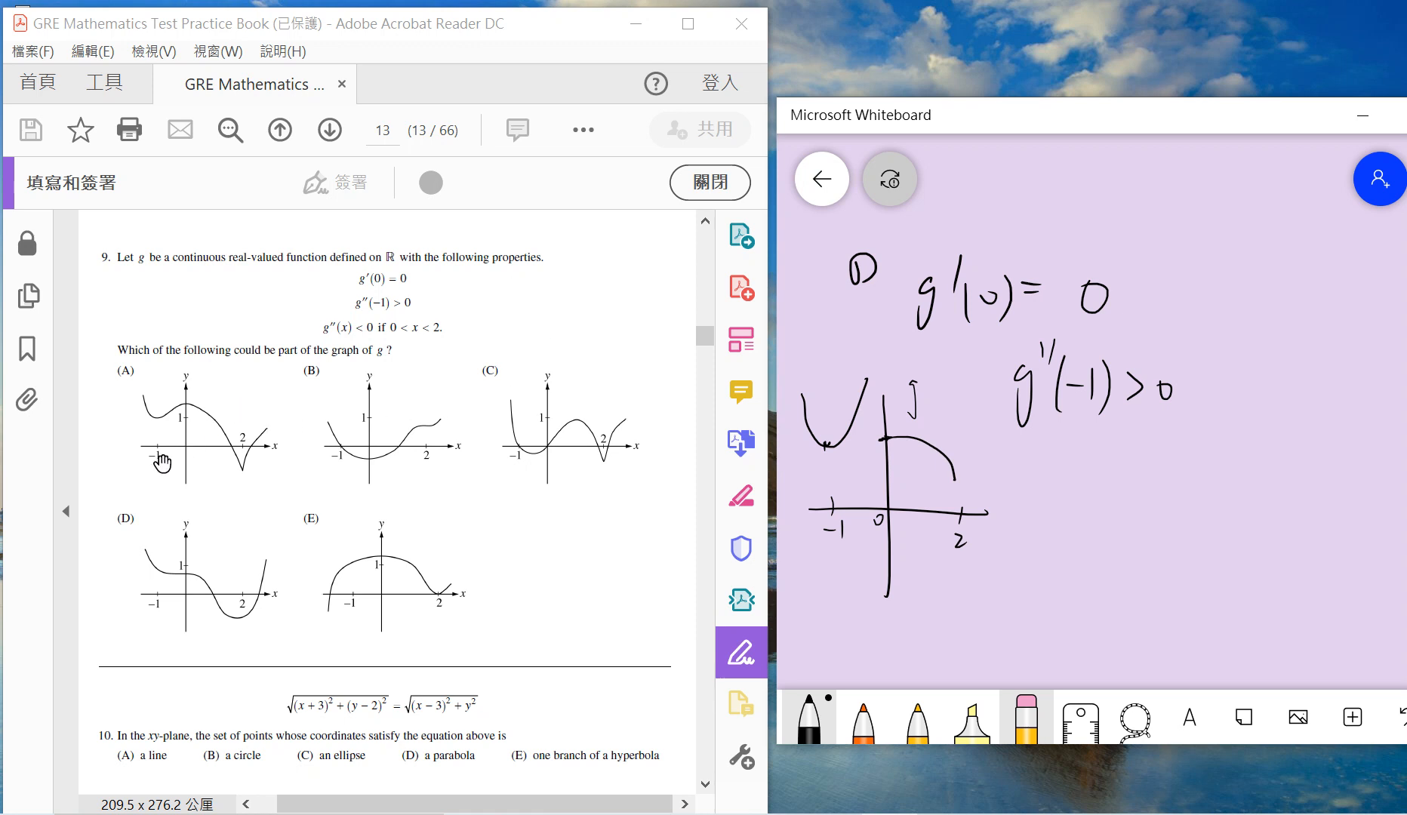
mouse_move(372, 460)
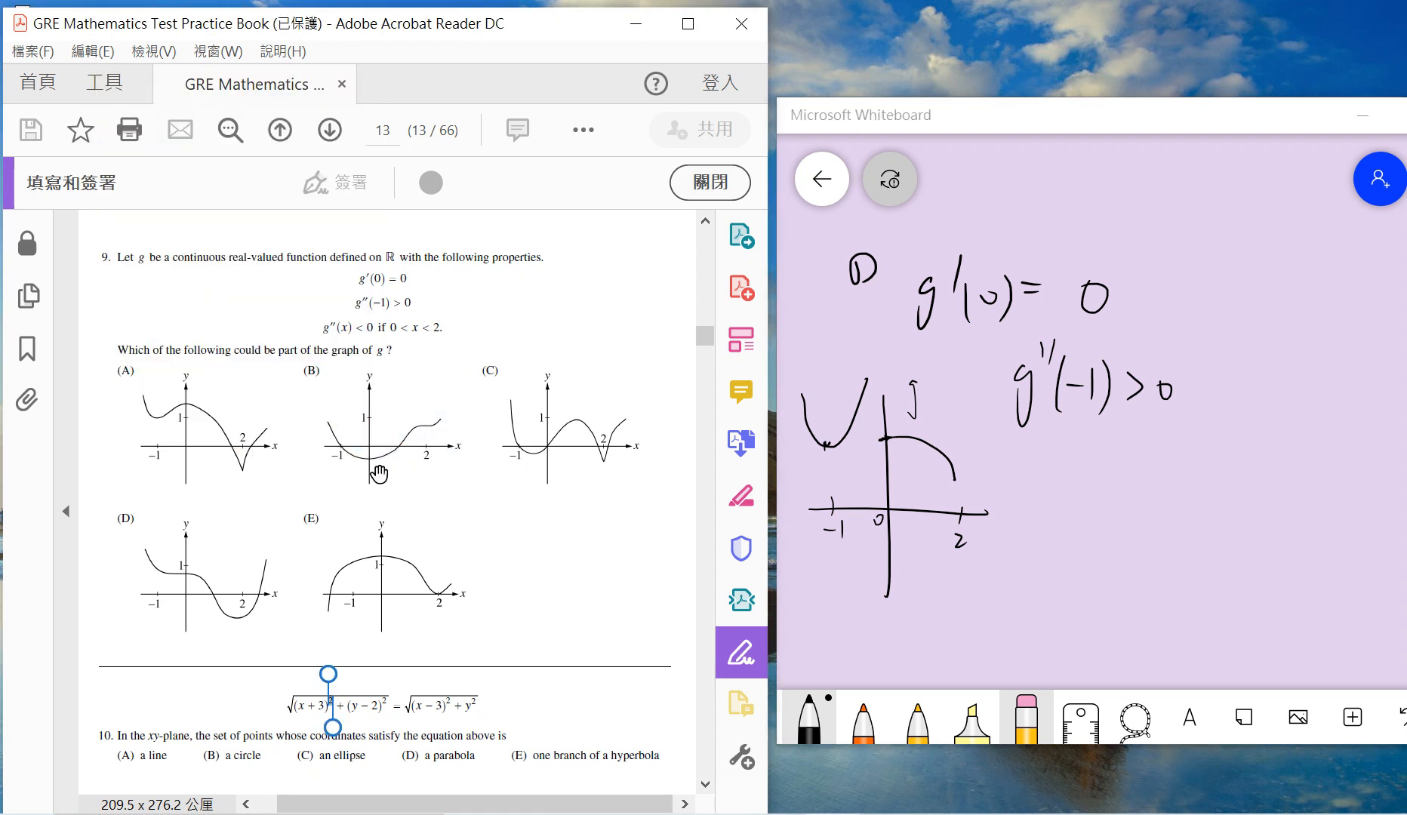
mouse_move(385, 458)
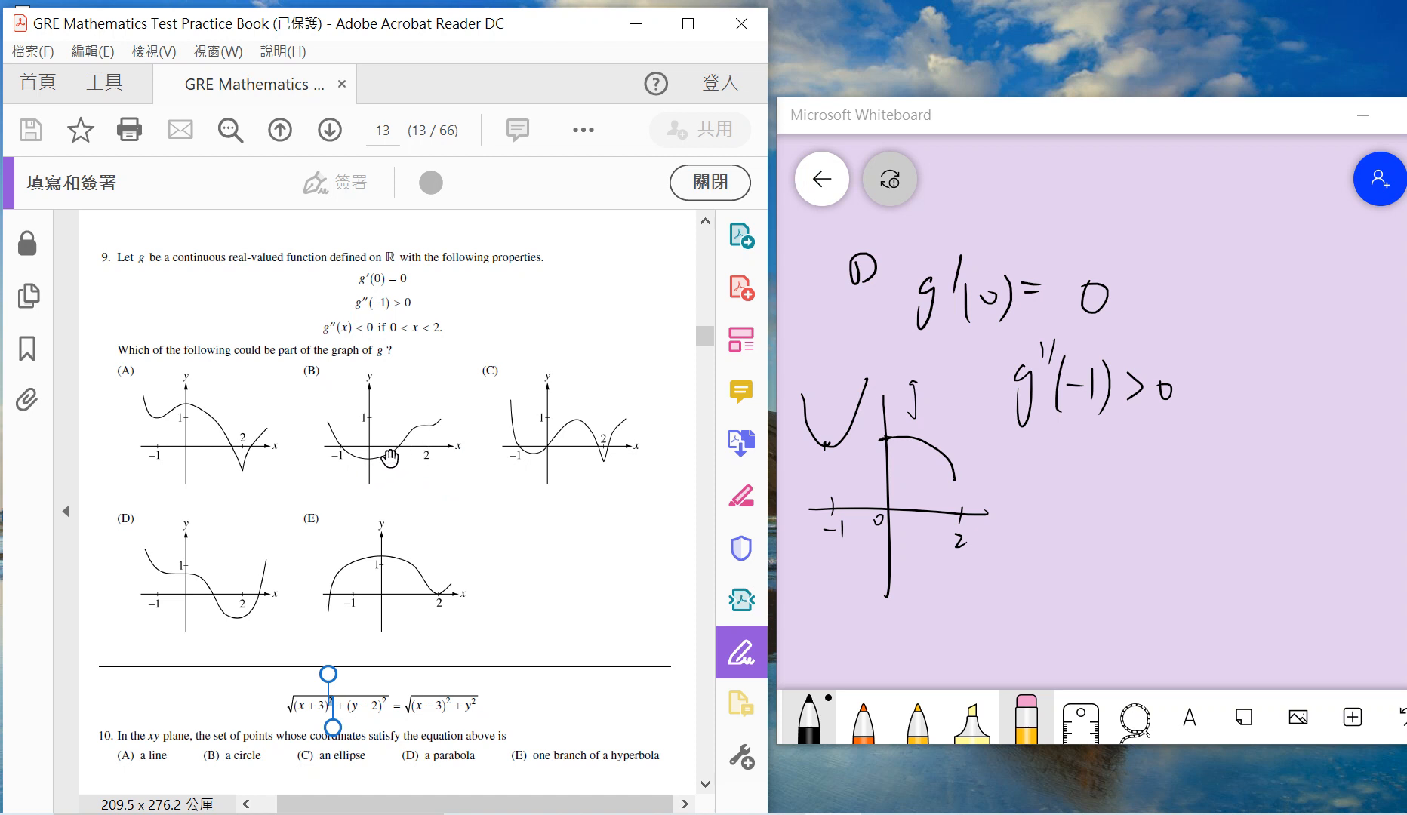
mouse_move(567, 432)
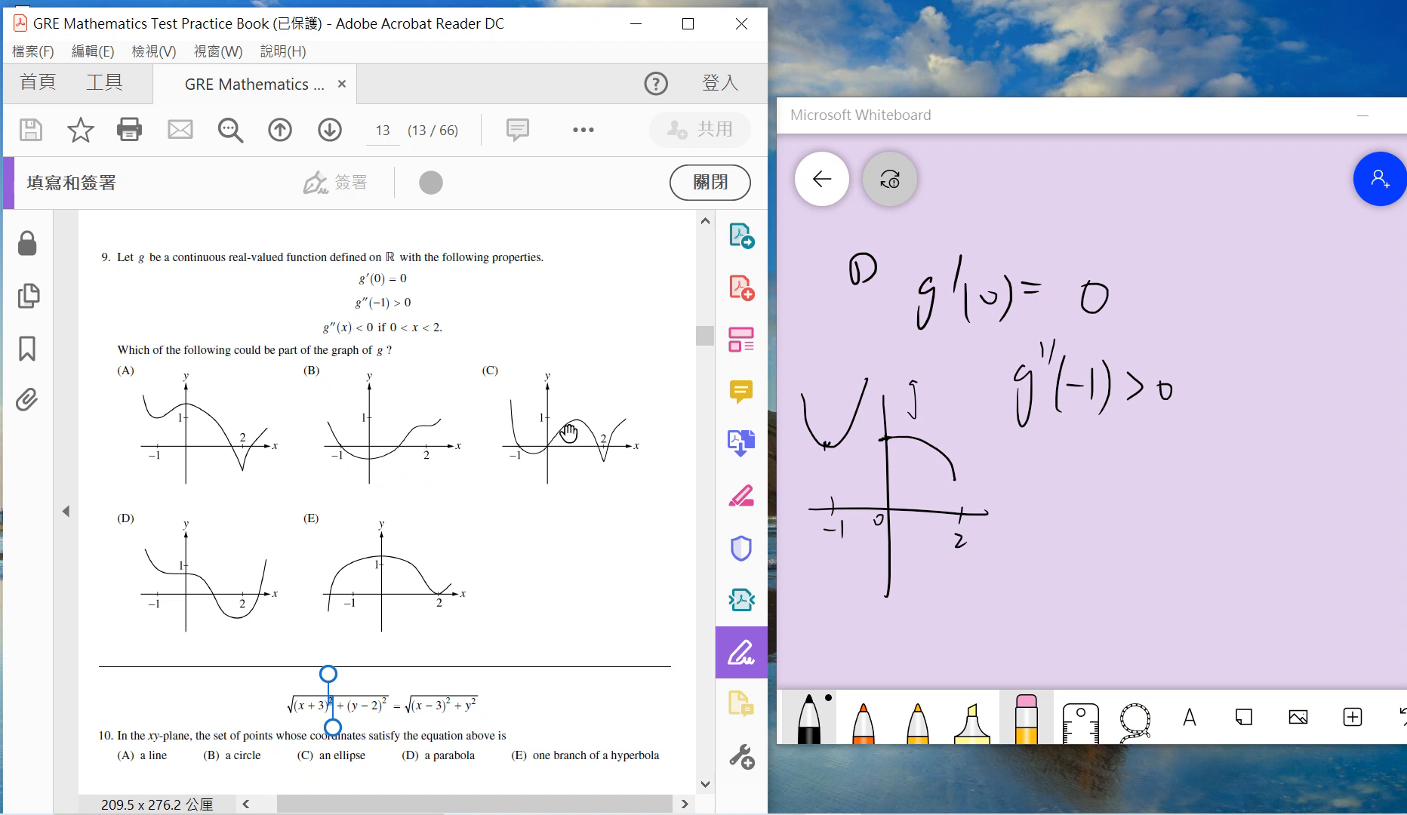
mouse_move(398, 556)
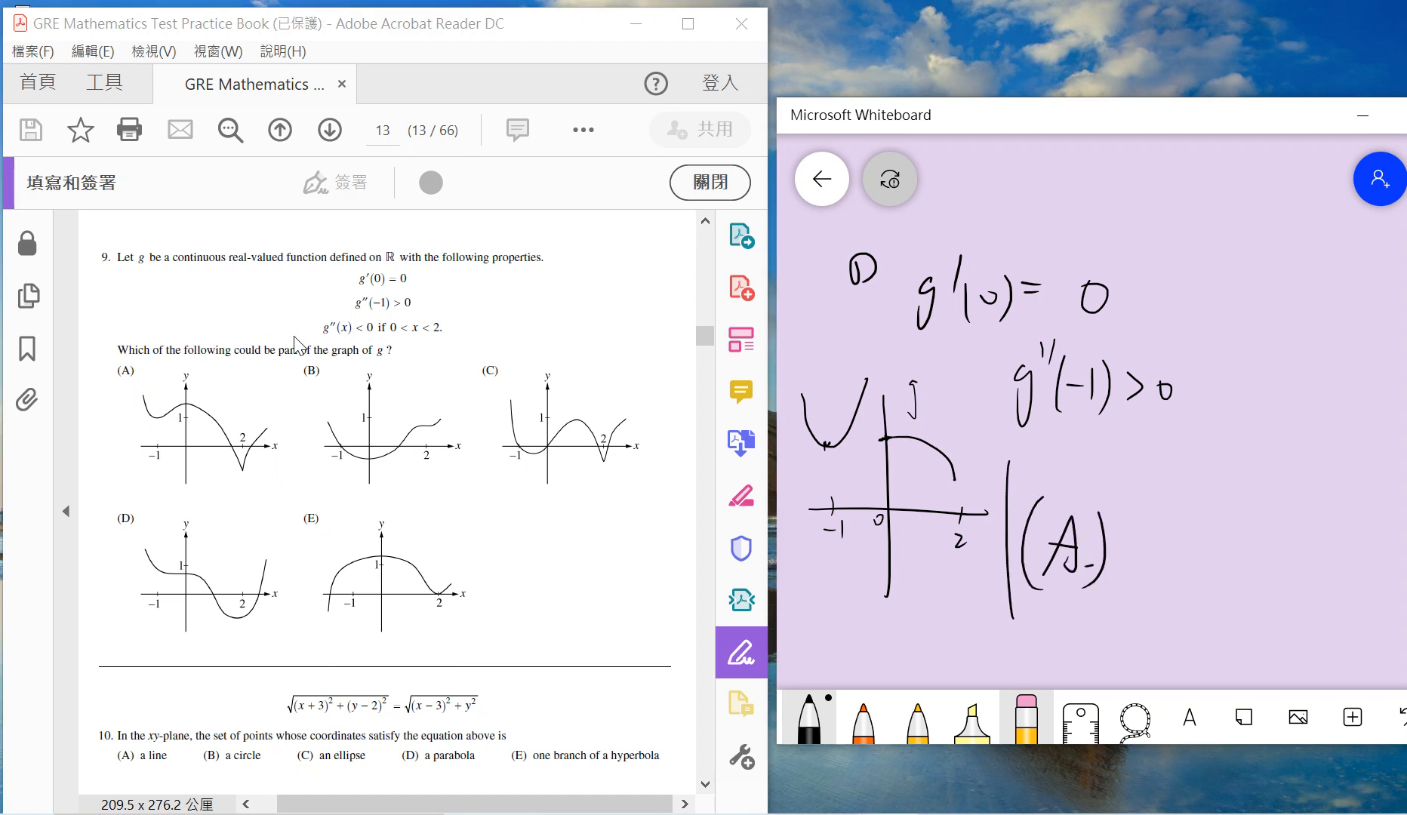
left_click_drag(1014, 471, 1140, 615)
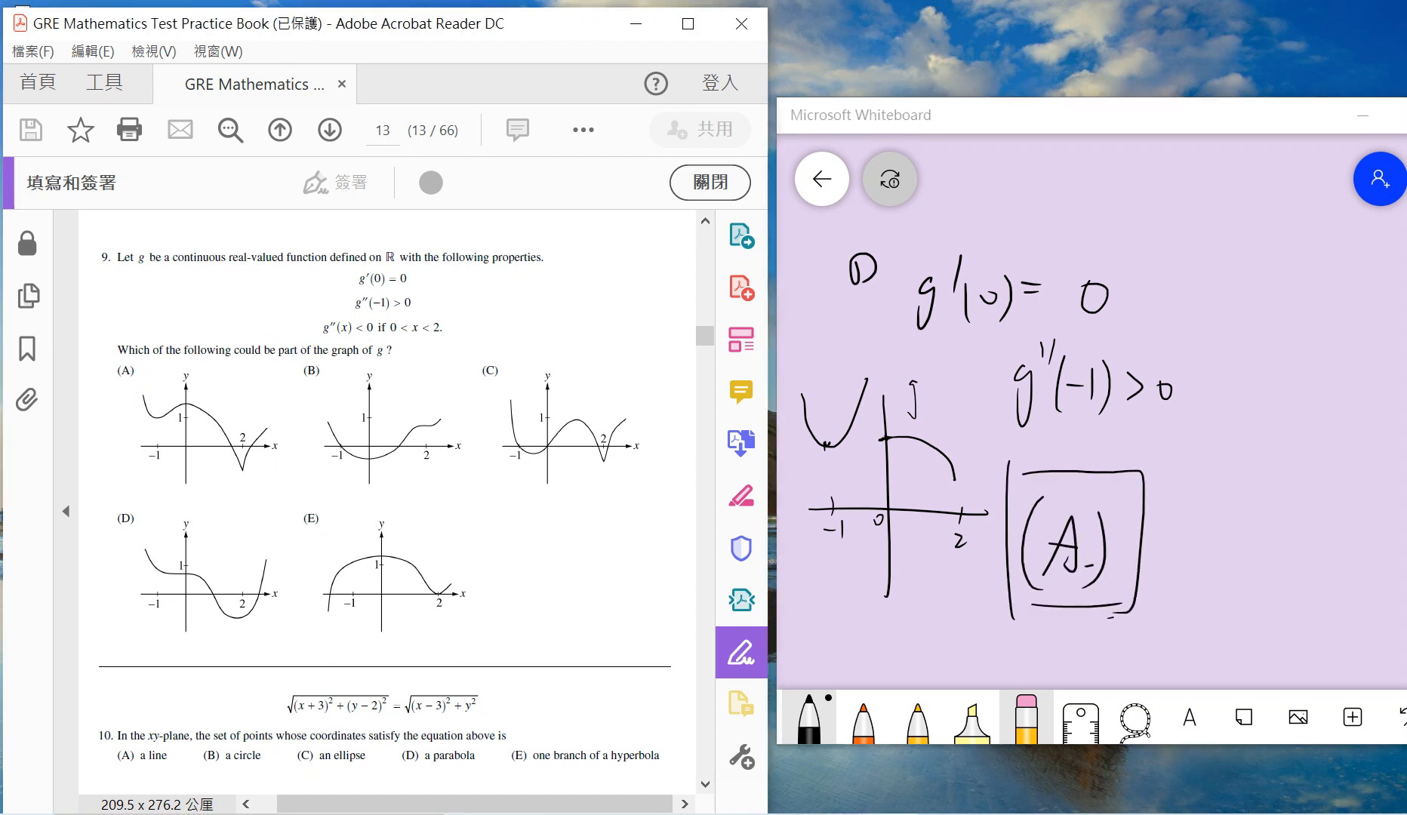
scroll("down", 3)
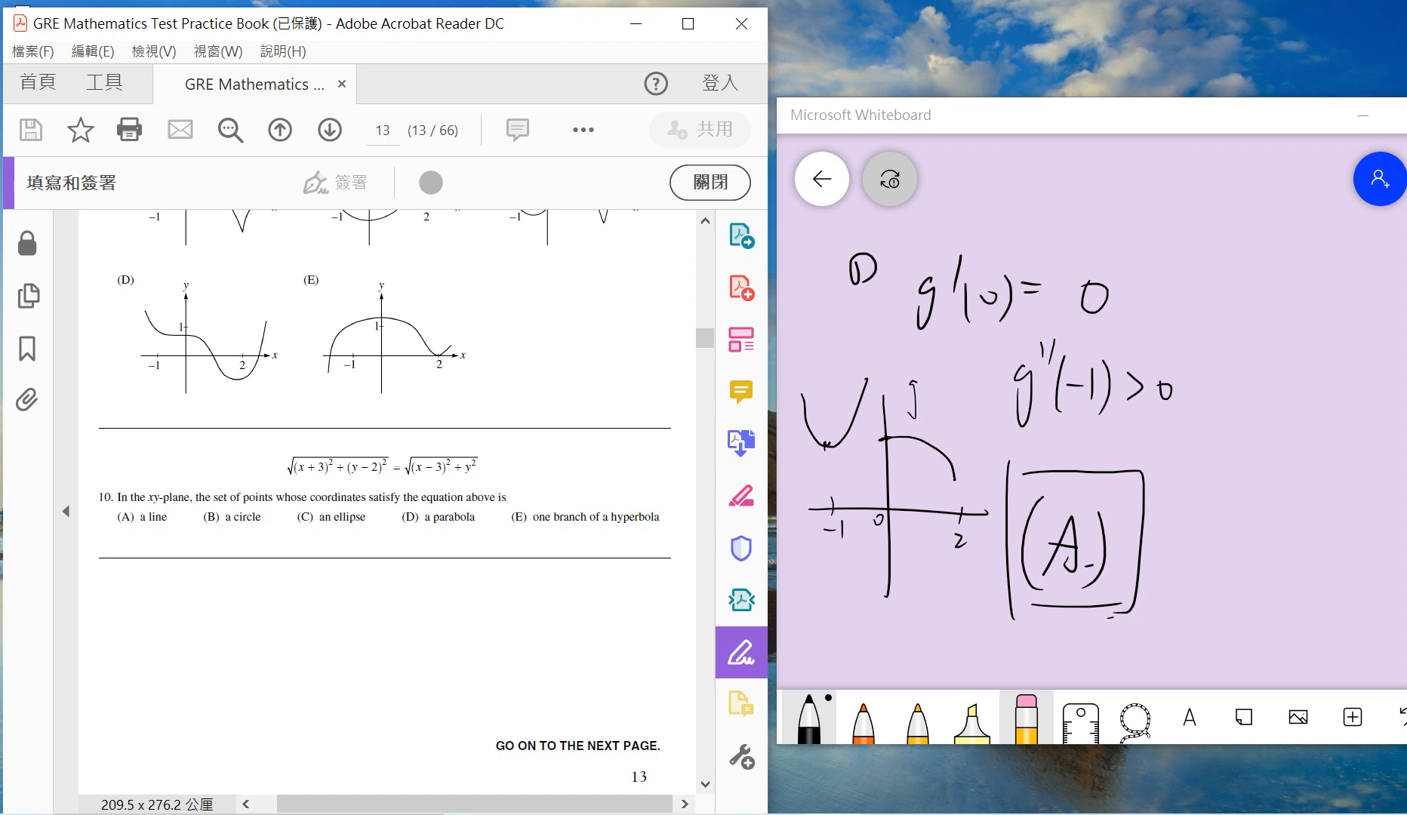
Step: Clear the whole canvas and draw the coordinate axes for question 10
left_click(1026, 716)
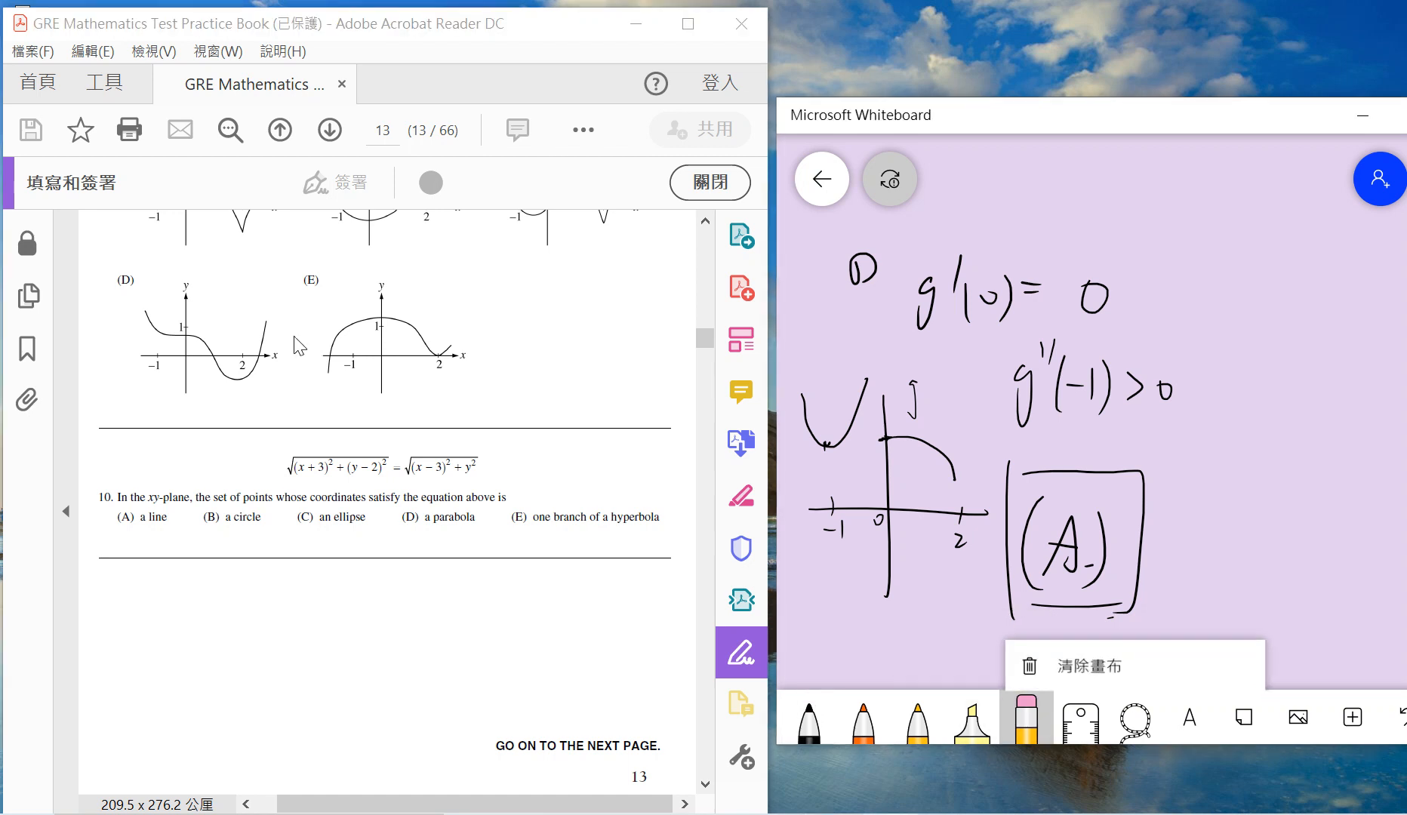
left_click(1080, 664)
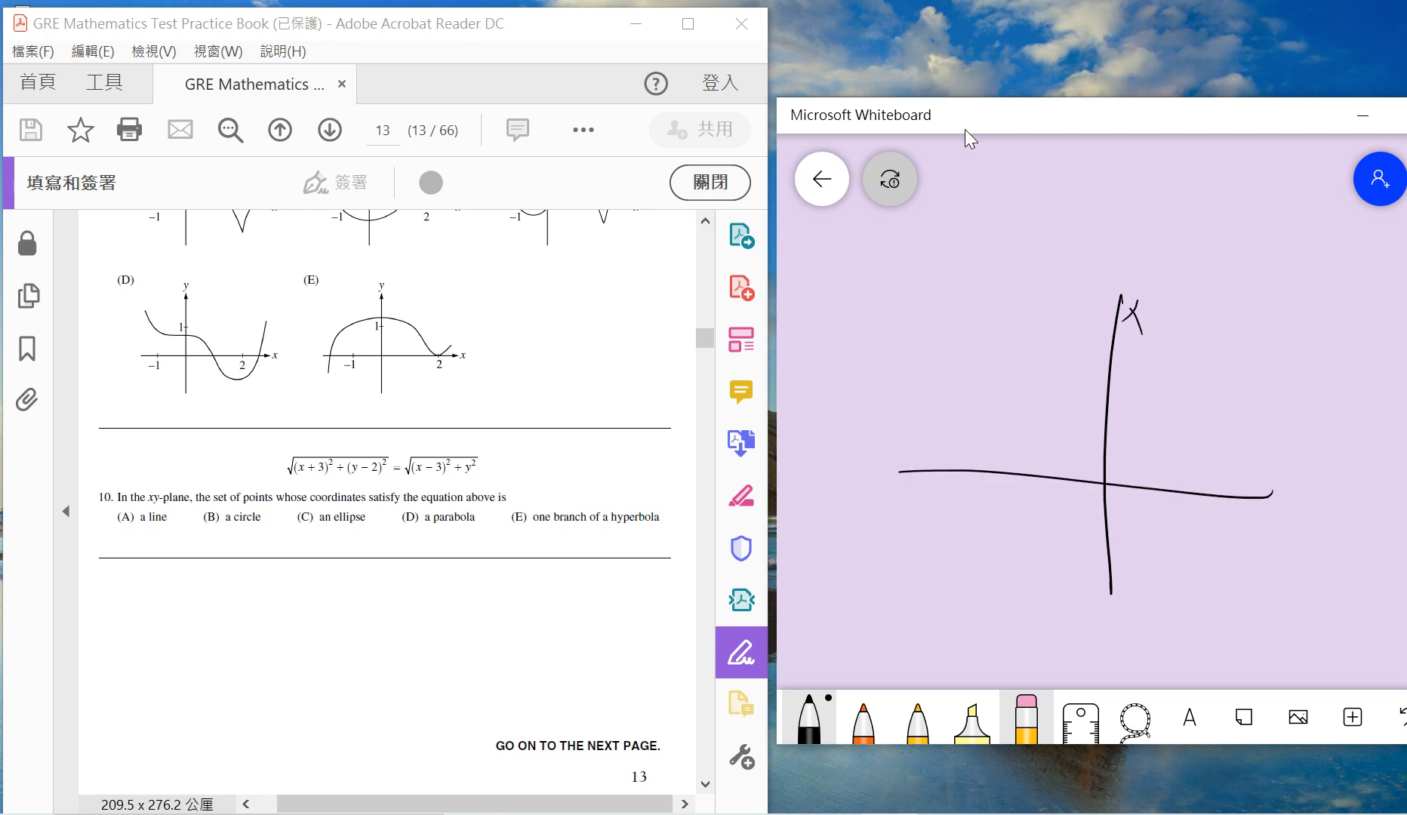
left_click_drag(951, 377, 1032, 382)
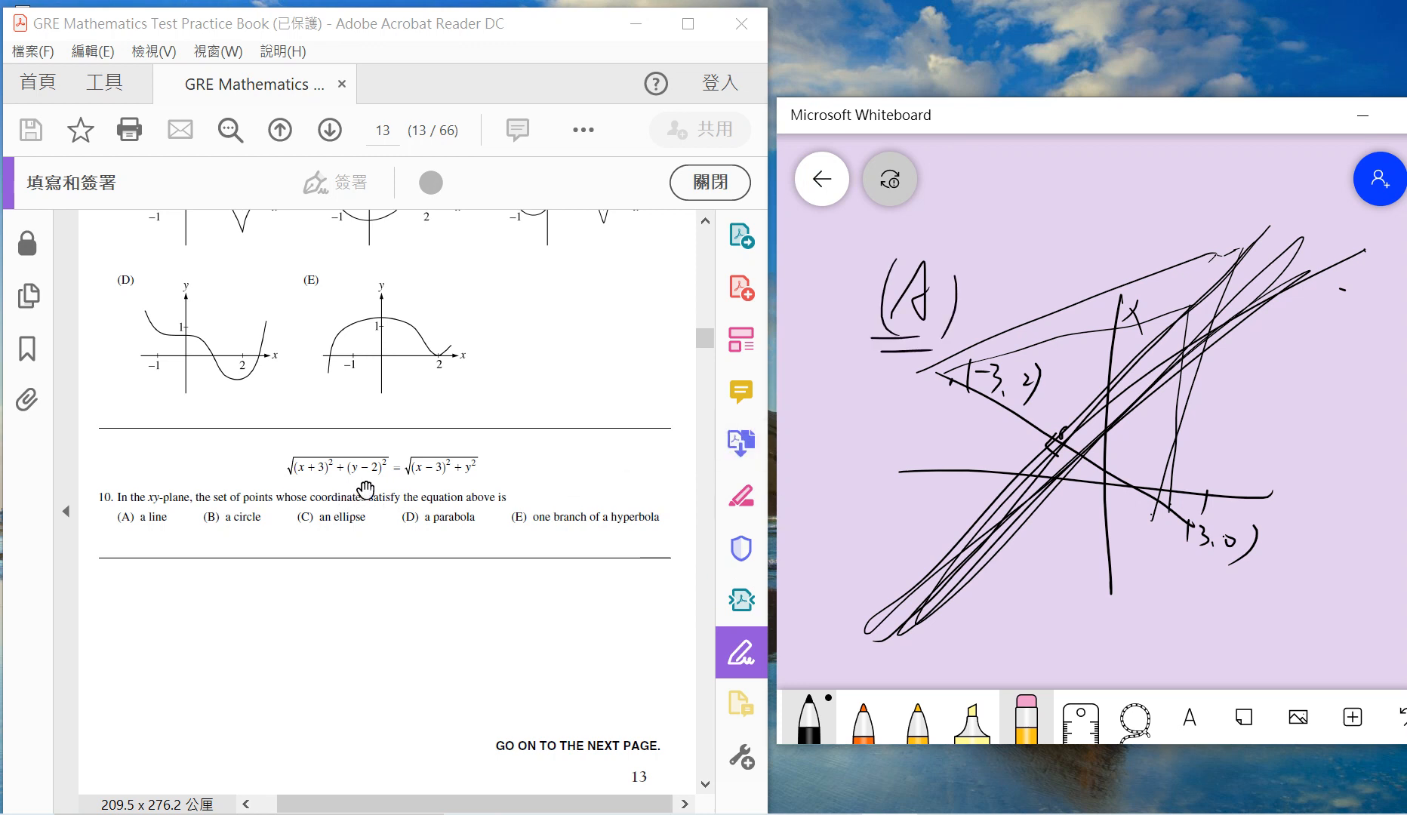
mouse_move(712, 443)
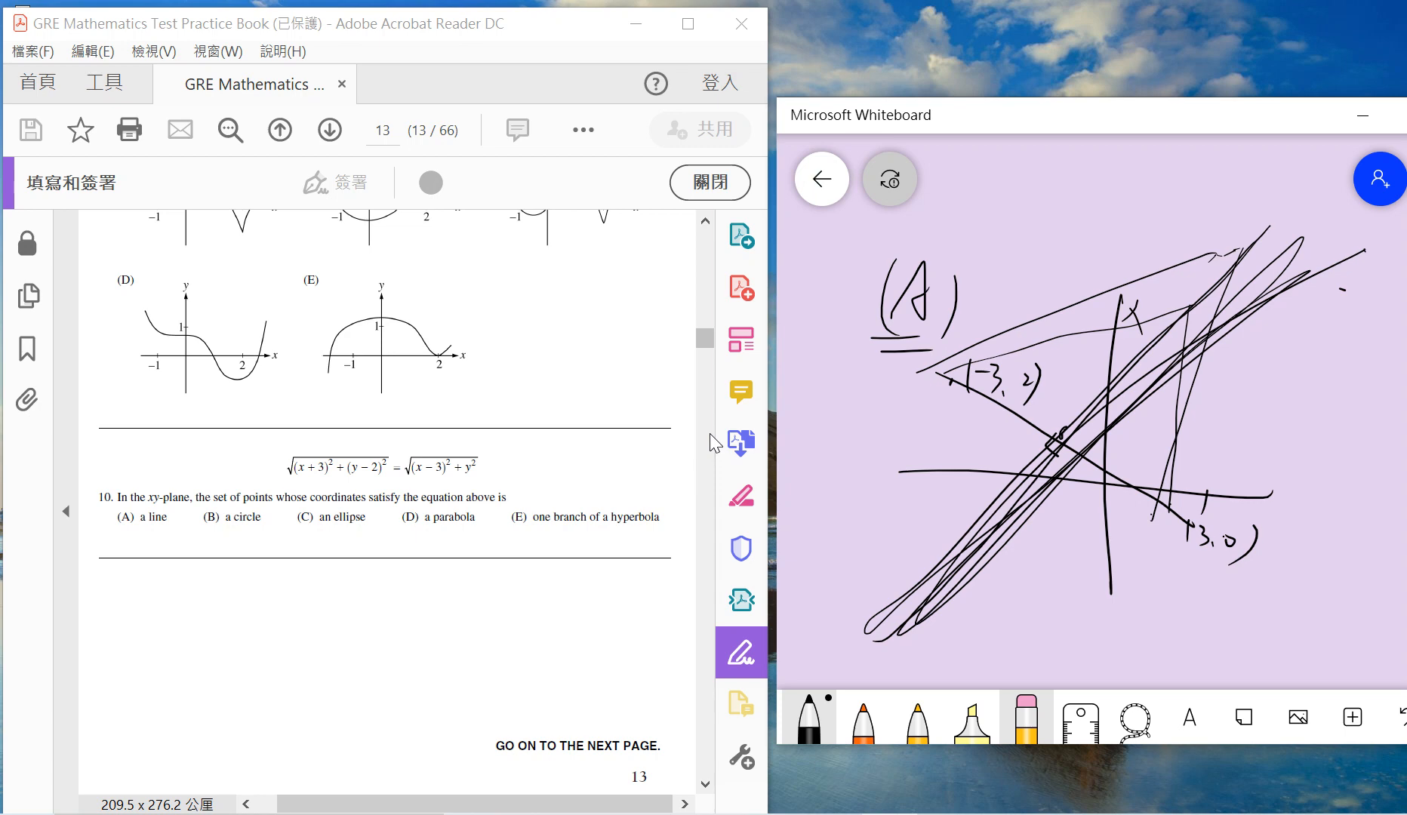
left_click(329, 130)
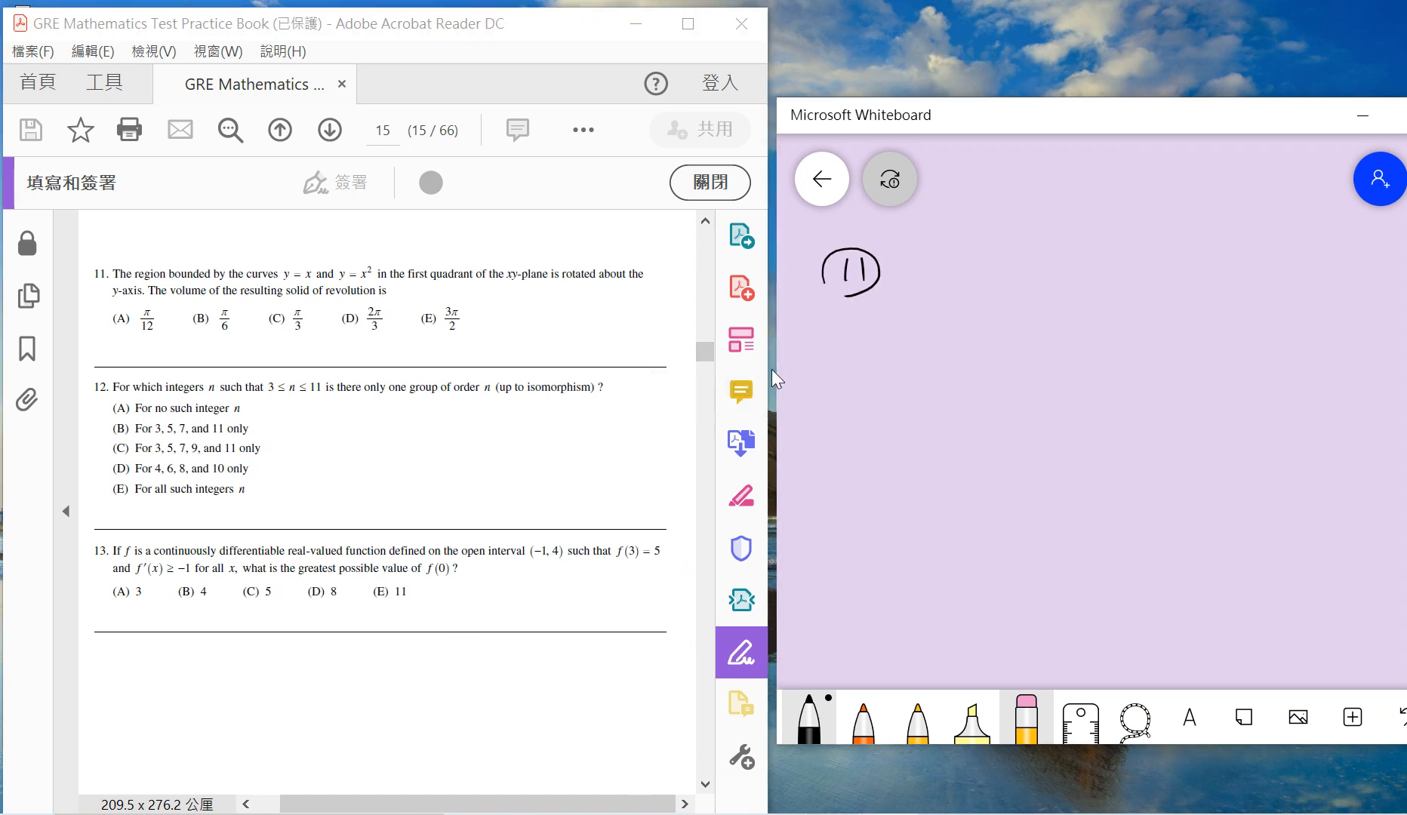
Step: Draw the axes and sketch and shade the region between y = x and y = x²
left_click_drag(880, 401, 1131, 390)
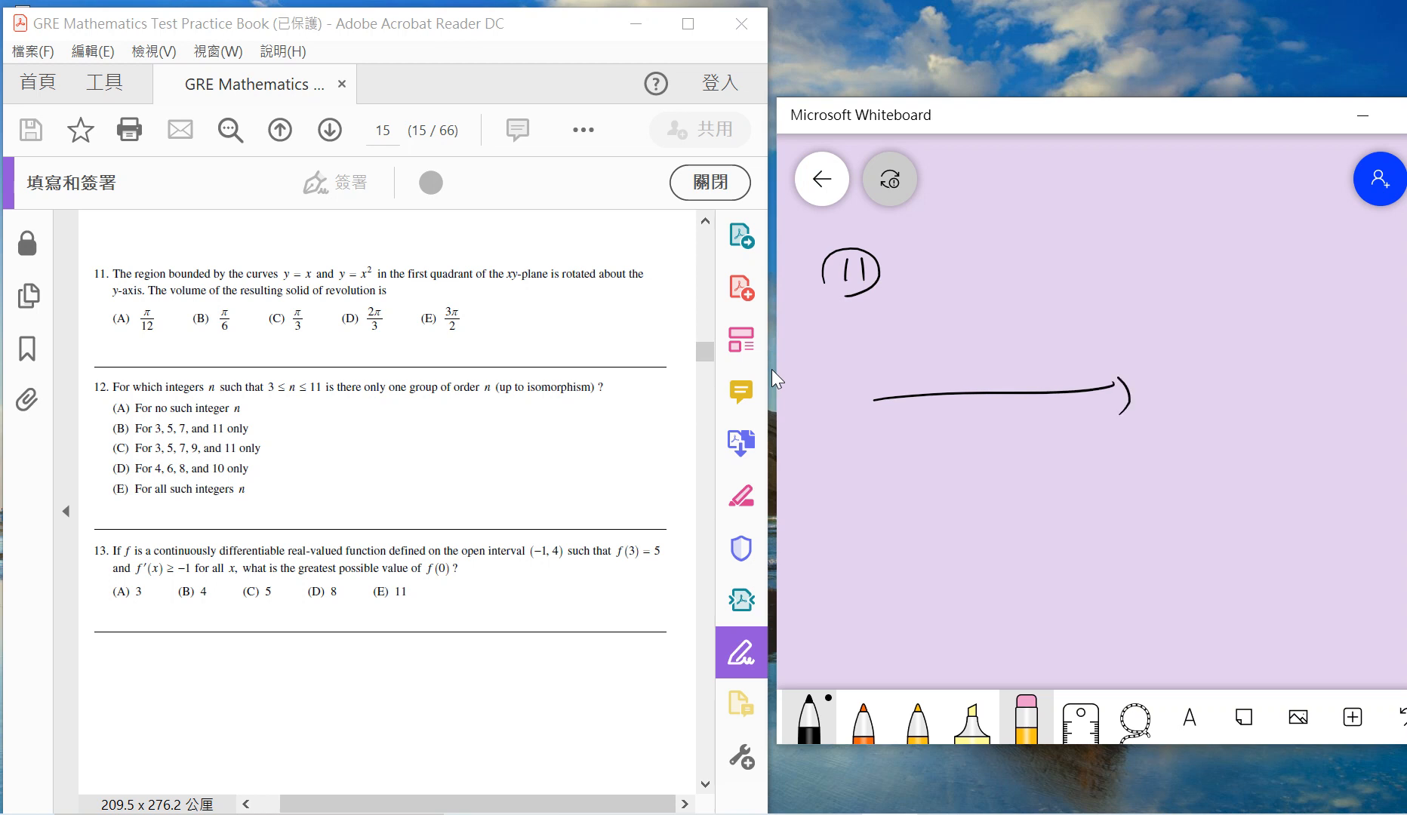
left_click_drag(991, 480, 988, 222)
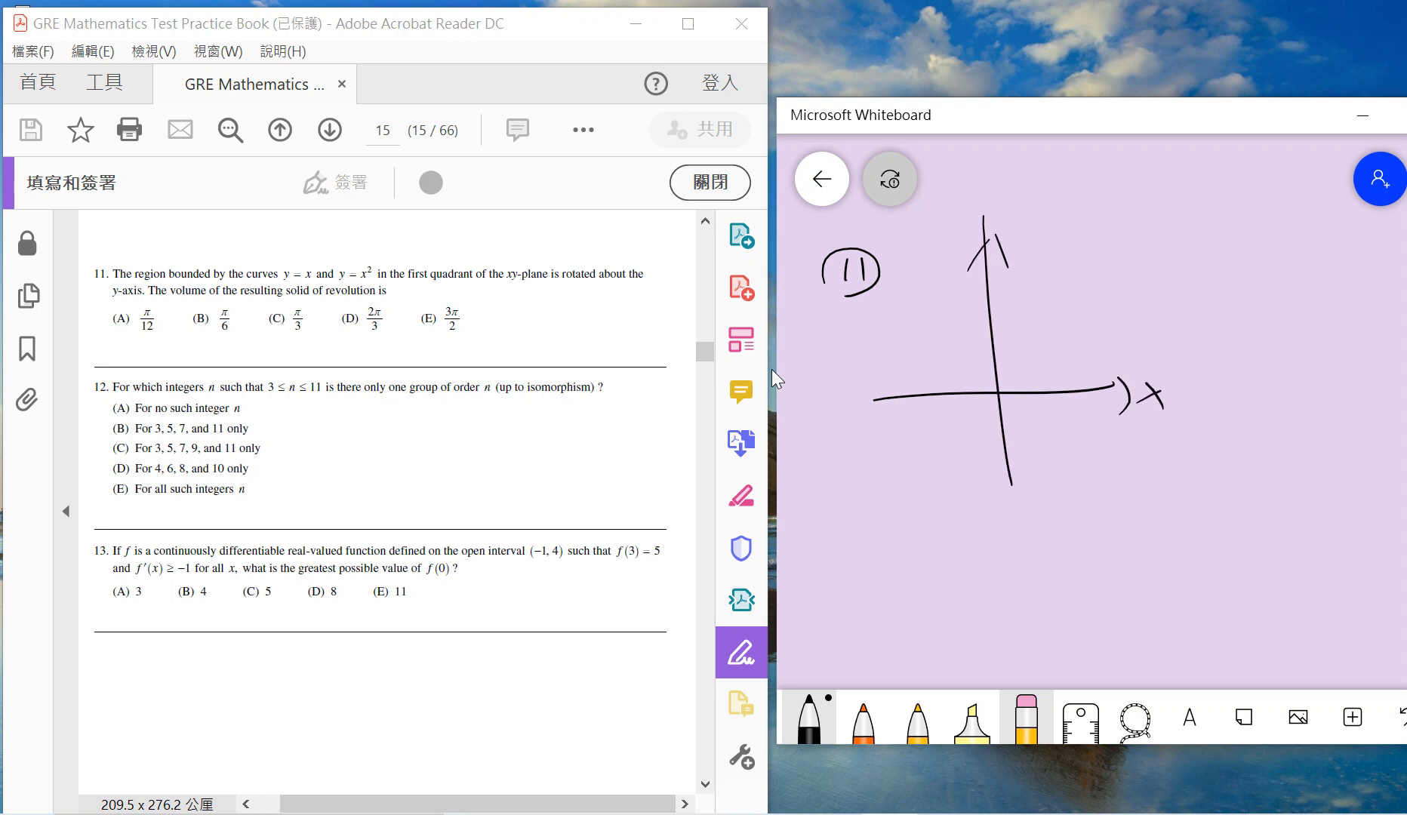
left_click_drag(964, 427, 1122, 233)
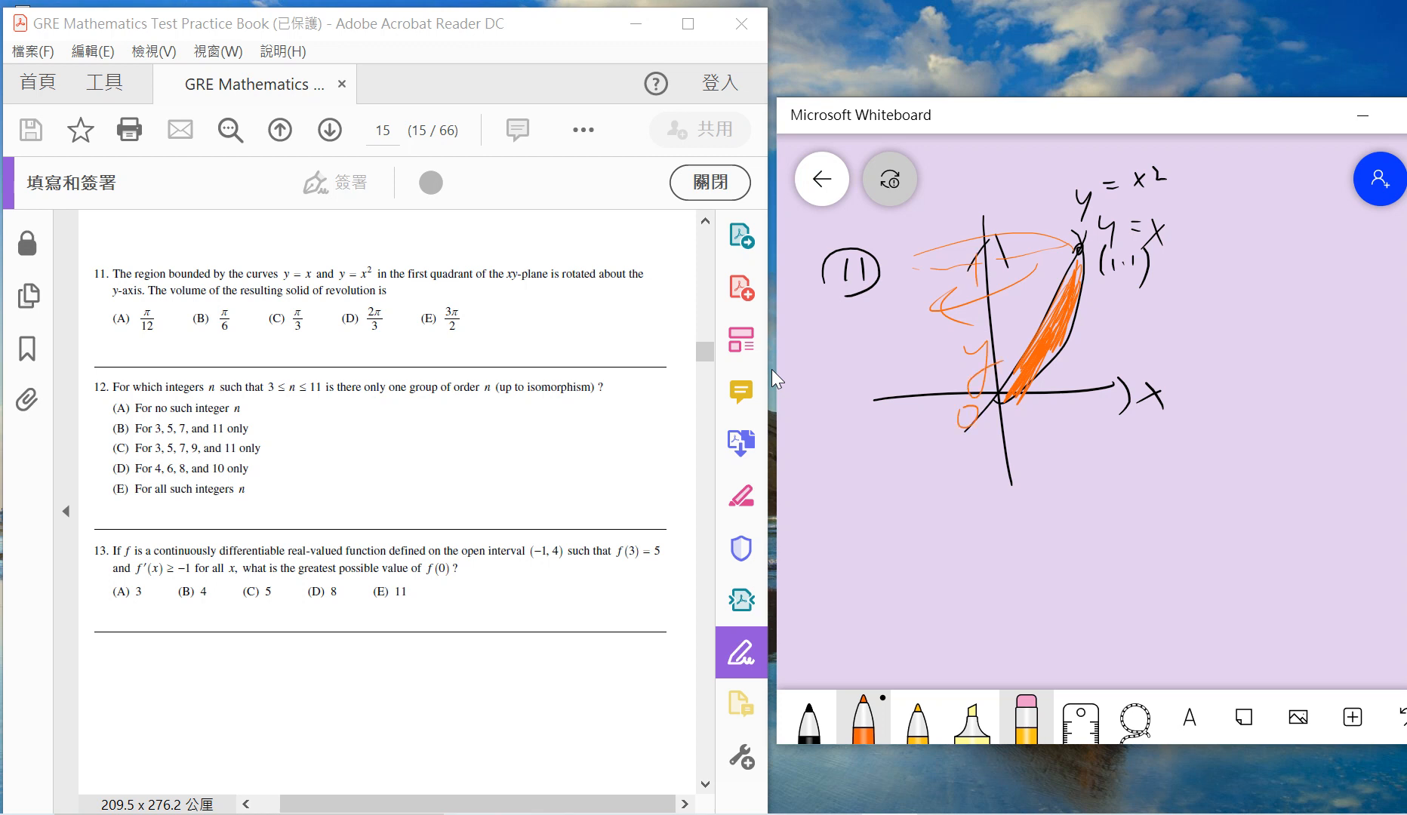
Step: Write the volume integral of (√y)² − y² and simplify it to π∫₀¹(y − y²)dy
left_click_drag(852, 541, 893, 541)
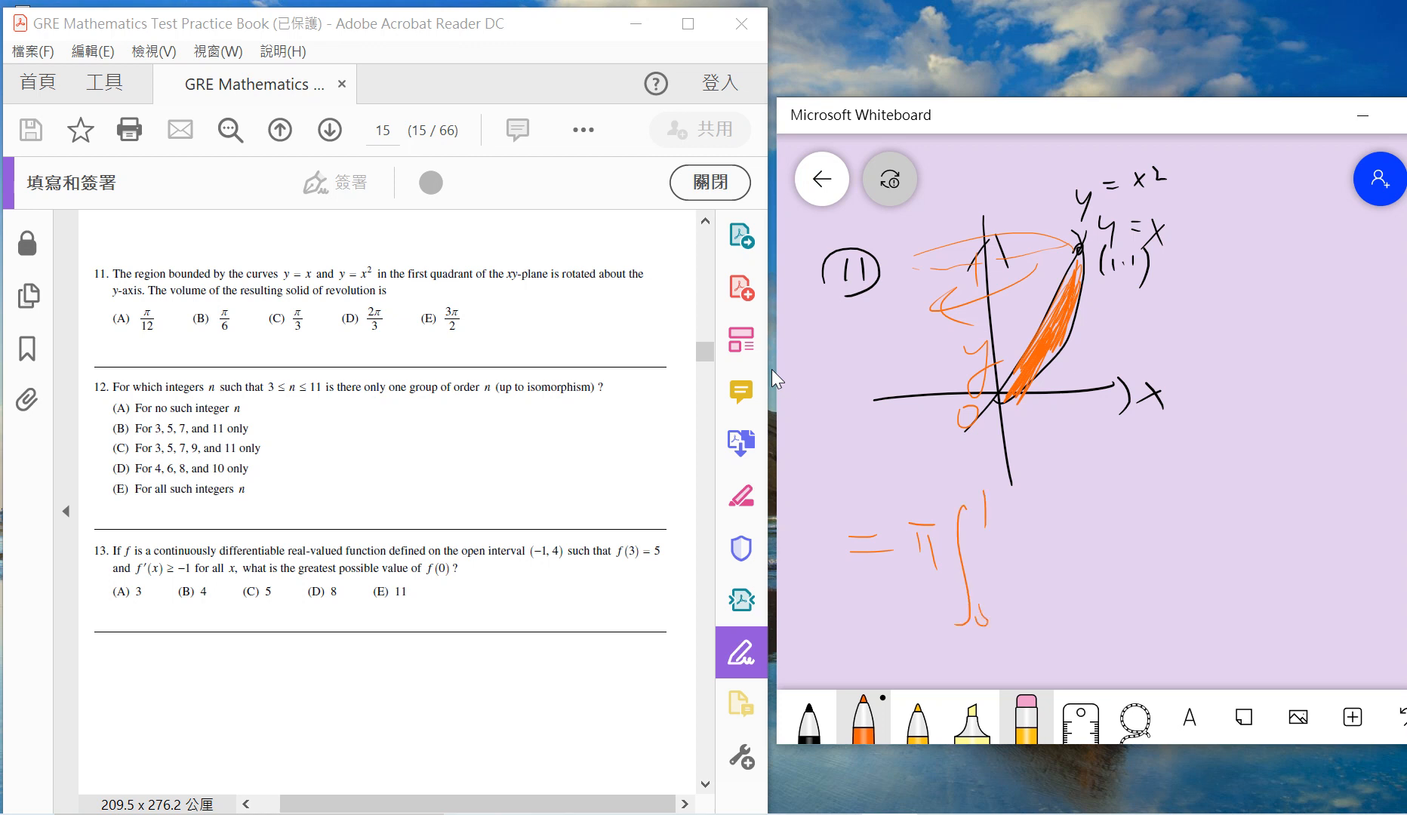
left_click_drag(1203, 188, 1310, 207)
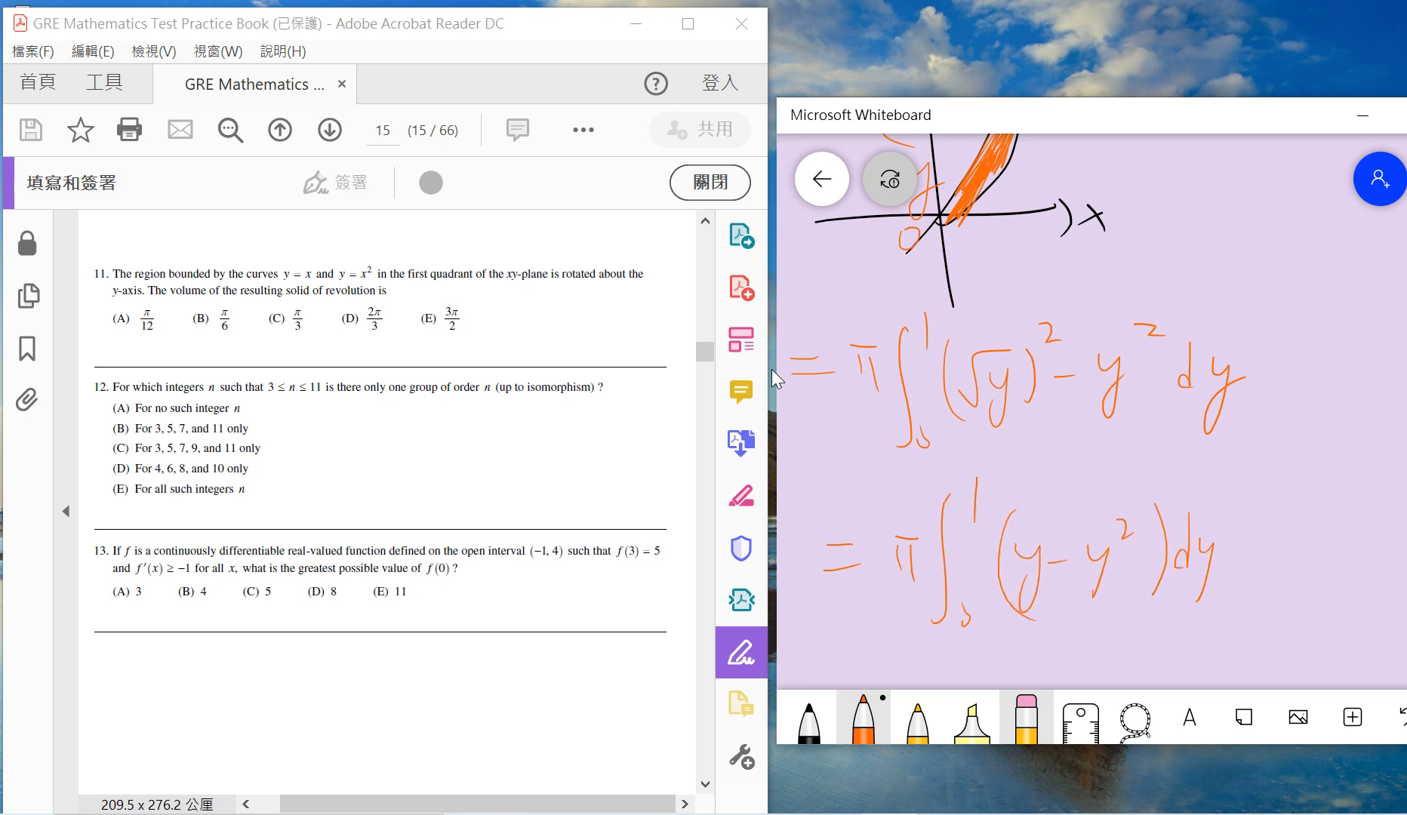
left_click_drag(1229, 556, 1302, 584)
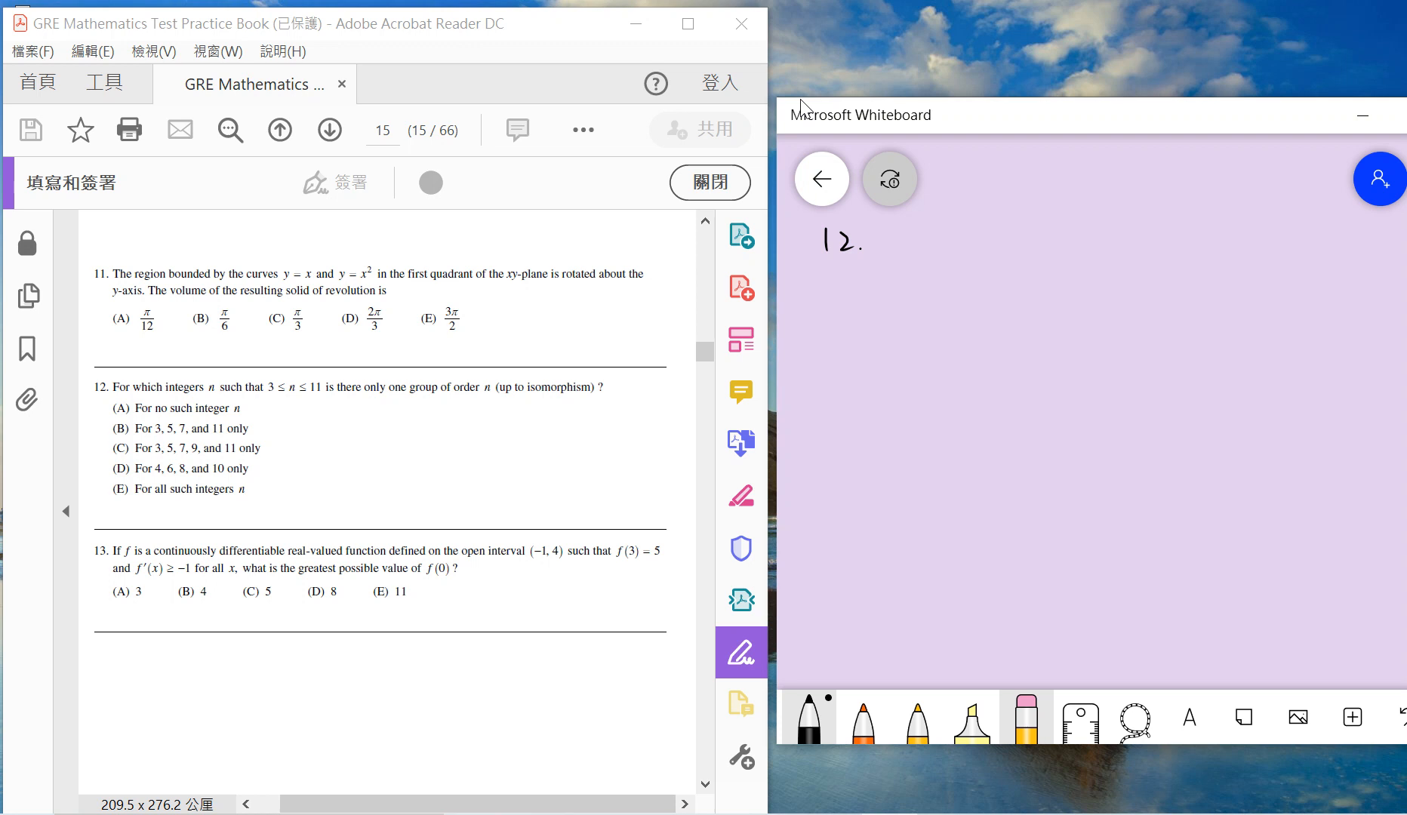
mouse_move(779, 421)
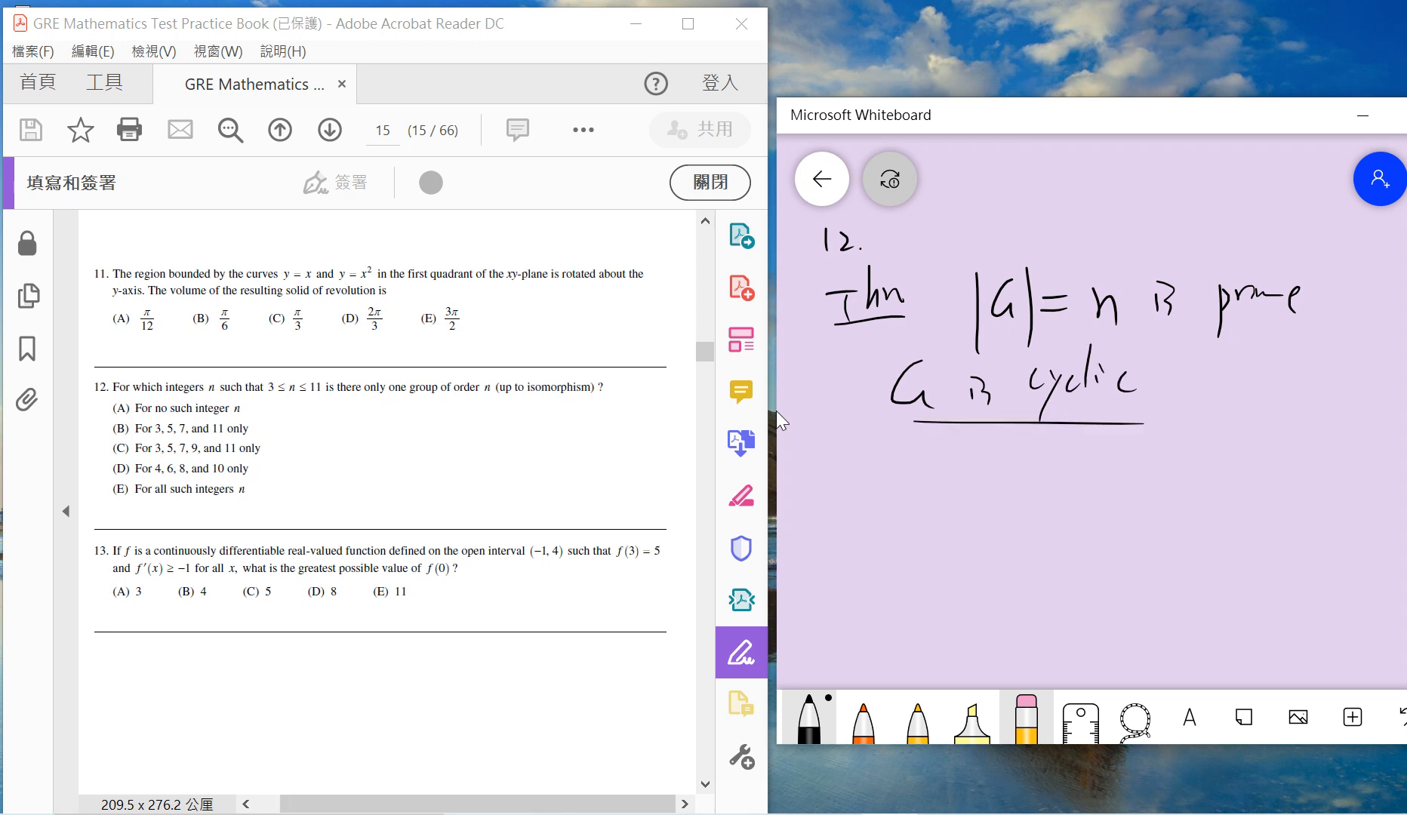
Step: Write that groups of prime order are cyclic and underline the prime-order condition
left_click_drag(866, 503, 884, 484)
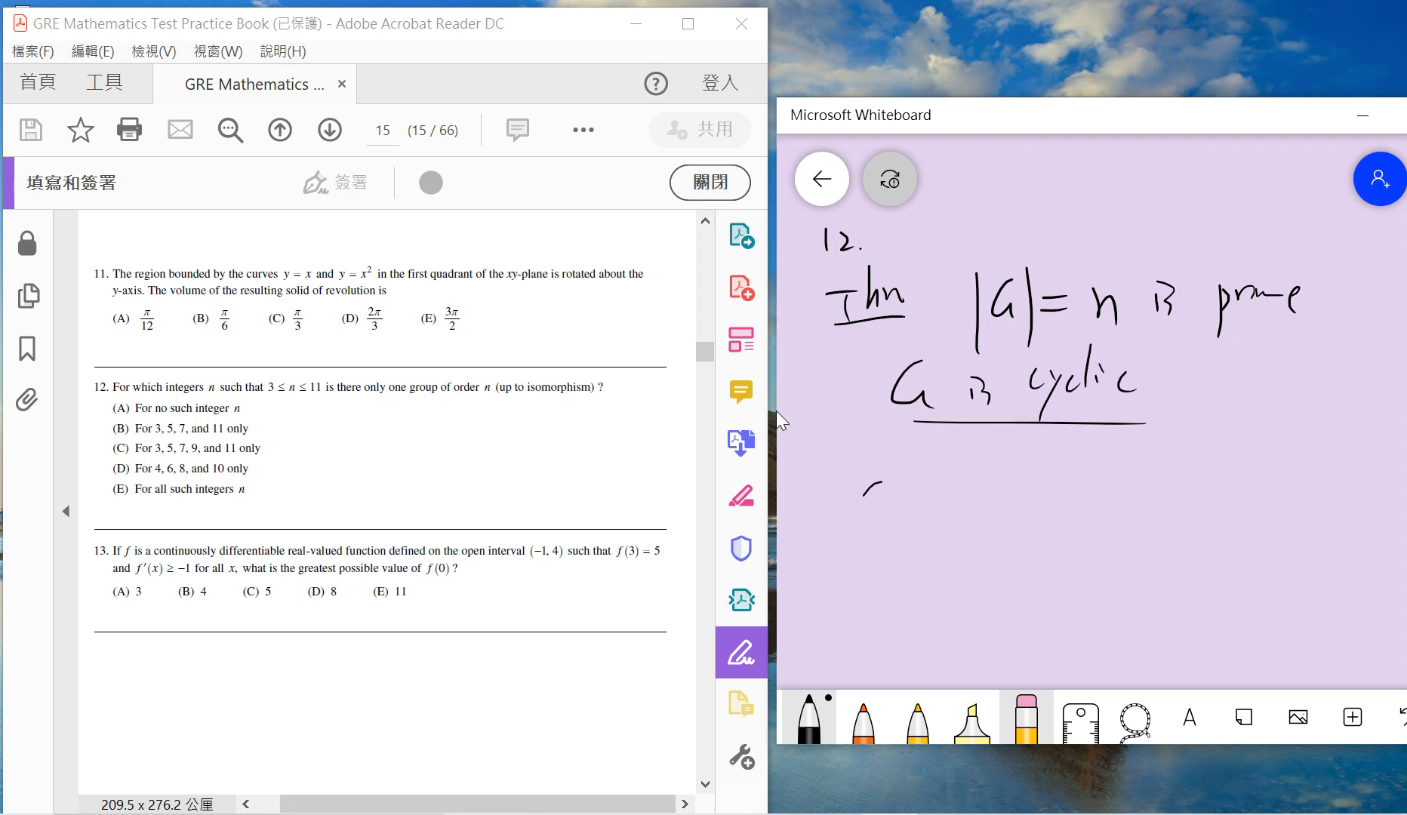
left_click_drag(861, 489, 933, 530)
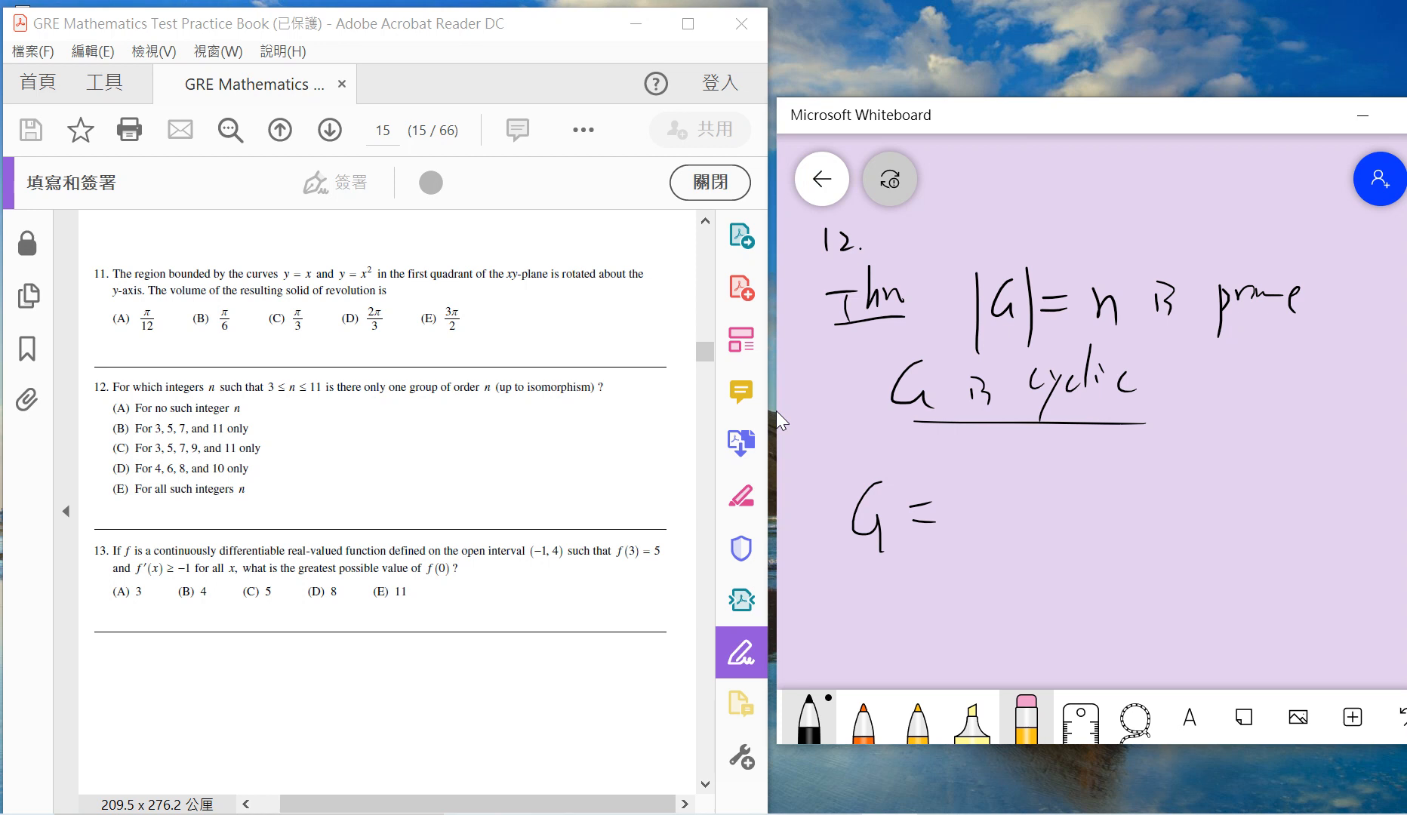
left_click_drag(942, 327, 1274, 354)
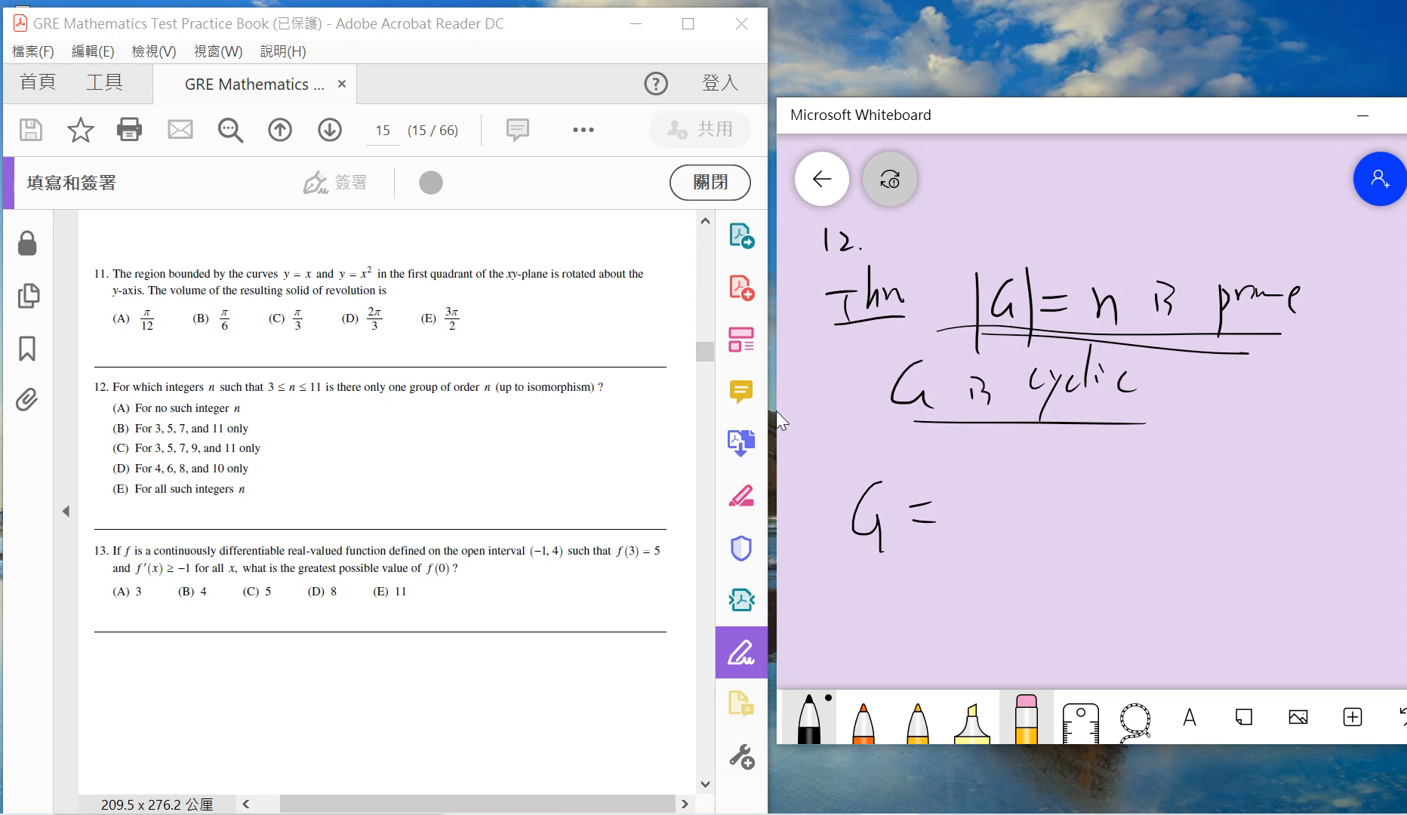
mouse_move(713, 418)
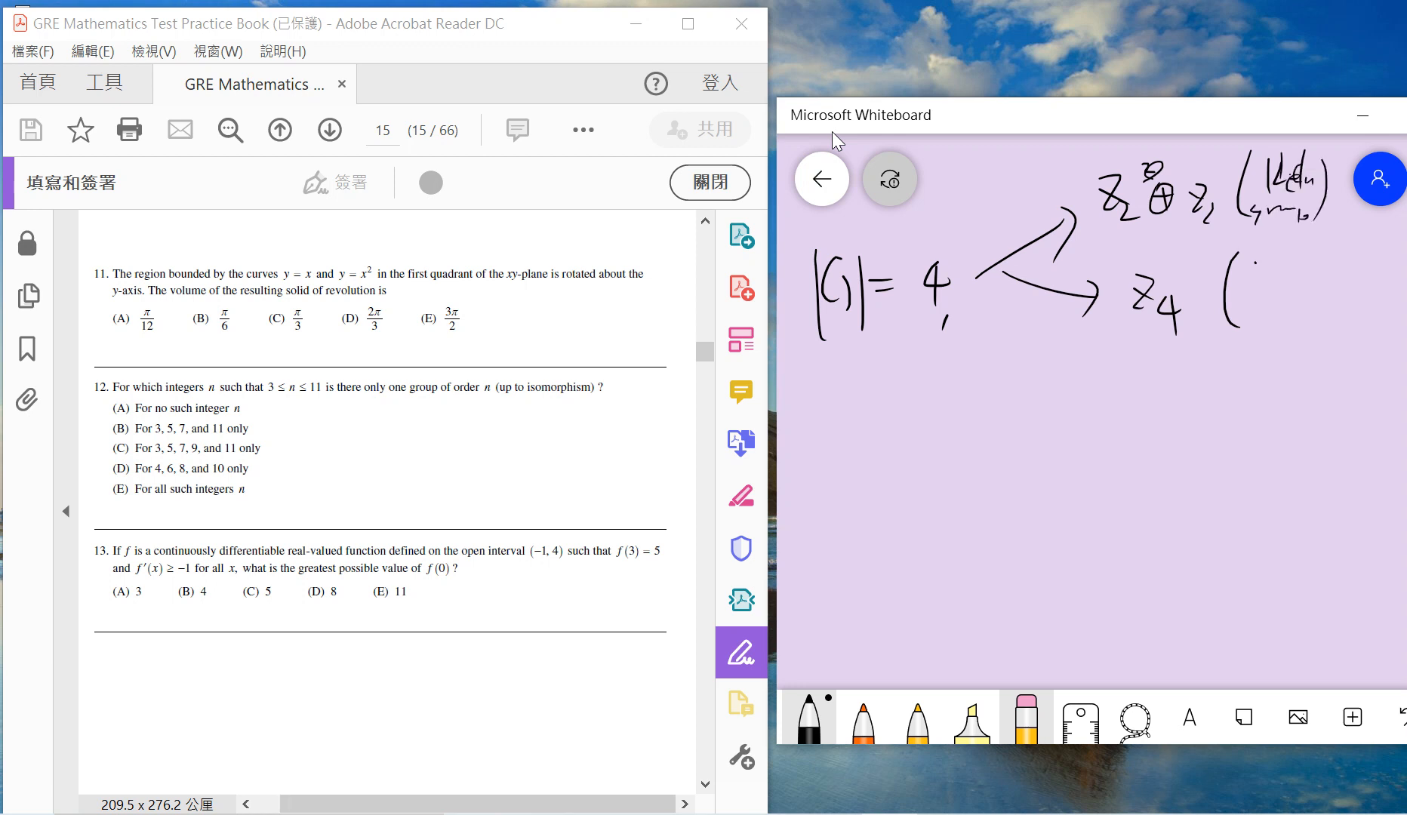
Step: List the groups of orders 6 (S3, Z6) and 8, then add and circle order 10
left_click_drag(799, 385, 897, 417)
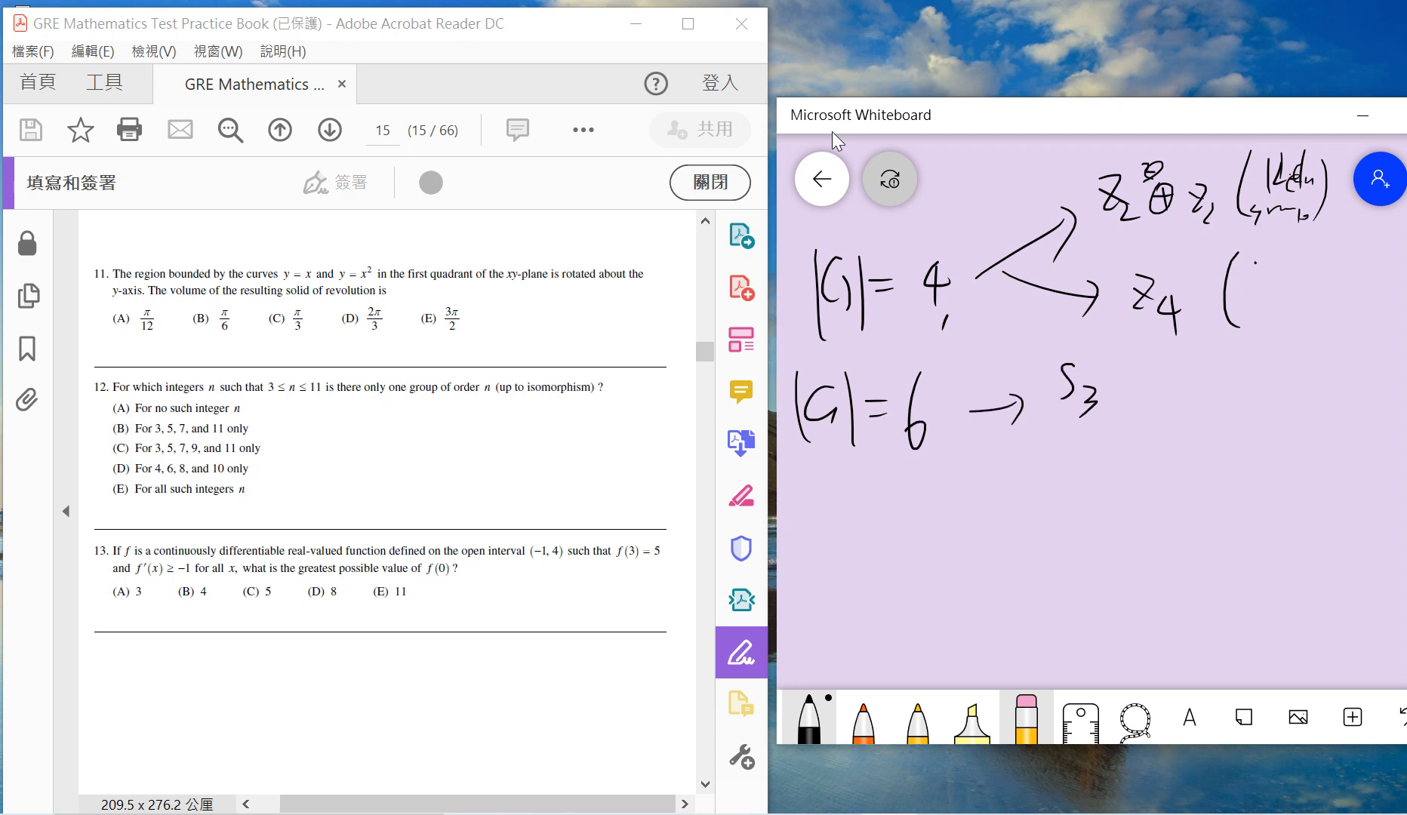
left_click_drag(1023, 431, 1094, 471)
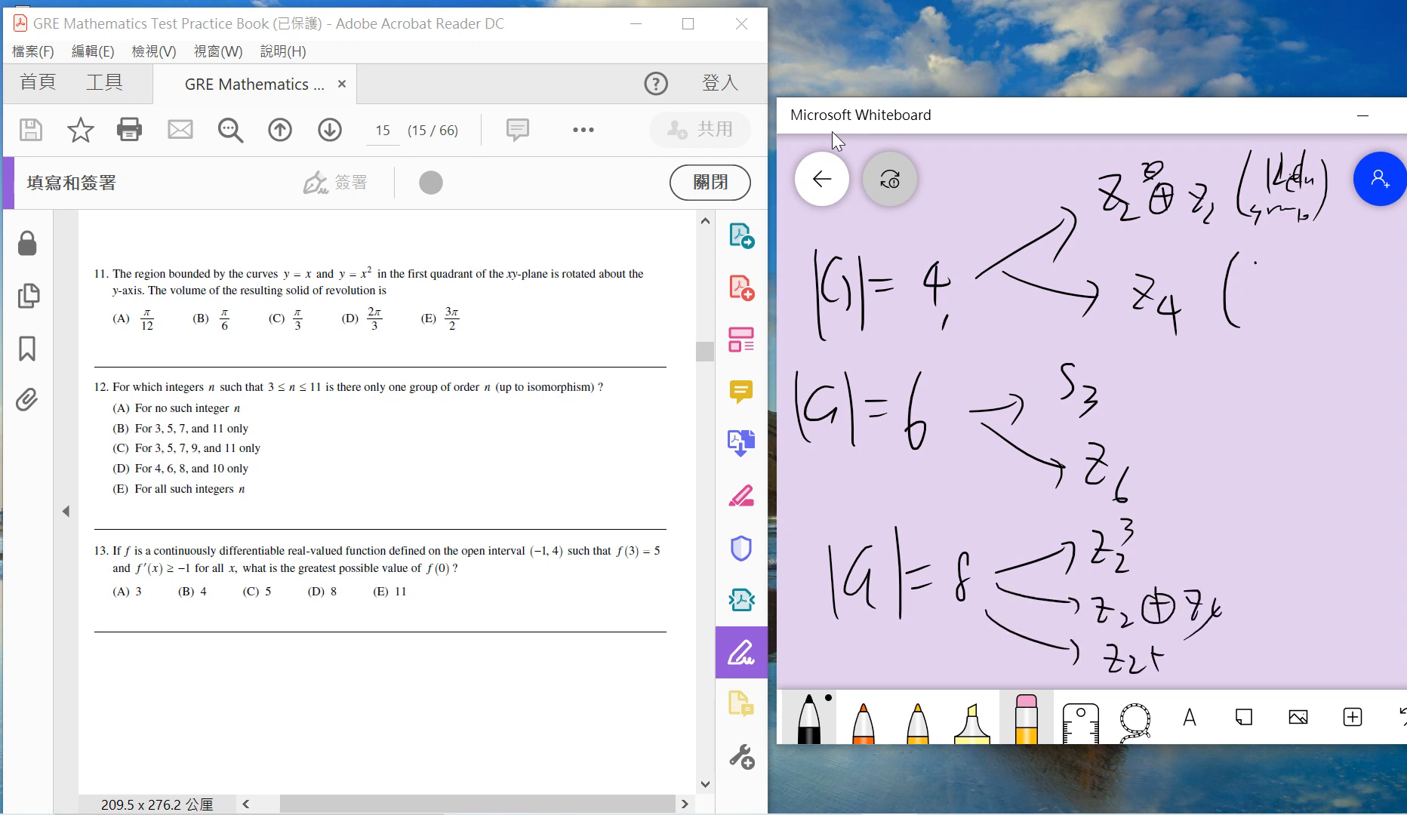
left_click_drag(1086, 656, 1175, 655)
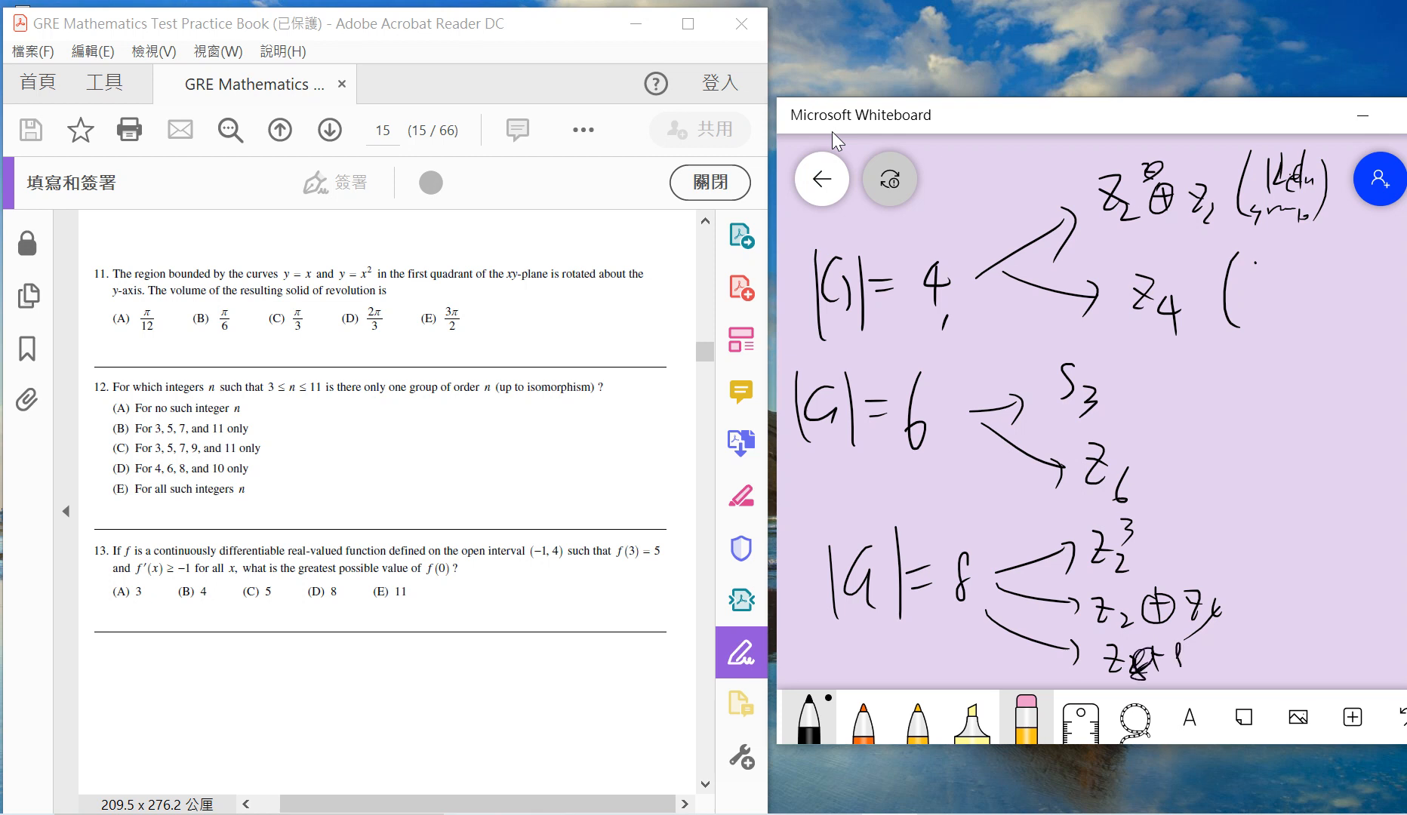
left_click_drag(1149, 665, 1185, 660)
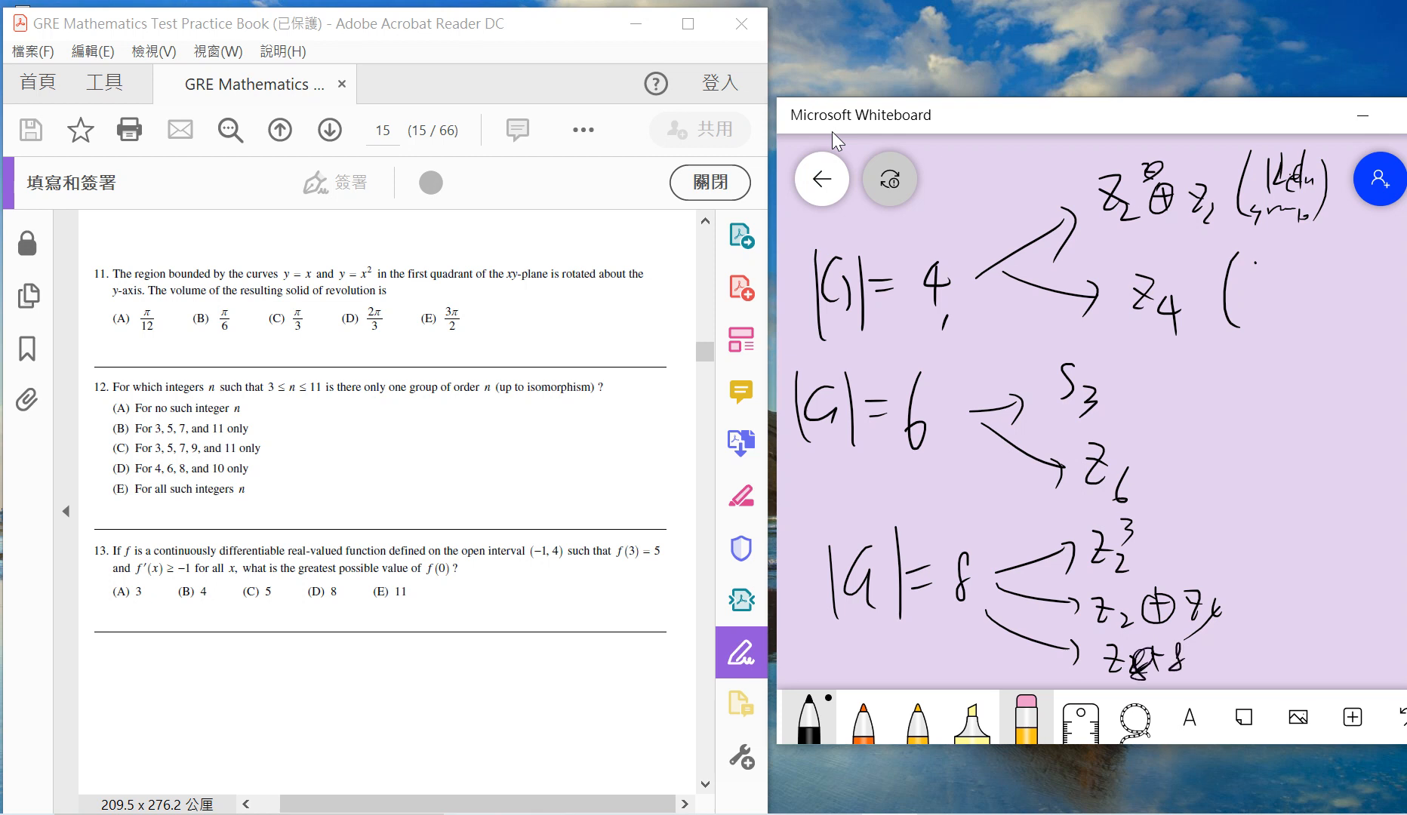
left_click_drag(1239, 530, 1230, 611)
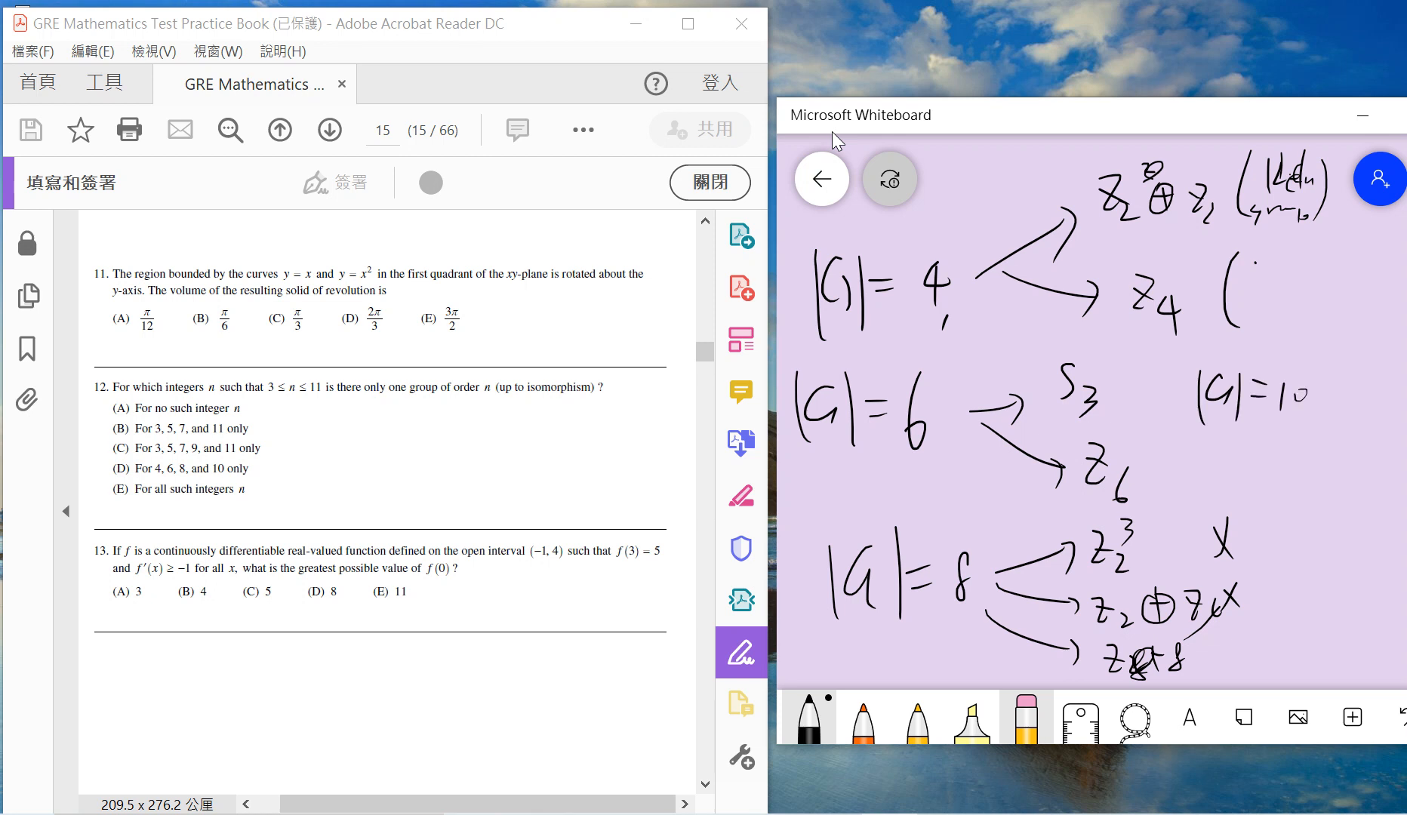
left_click_drag(1256, 431, 1274, 467)
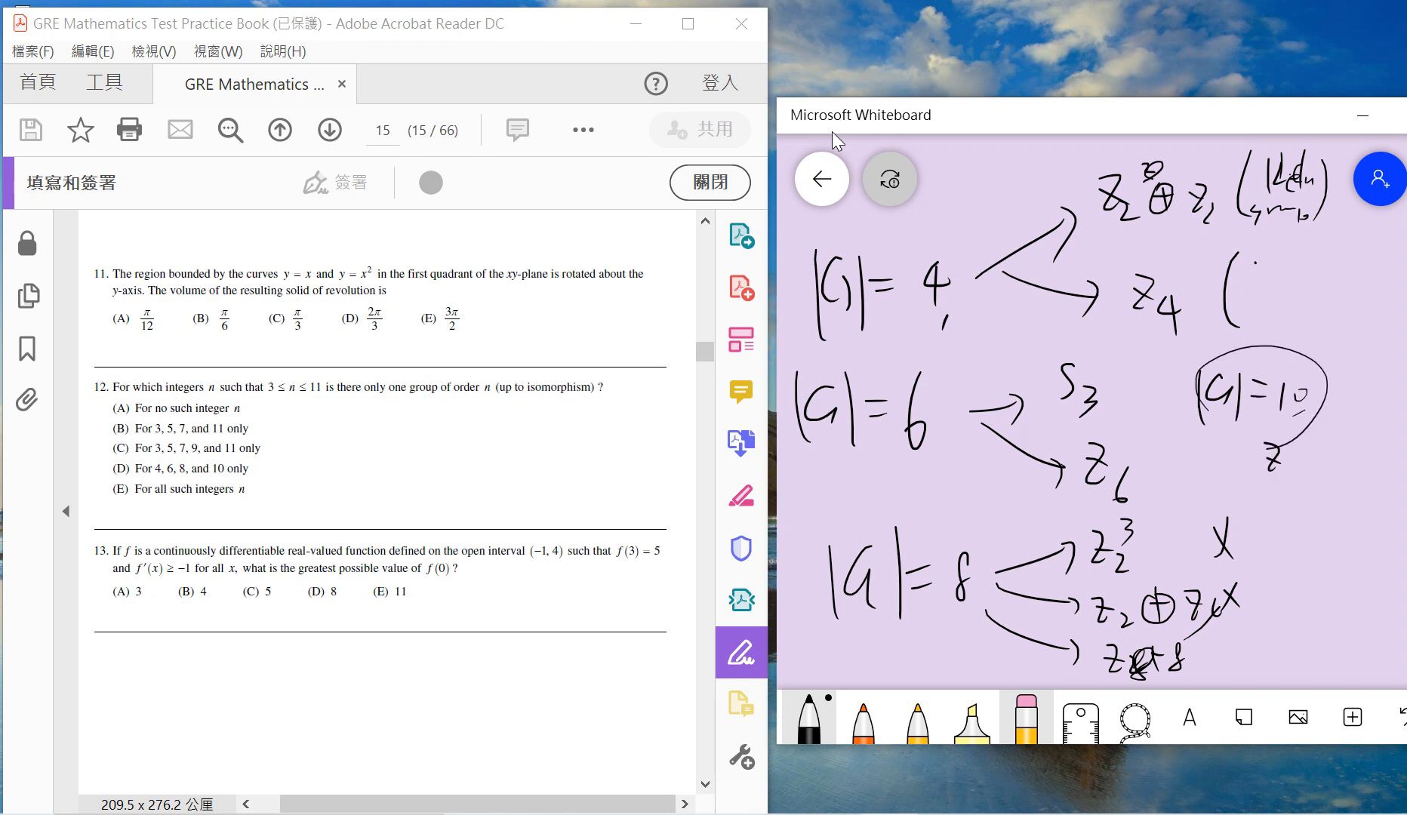
left_click_drag(1203, 422, 1301, 422)
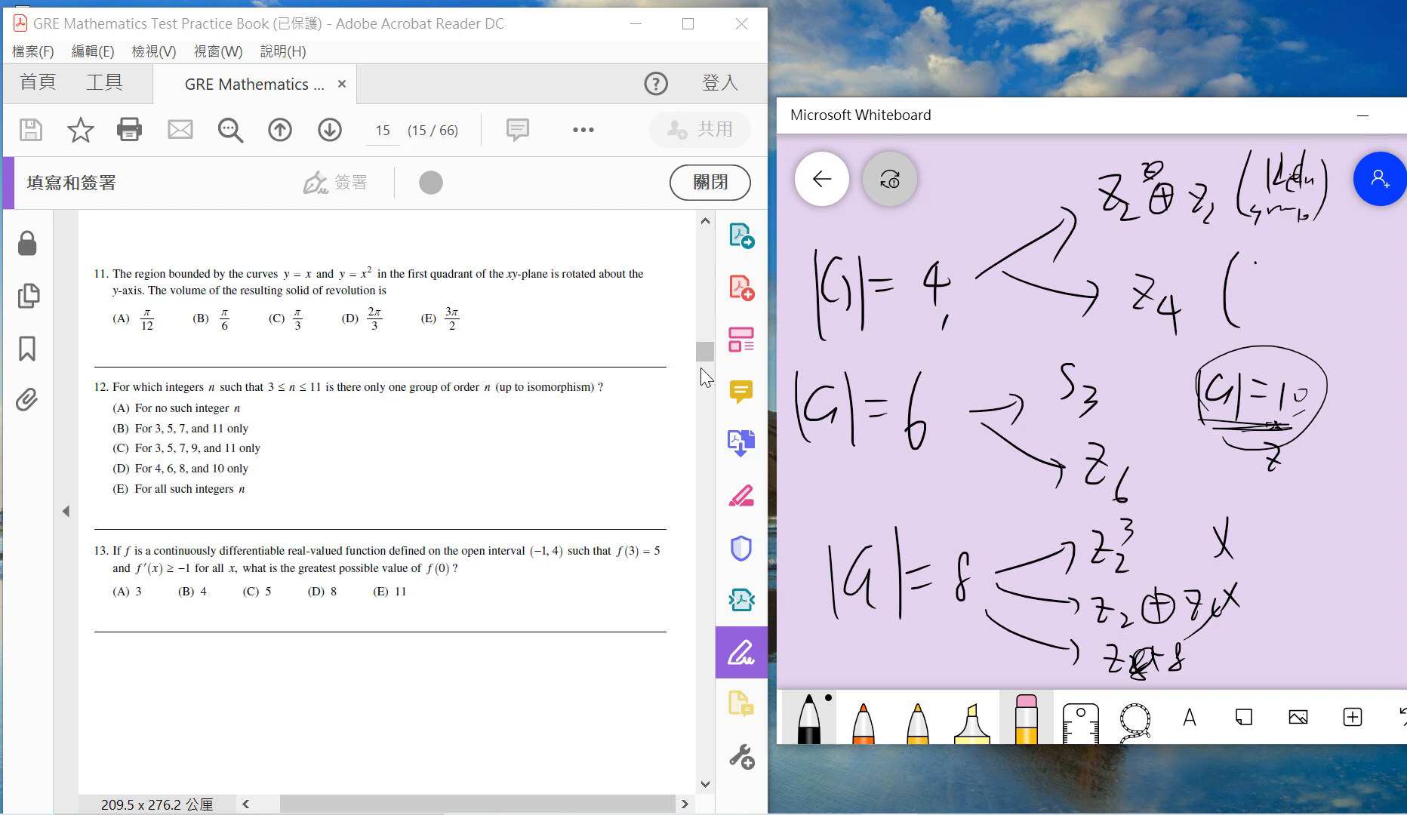
left_click(1026, 717)
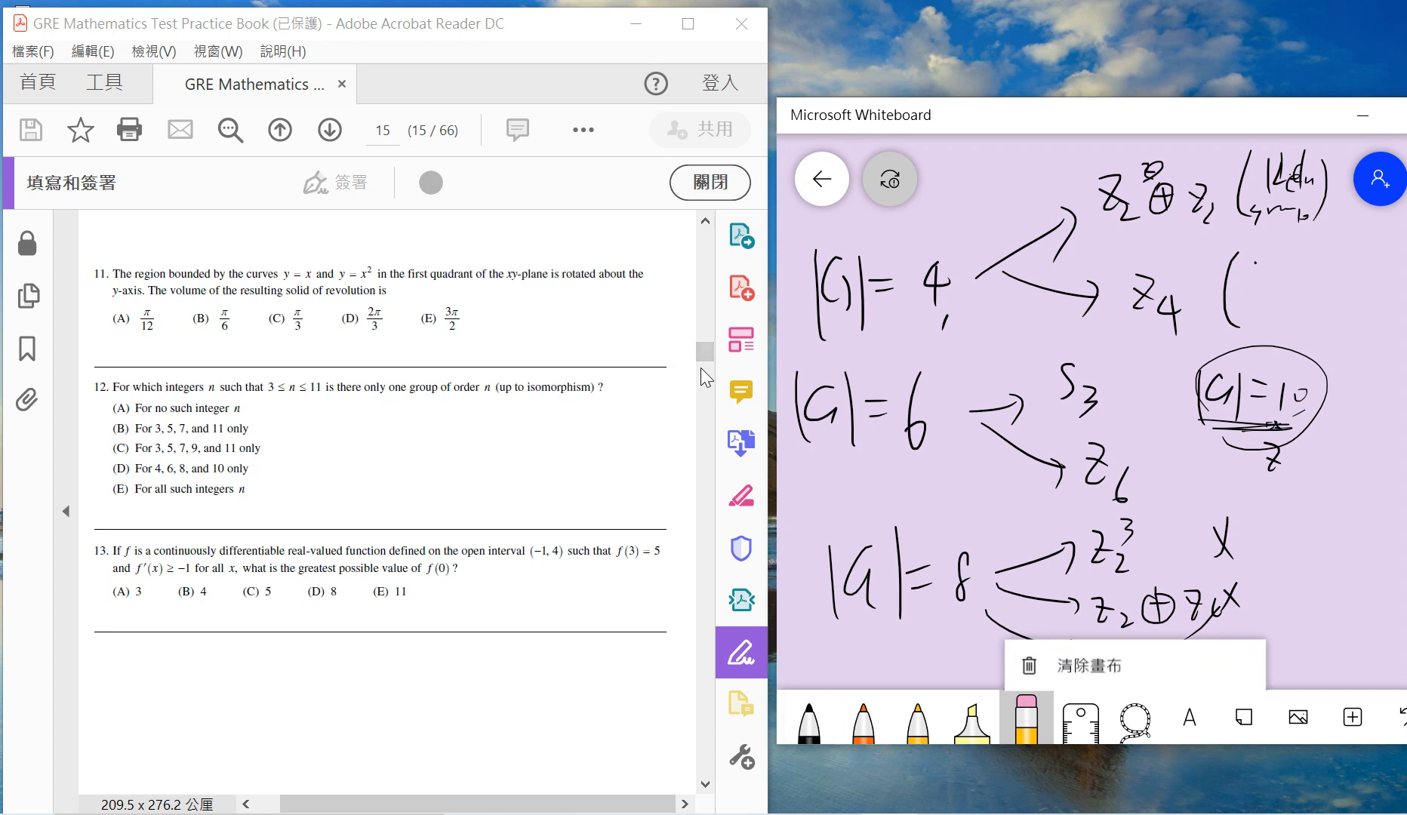
Step: Clear the canvas, label question 13, and write the mean value theorem formula
left_click(1083, 665)
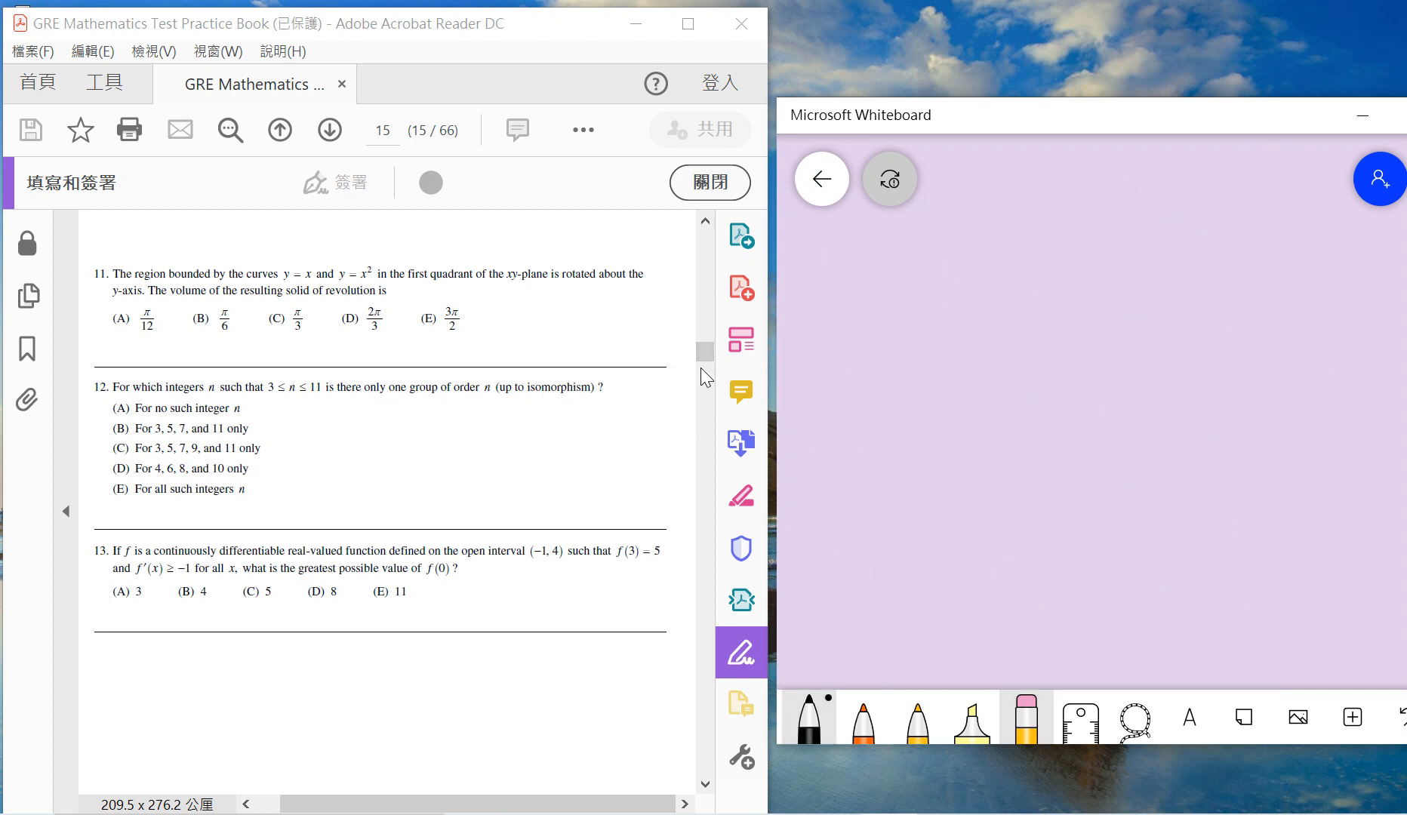
left_click_drag(843, 242, 897, 287)
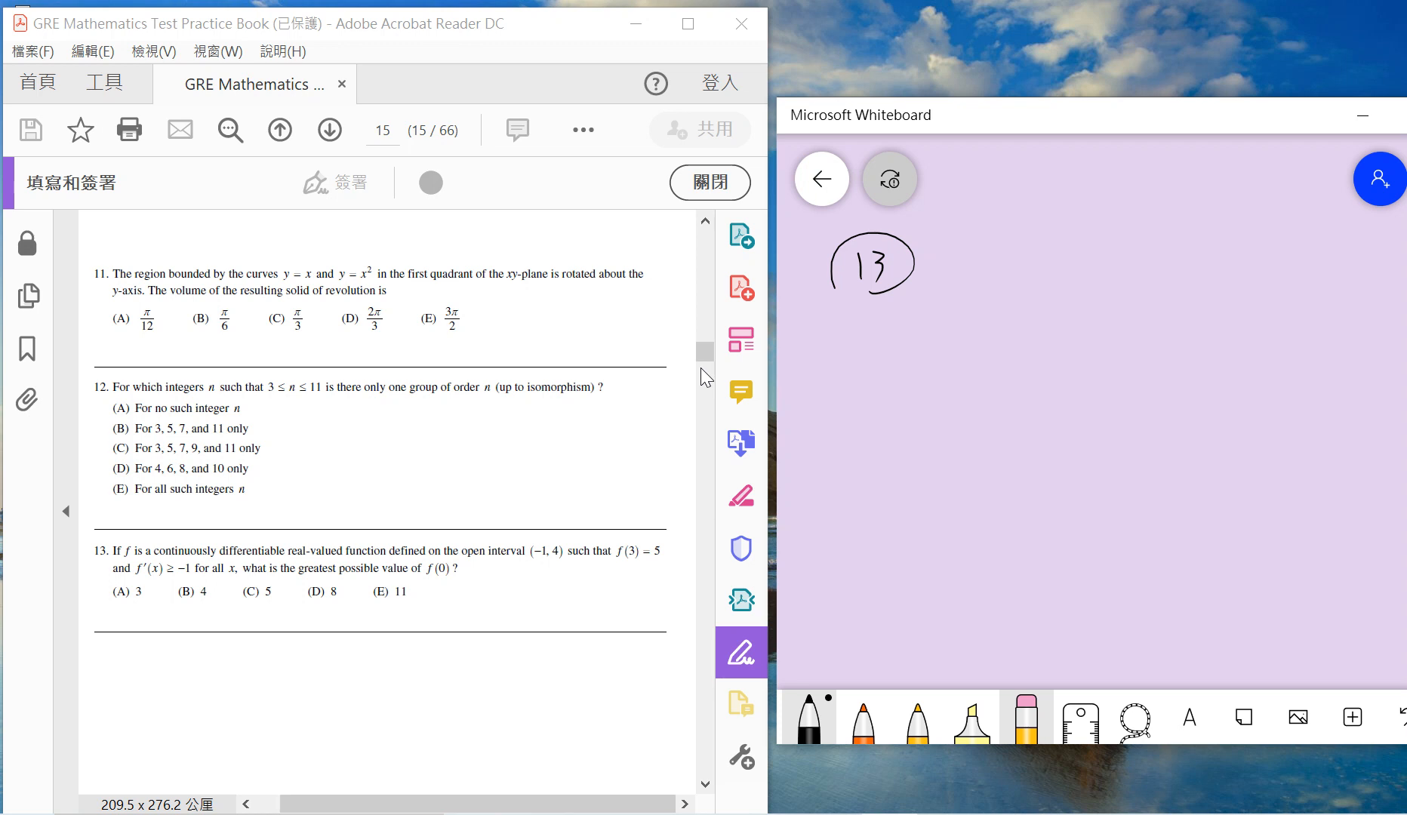
left_click_drag(888, 359, 978, 378)
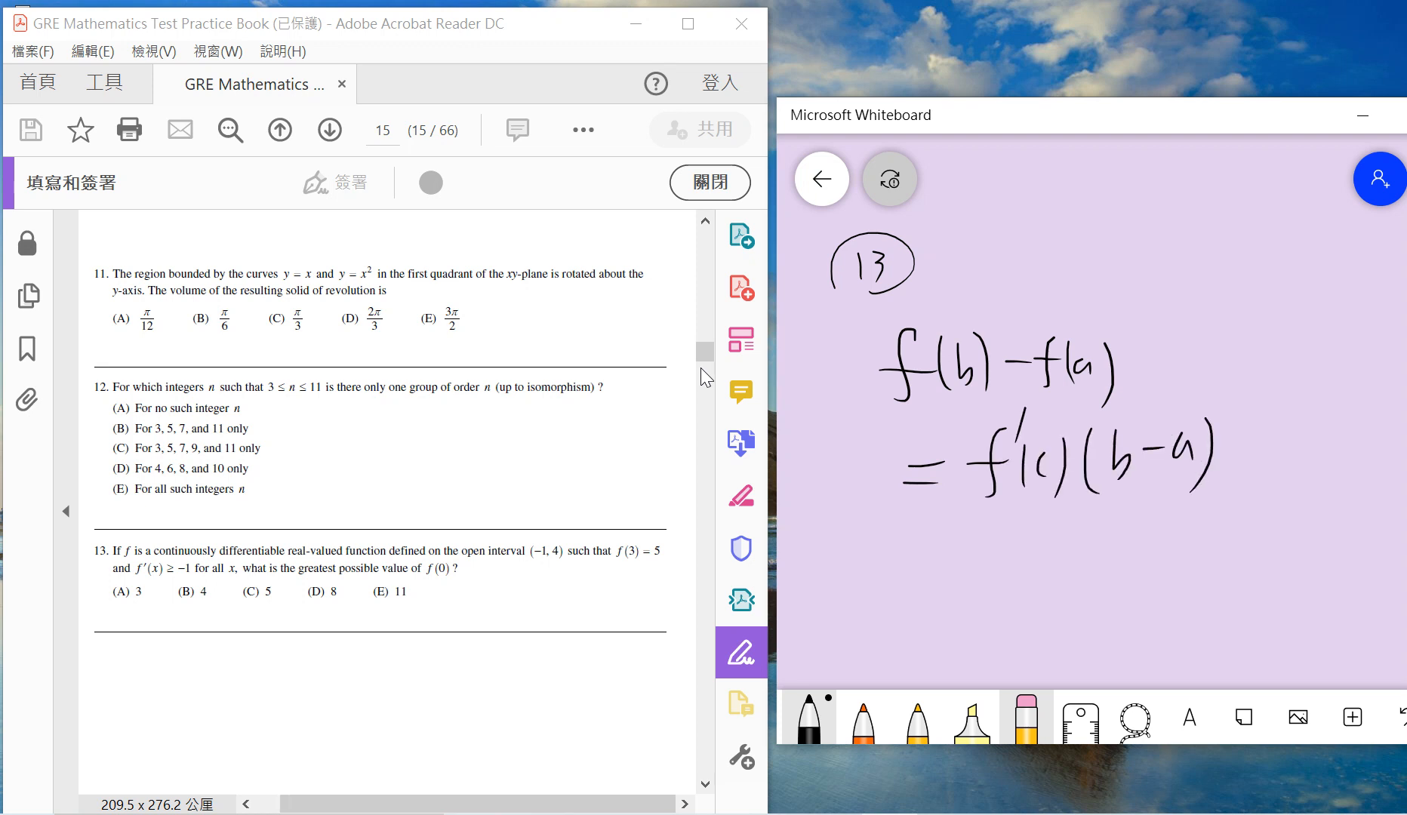
Step: Apply the theorem to get f(3) − f(0) ≥ −3, concluding f(0) ≤ 8, answer (D)
left_click_drag(889, 557, 1050, 561)
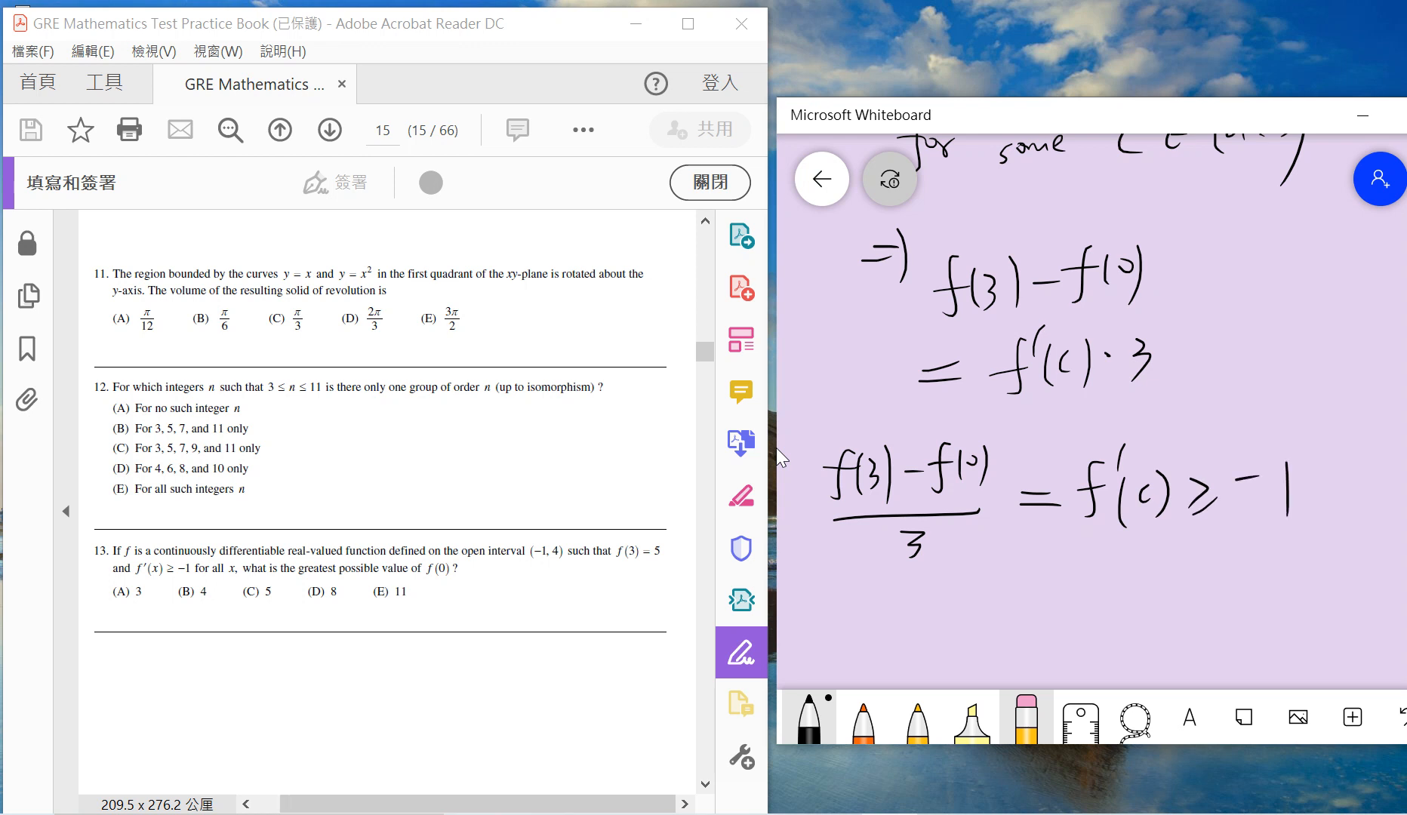
mouse_move(741, 549)
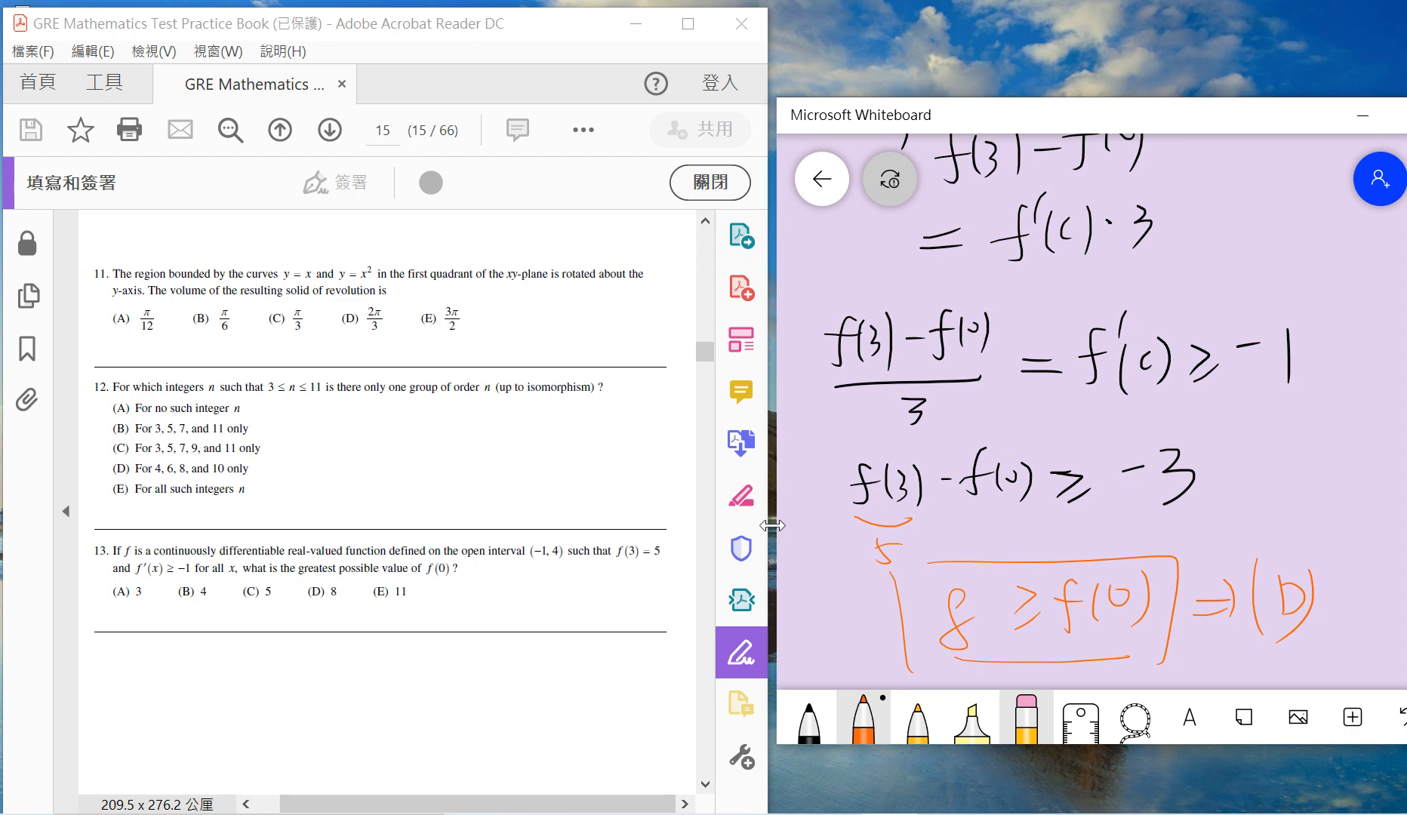
scroll("down", 3)
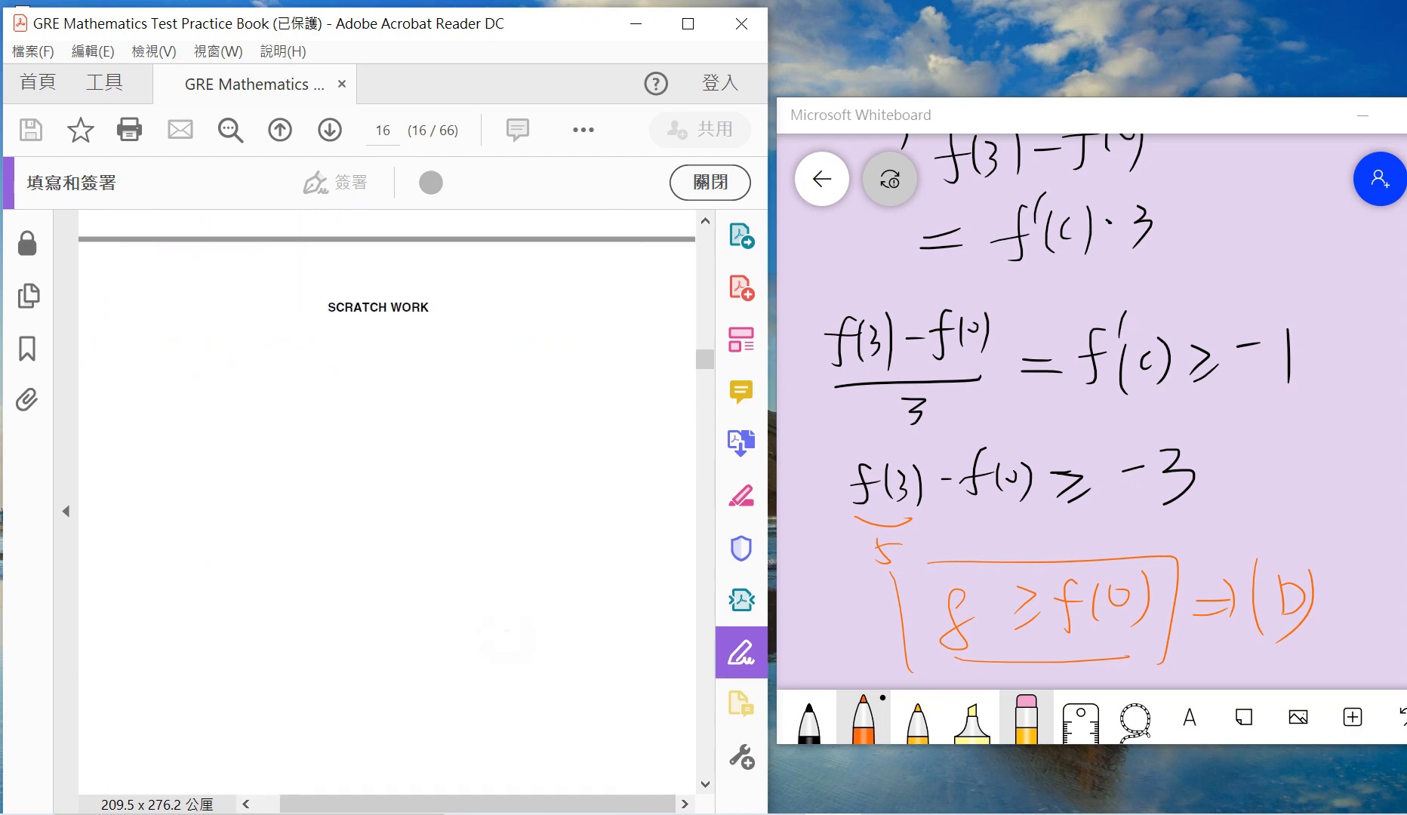
scroll("down", 3)
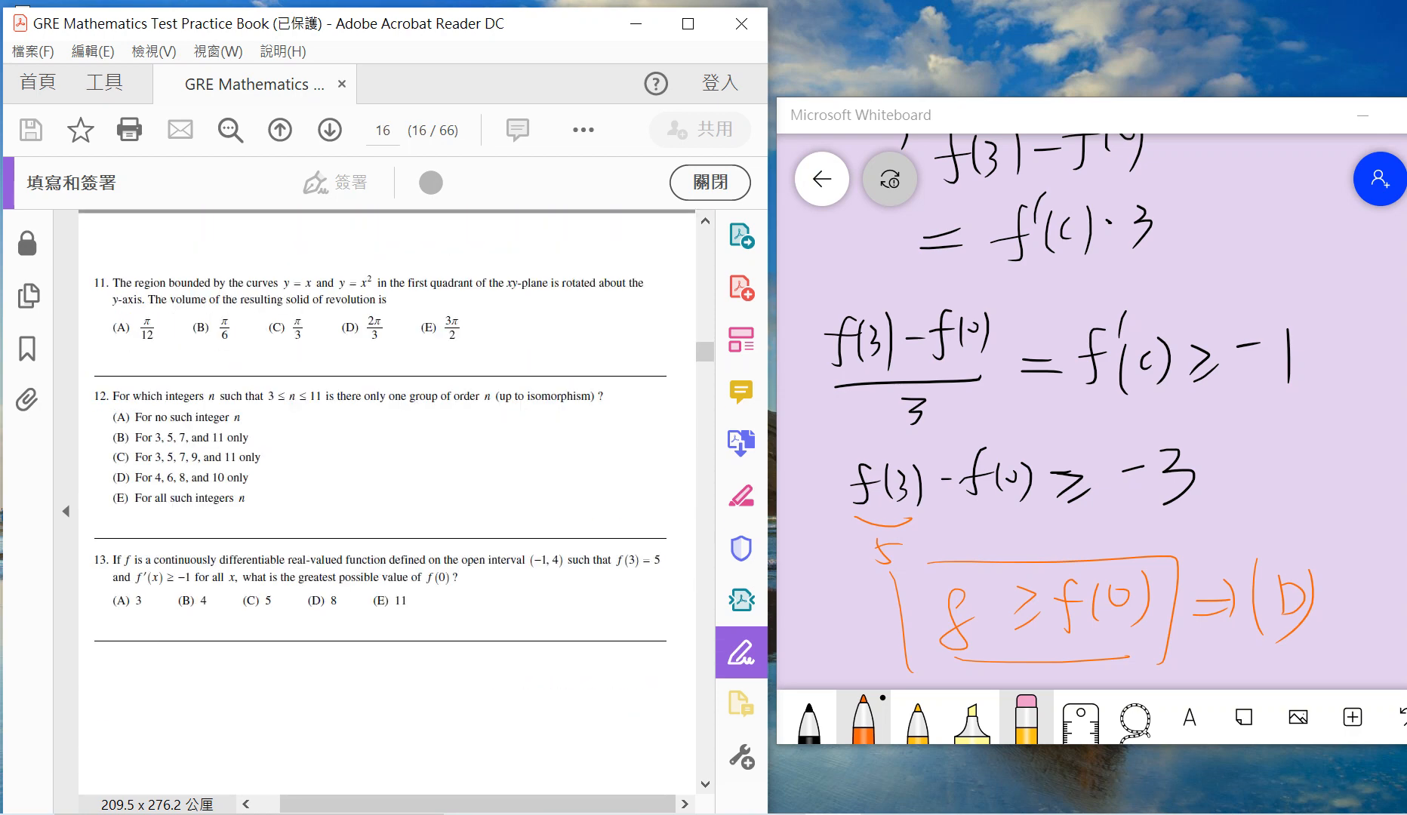